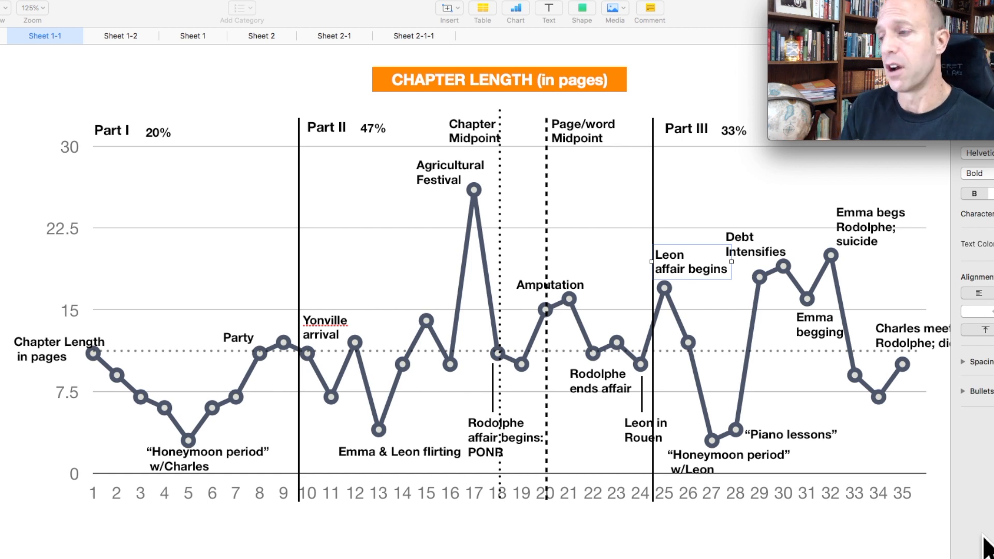
pyautogui.moveTo(932, 539)
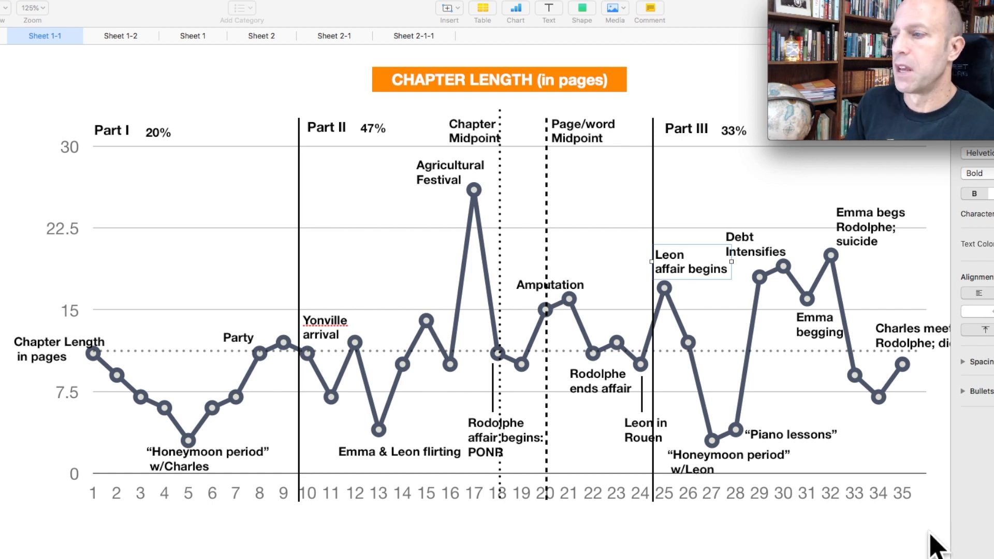
pyautogui.moveTo(723, 533)
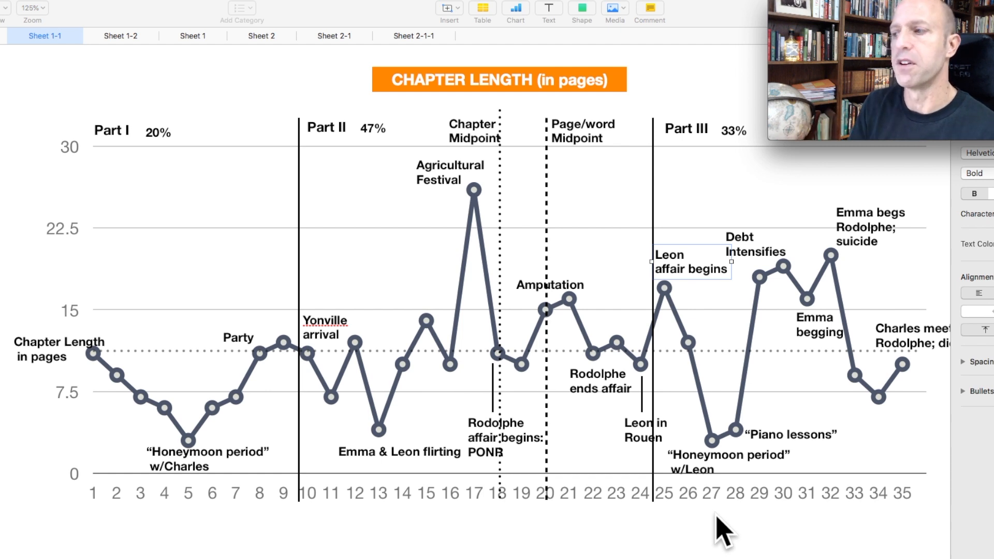
pyautogui.moveTo(114, 210)
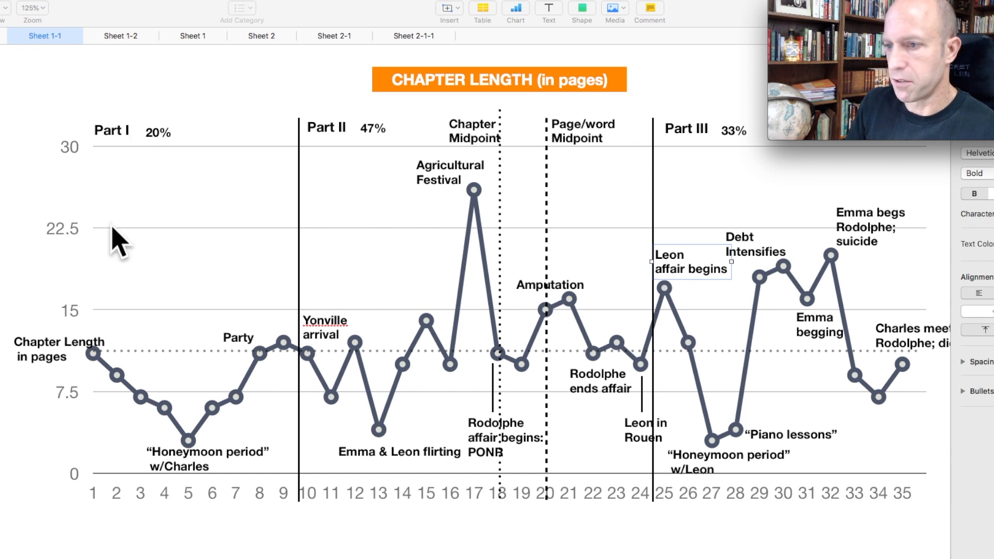
pyautogui.moveTo(764, 143)
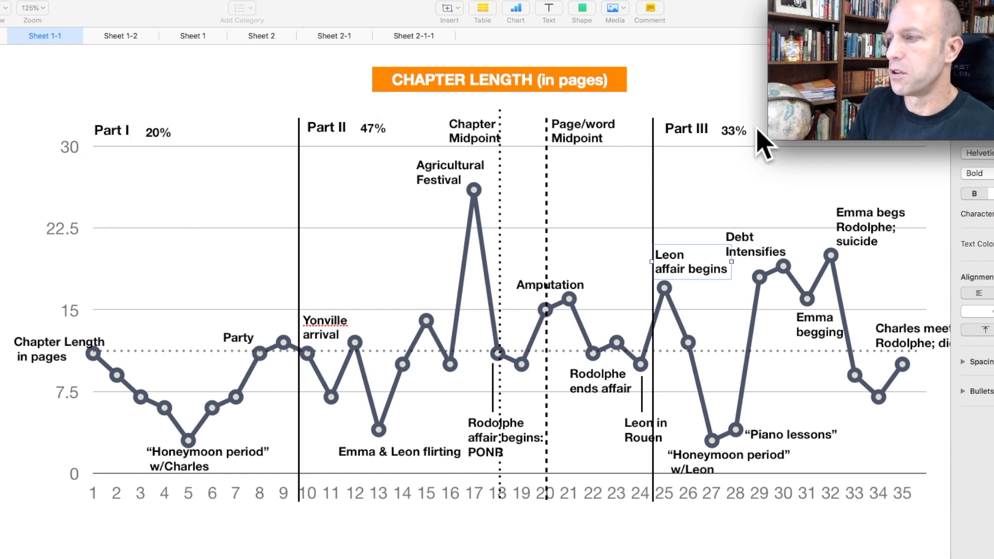
pyautogui.moveTo(225, 196)
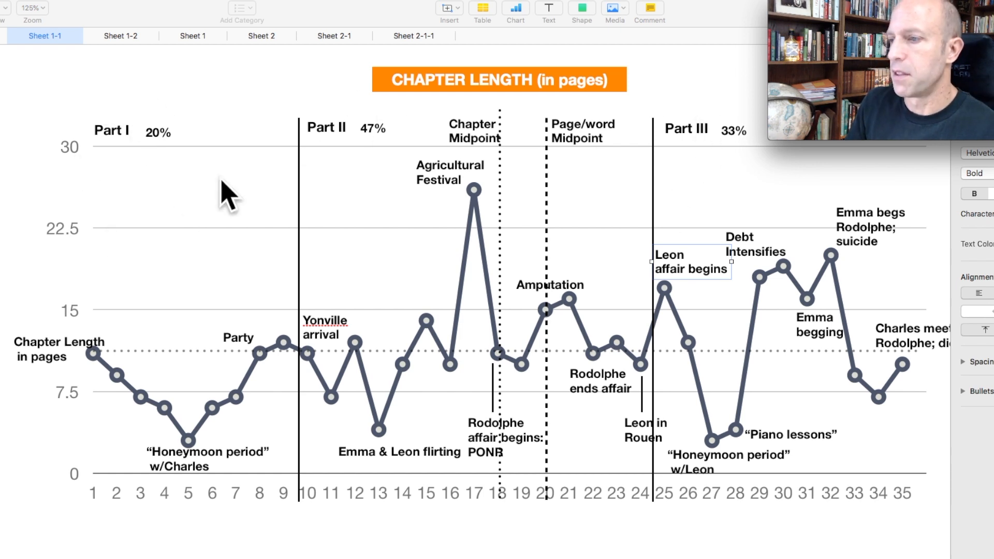
pyautogui.moveTo(489, 377)
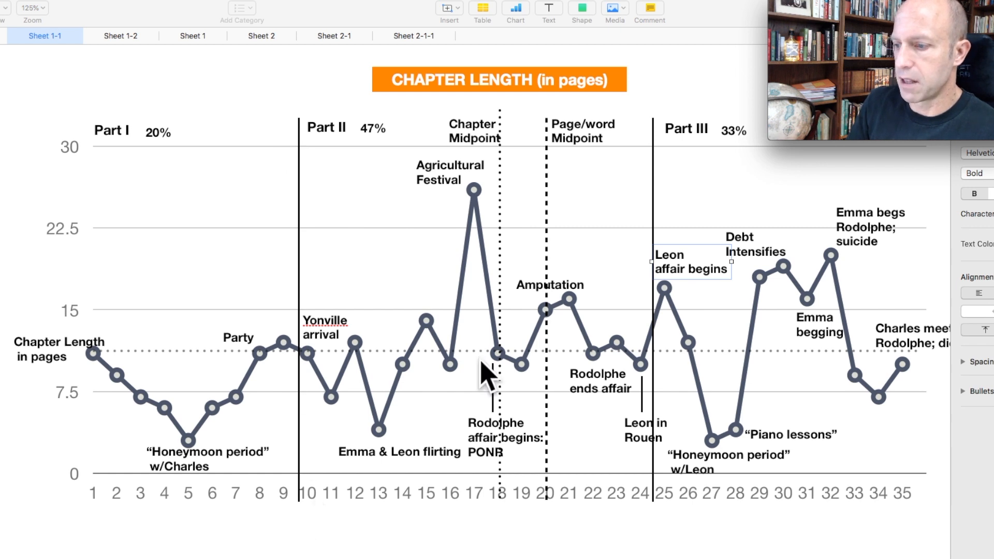
pyautogui.moveTo(121, 367)
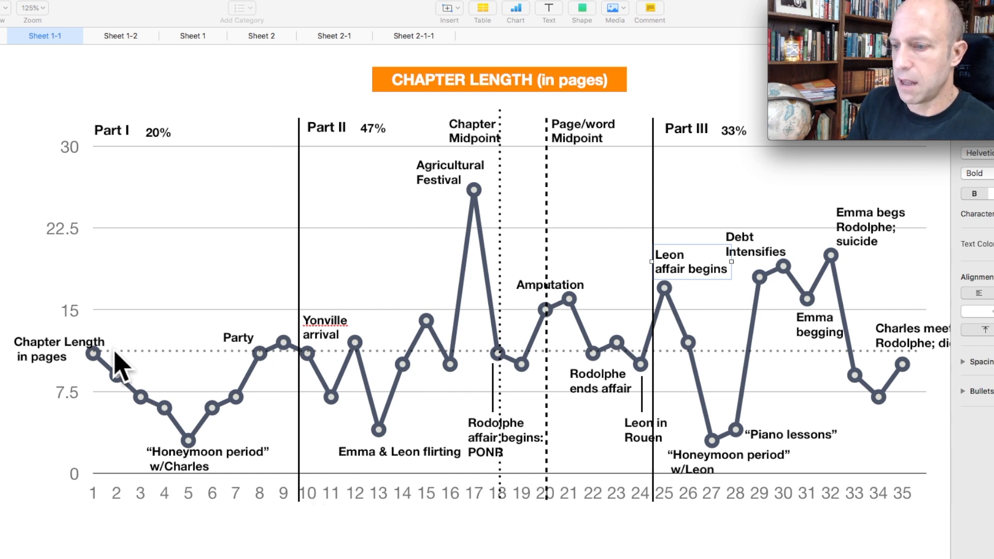
pyautogui.moveTo(628, 364)
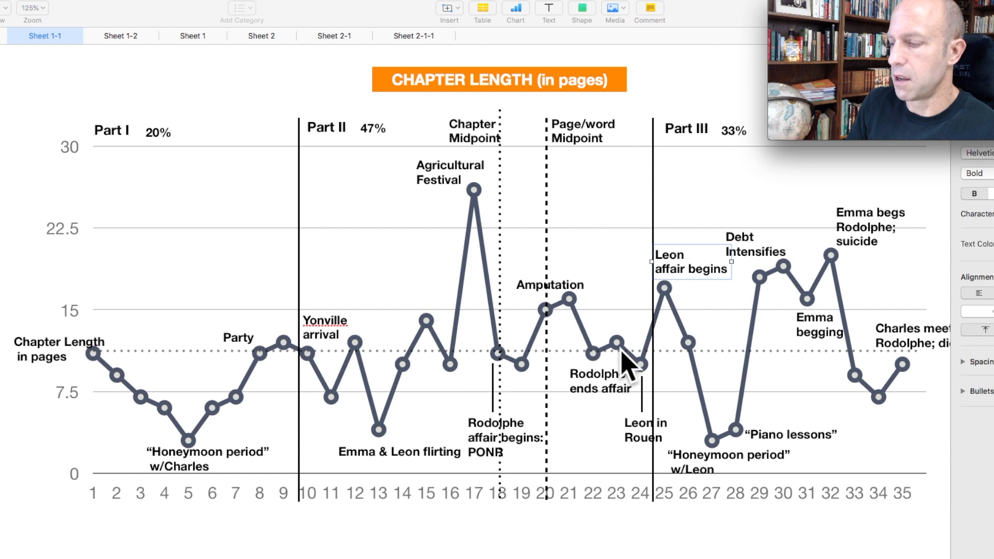
pyautogui.moveTo(914, 371)
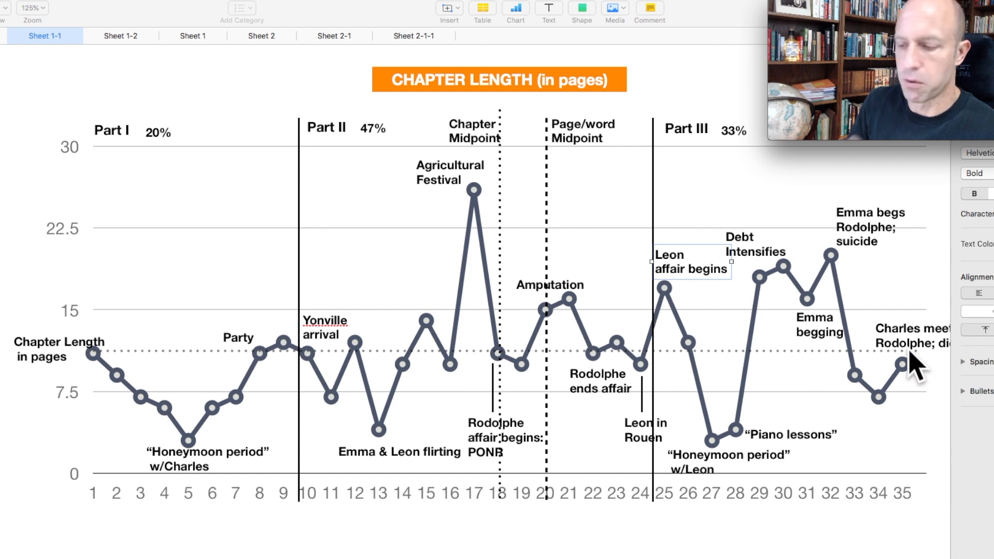
pyautogui.moveTo(129, 368)
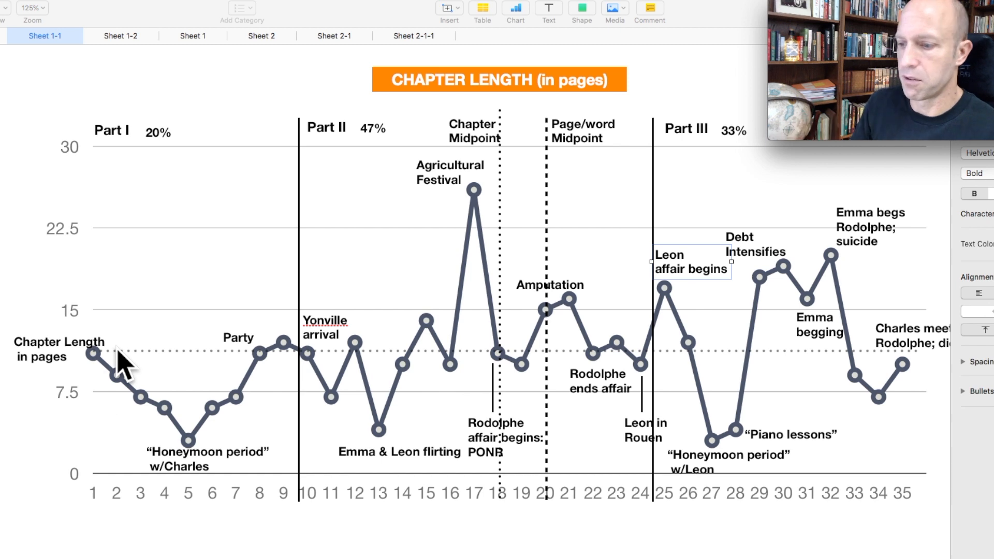
pyautogui.moveTo(523, 463)
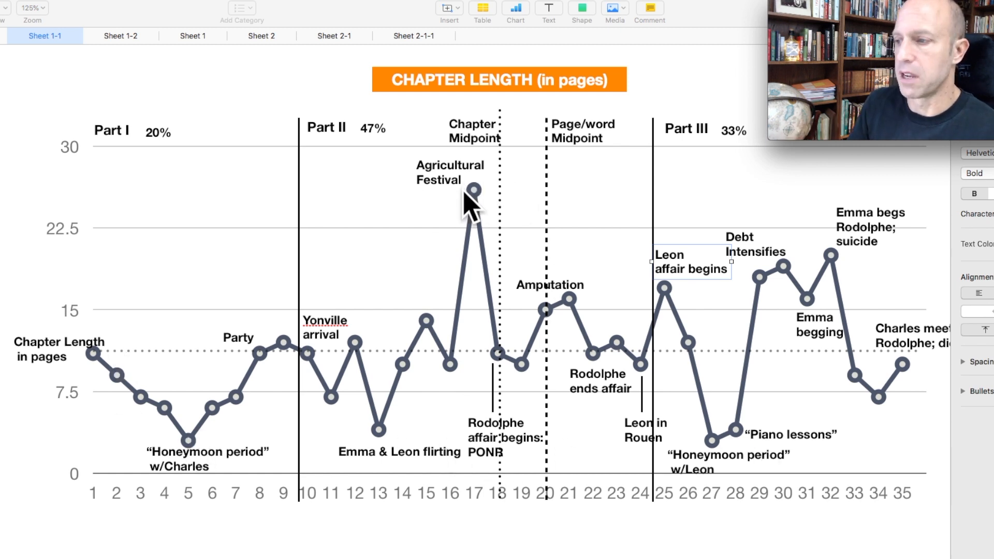
pyautogui.moveTo(422, 209)
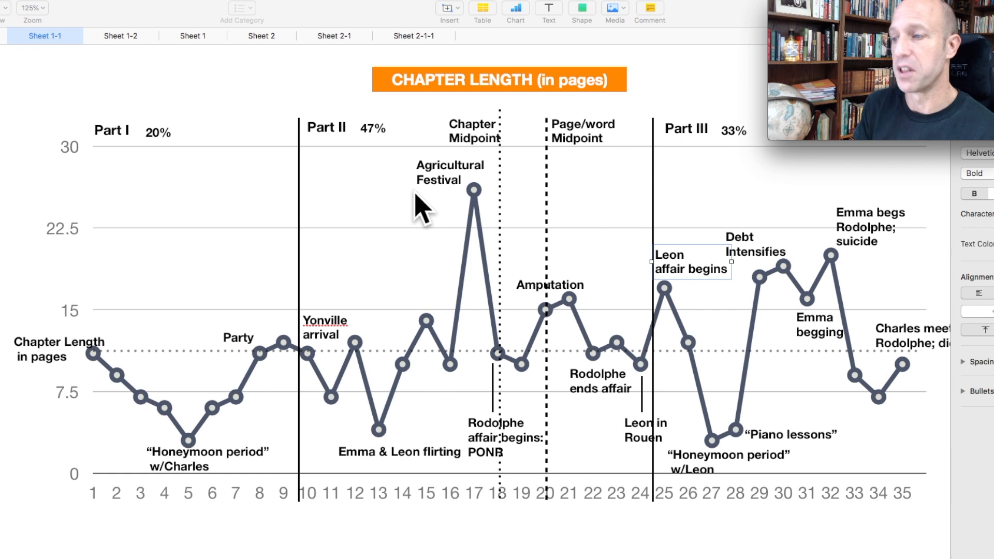
pyautogui.moveTo(460, 209)
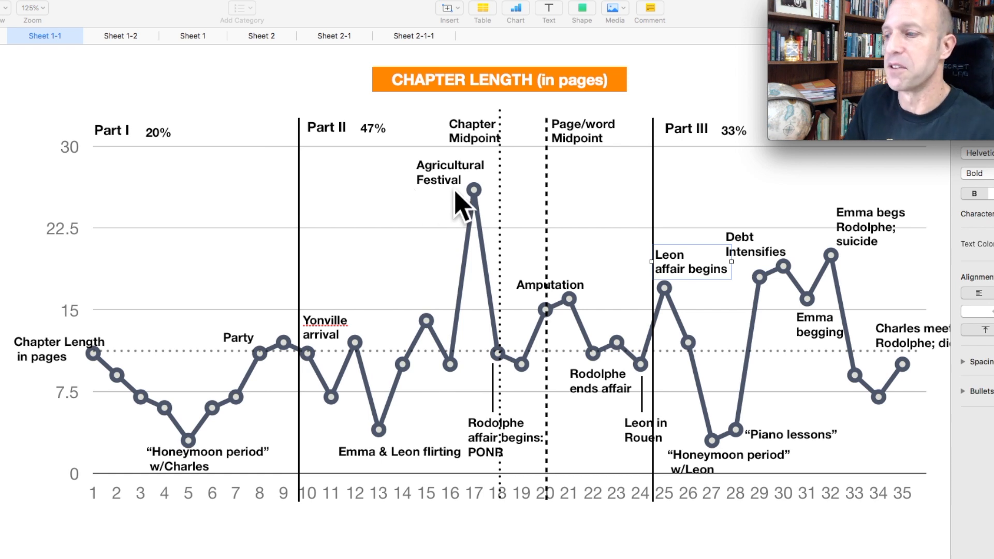
pyautogui.moveTo(310, 355)
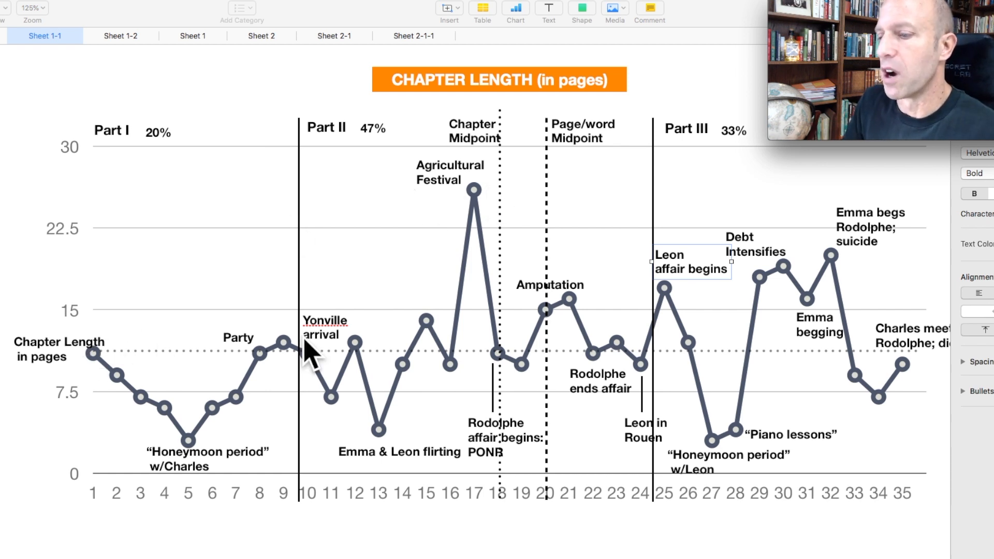
pyautogui.moveTo(850, 311)
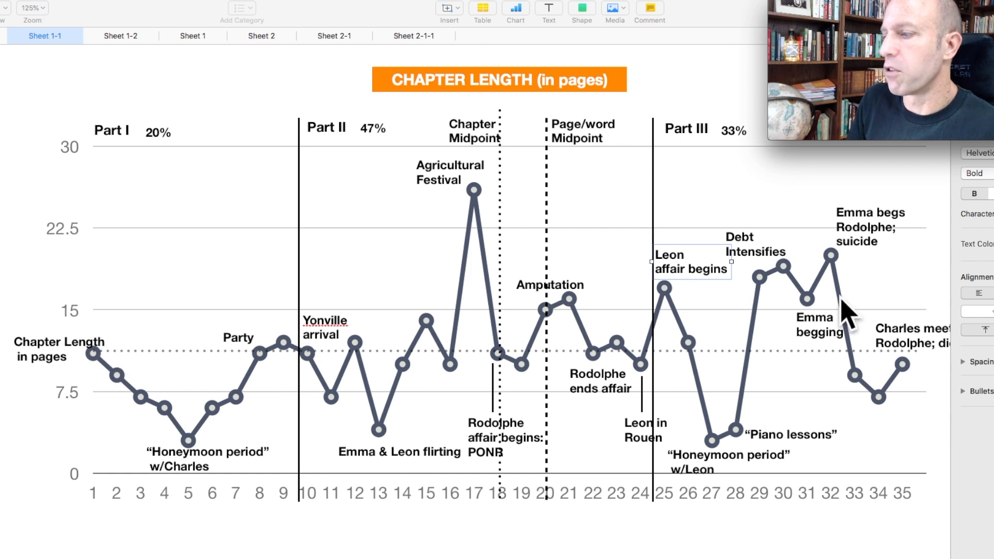
pyautogui.moveTo(168, 295)
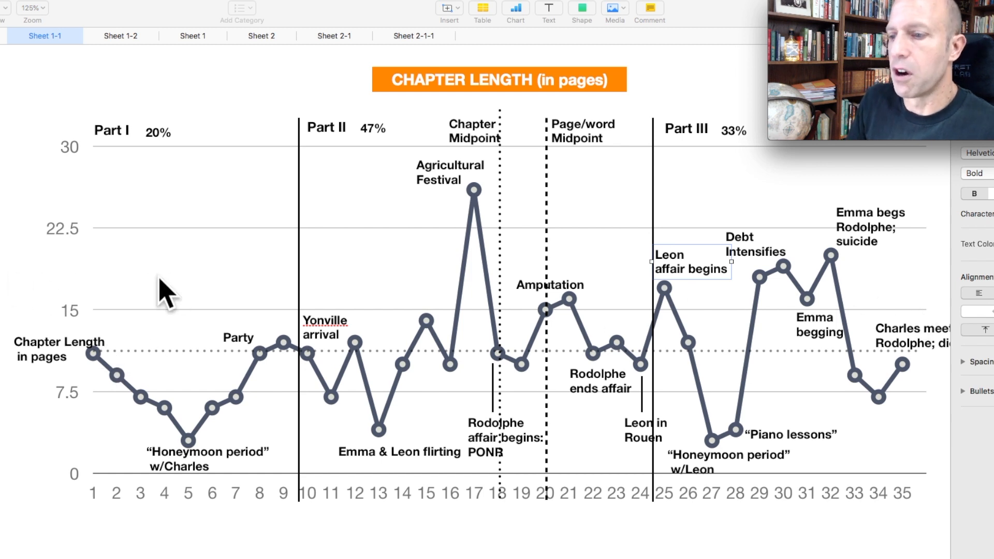
pyautogui.moveTo(625, 289)
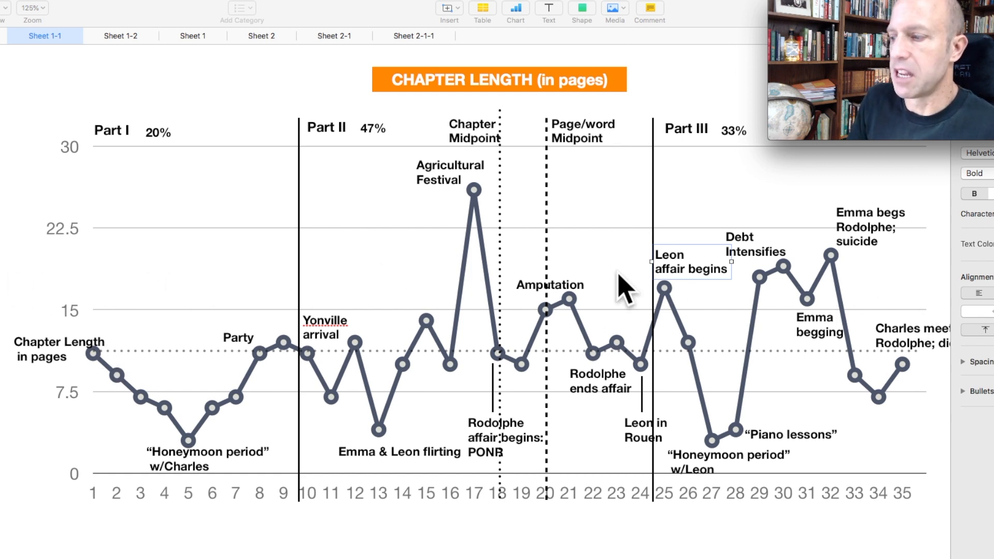
pyautogui.moveTo(105, 337)
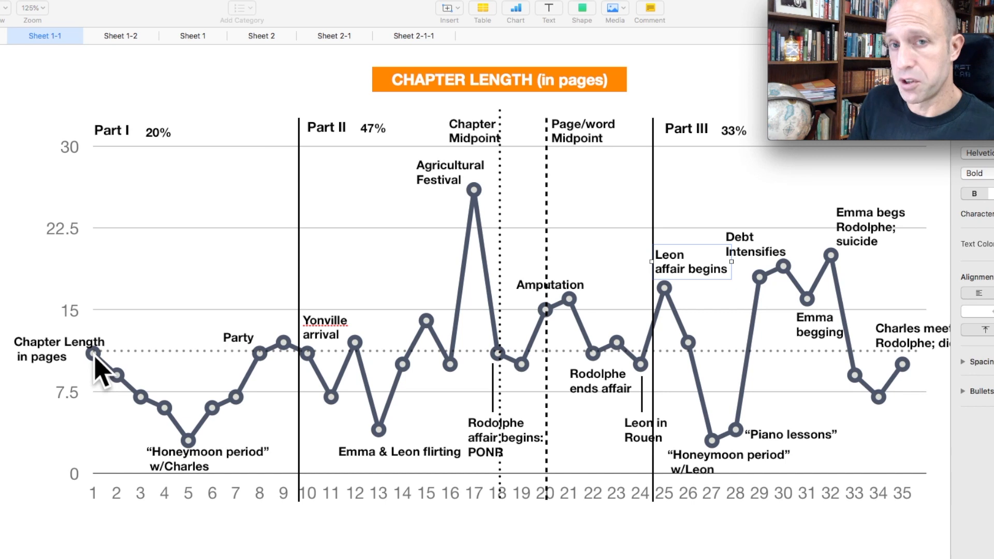
pyautogui.moveTo(219, 428)
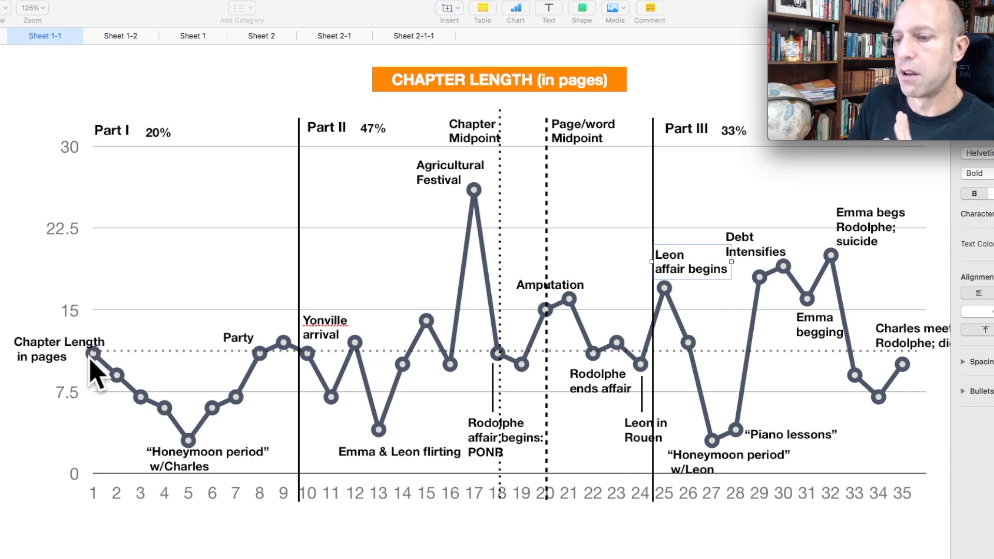
pyautogui.moveTo(292, 358)
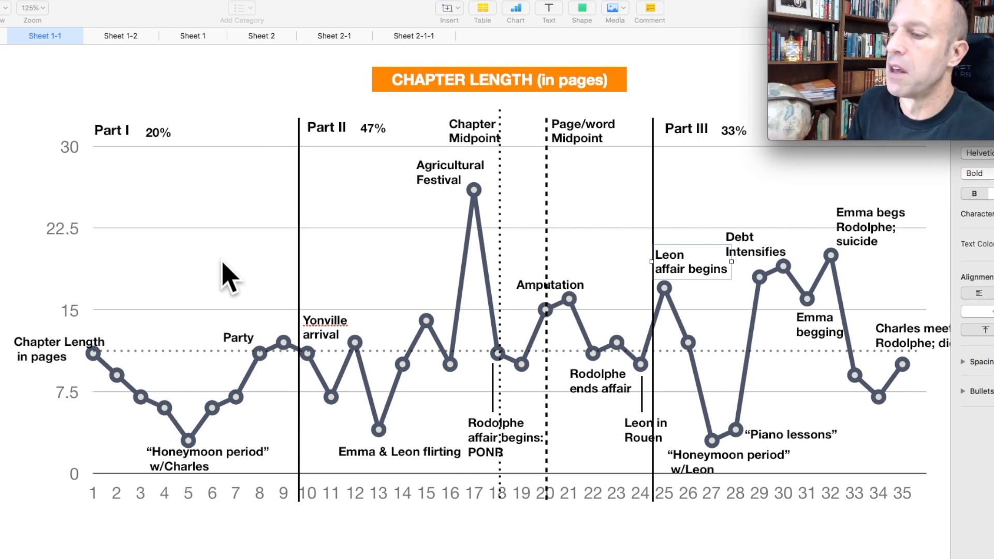
pyautogui.moveTo(323, 197)
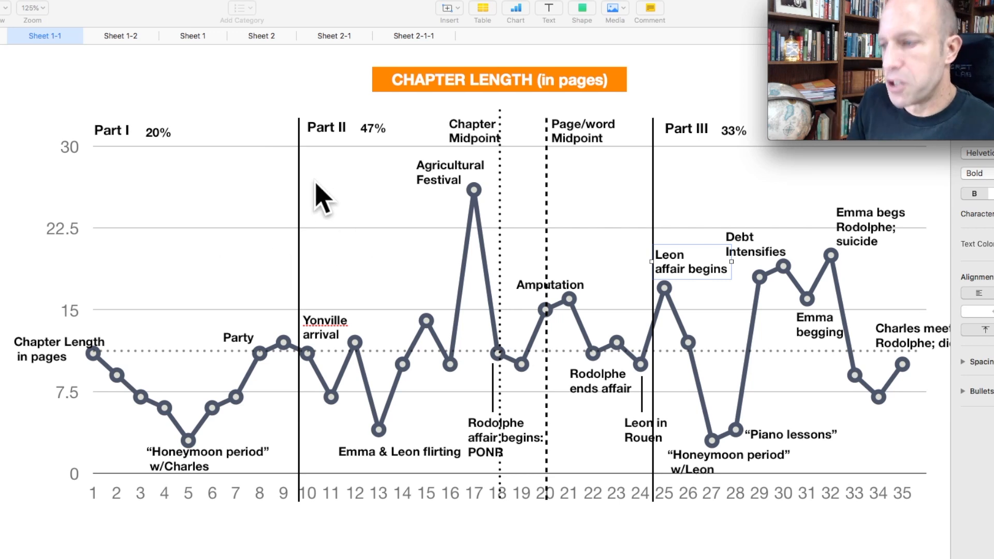
pyautogui.moveTo(314, 371)
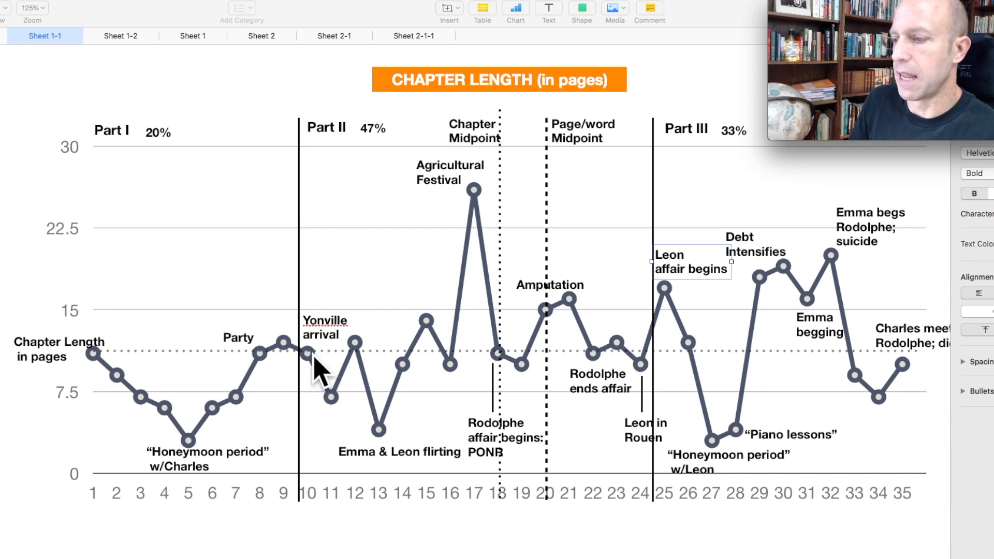
pyautogui.moveTo(343, 415)
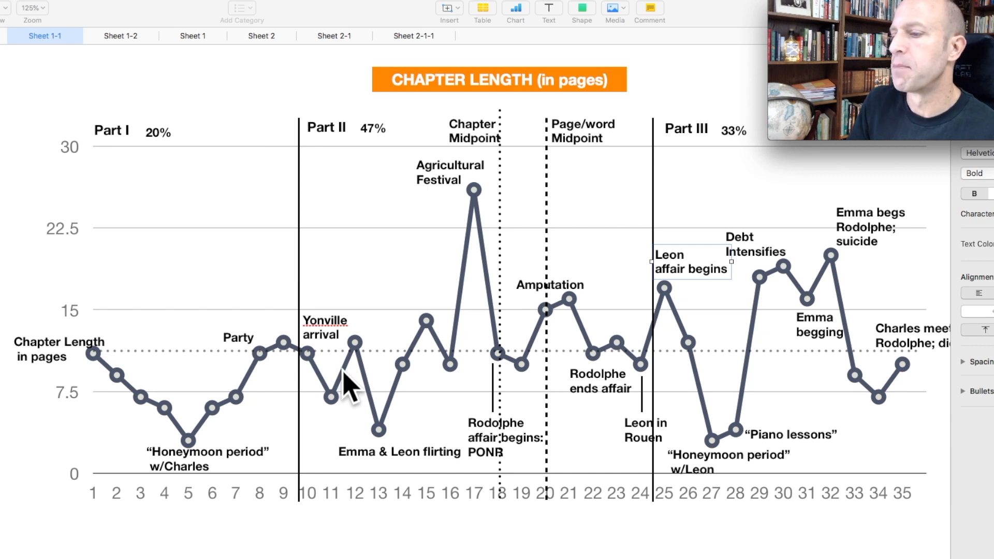
pyautogui.moveTo(431, 374)
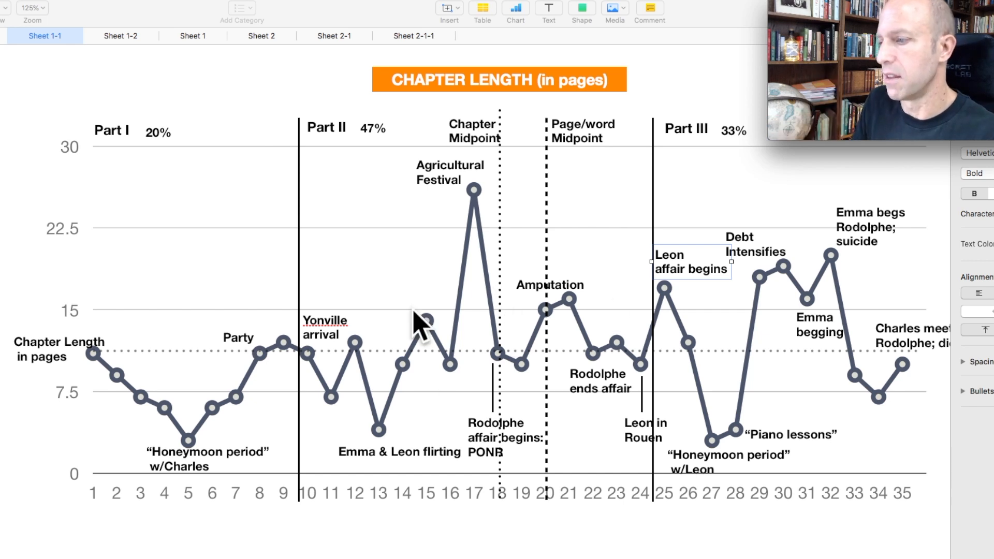
pyautogui.moveTo(507, 339)
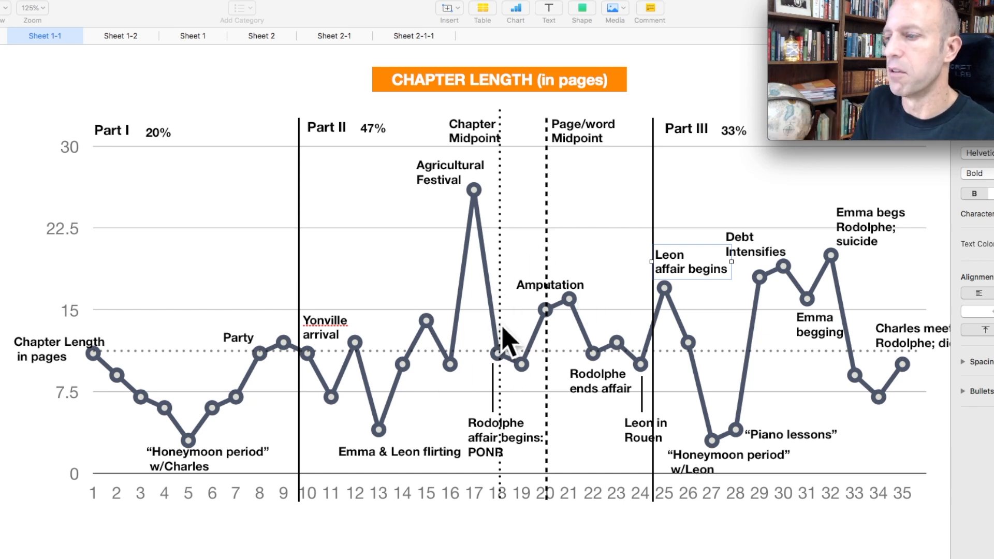
pyautogui.moveTo(482, 209)
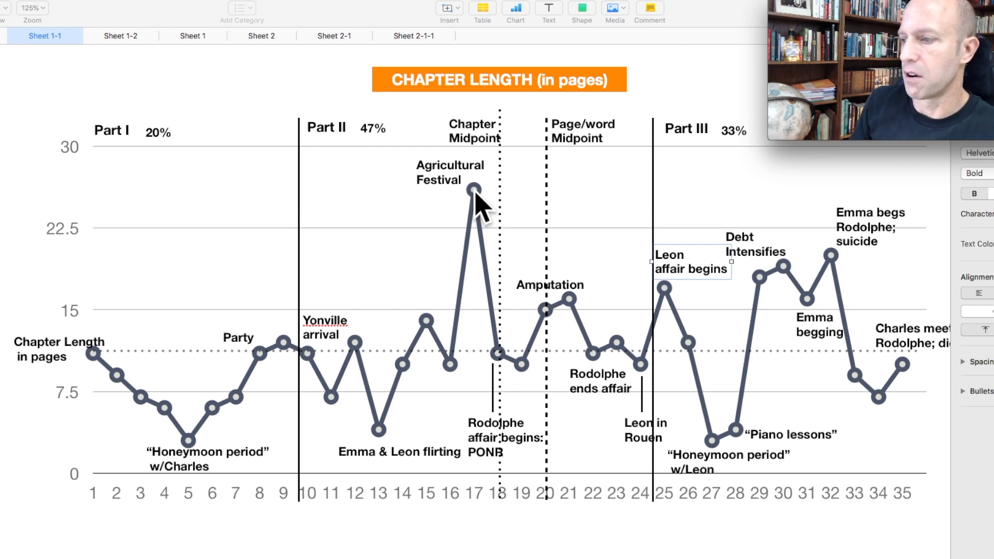
pyautogui.moveTo(503, 371)
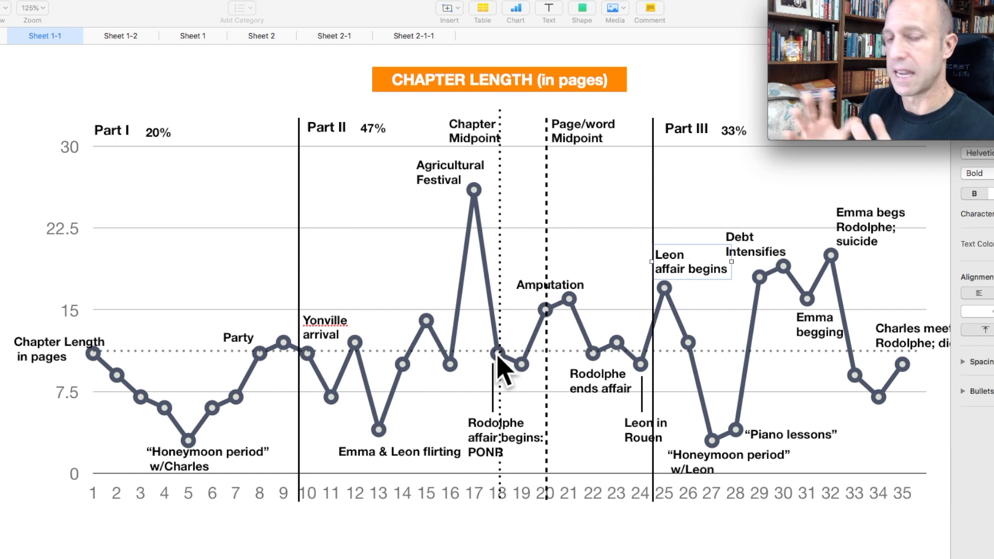
pyautogui.moveTo(505, 139)
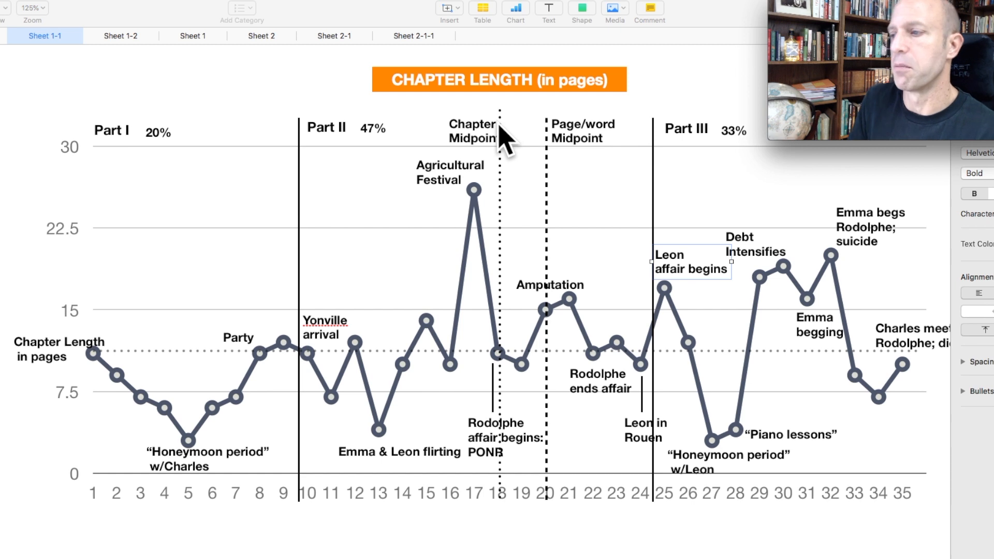
pyautogui.moveTo(504, 195)
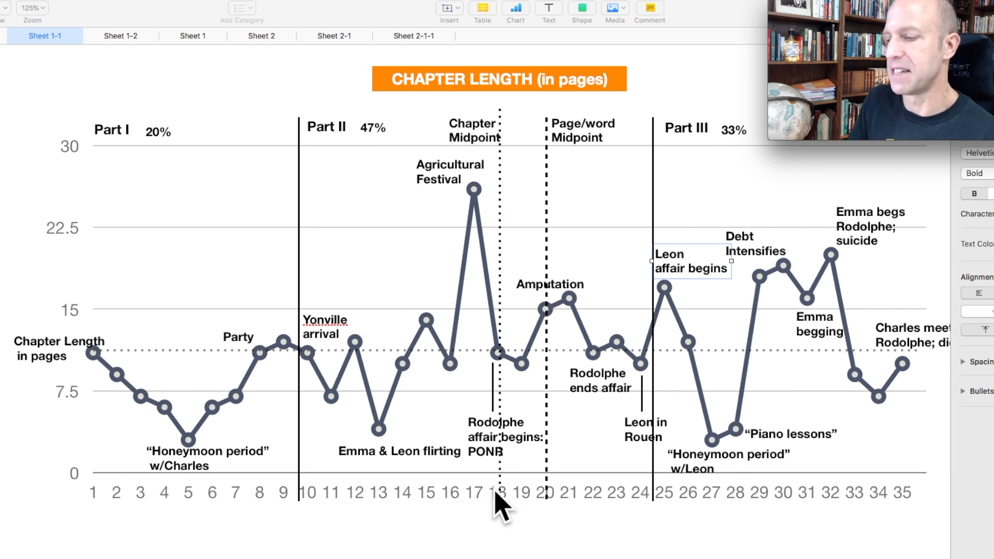
pyautogui.moveTo(508, 381)
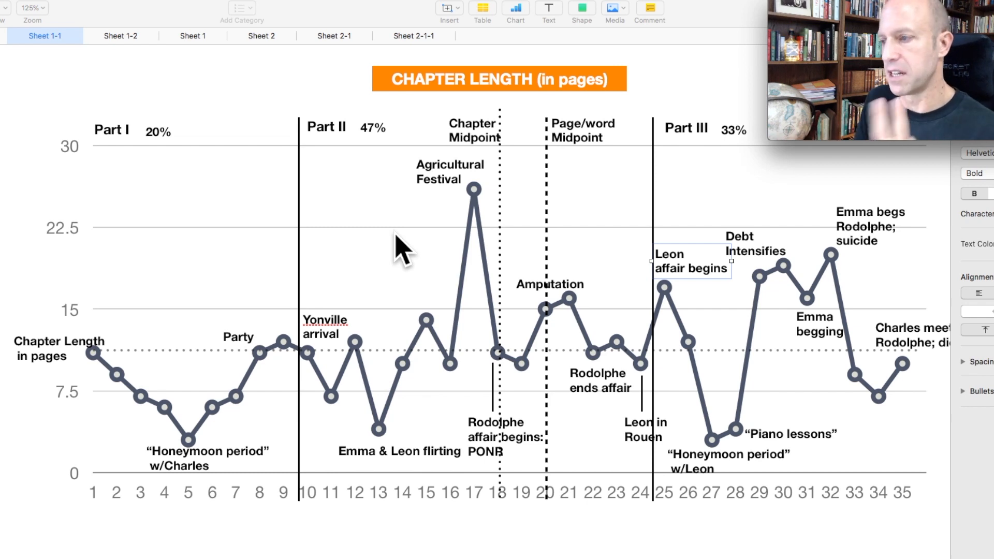
pyautogui.moveTo(475, 222)
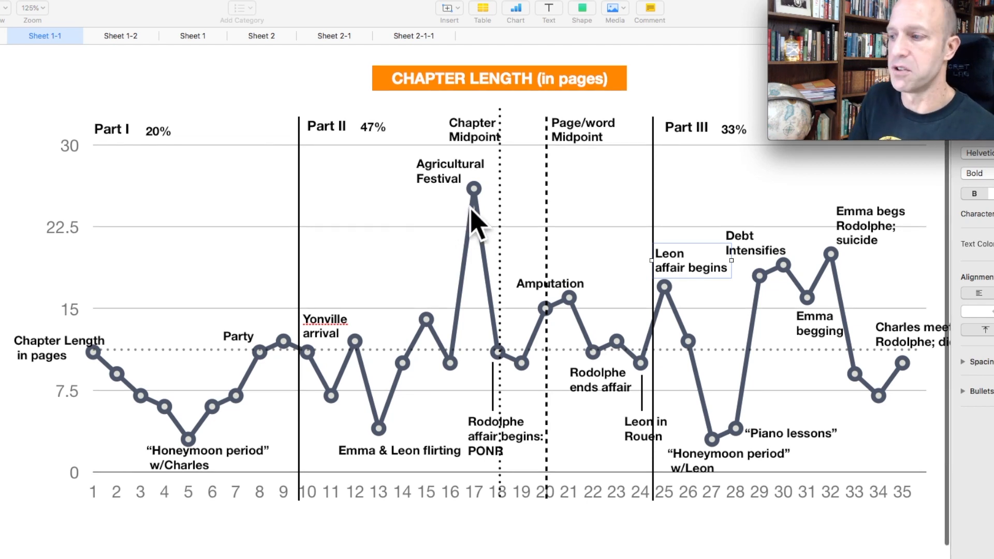
pyautogui.moveTo(501, 219)
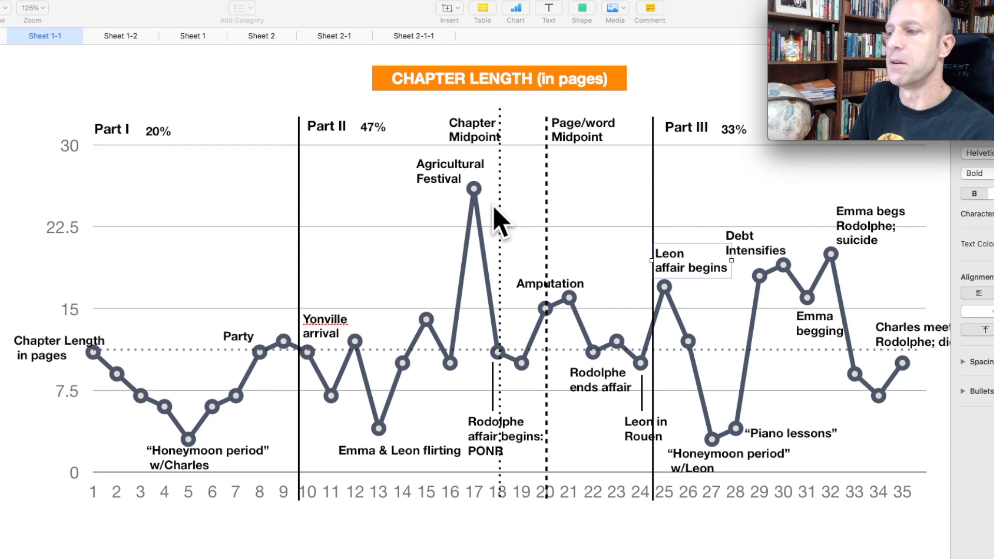
pyautogui.moveTo(536, 228)
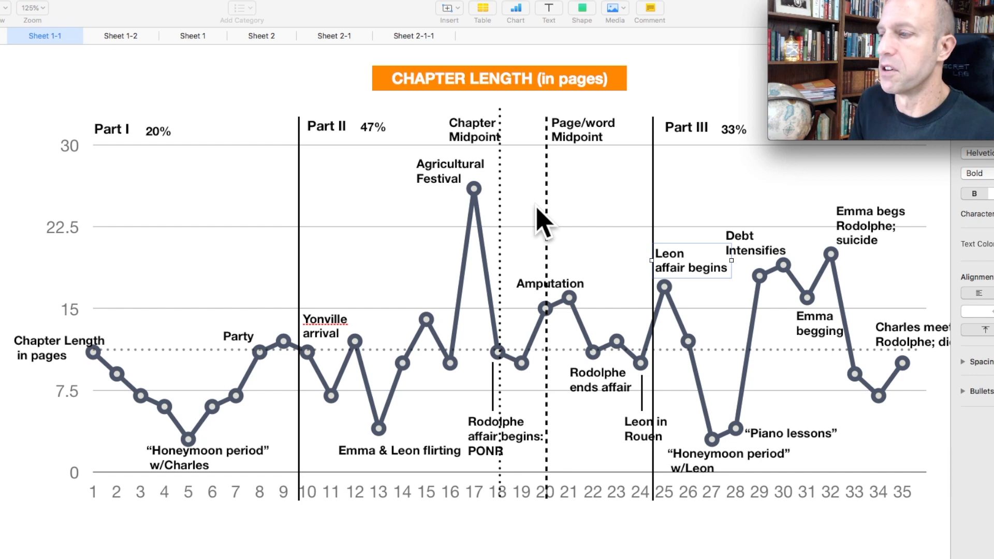
pyautogui.moveTo(567, 270)
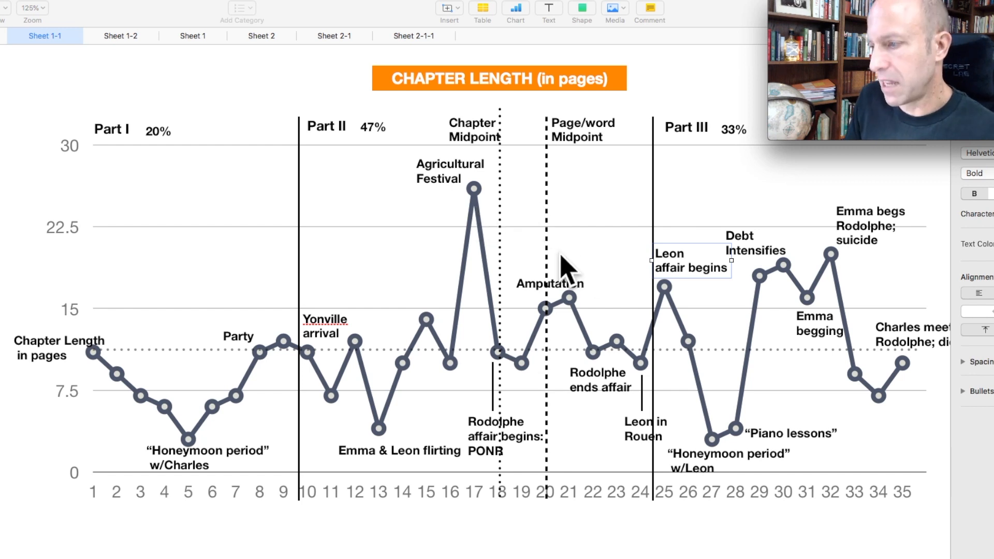
pyautogui.moveTo(590, 311)
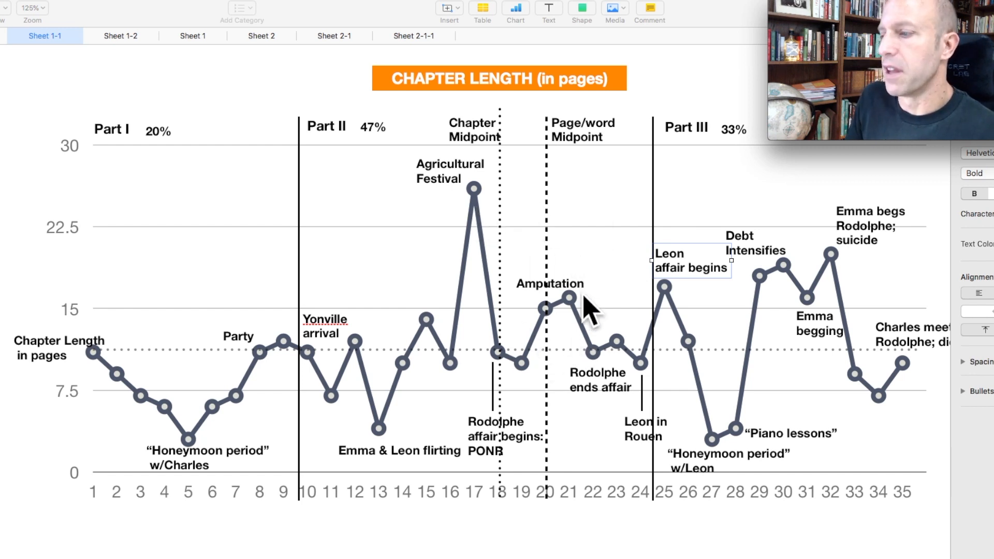
pyautogui.moveTo(545, 387)
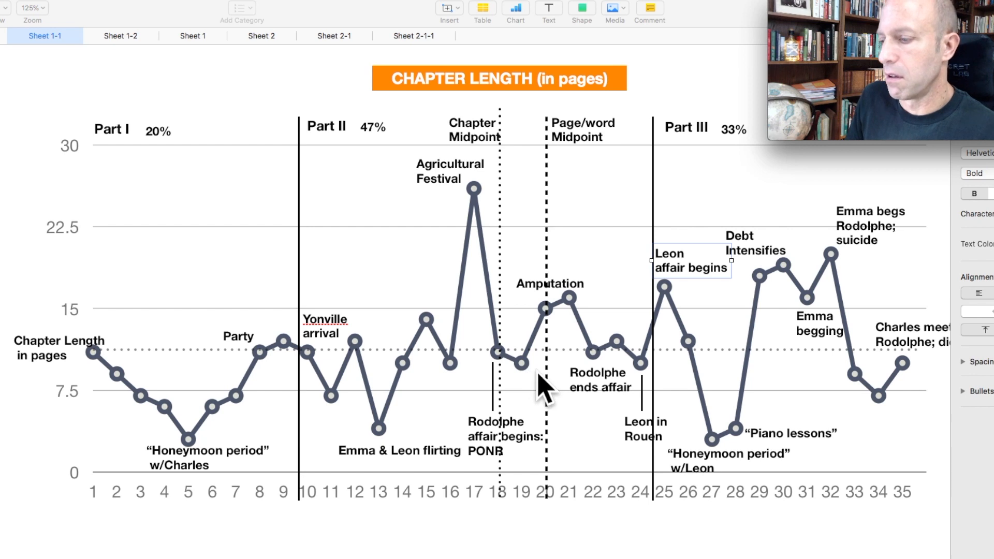
pyautogui.moveTo(587, 305)
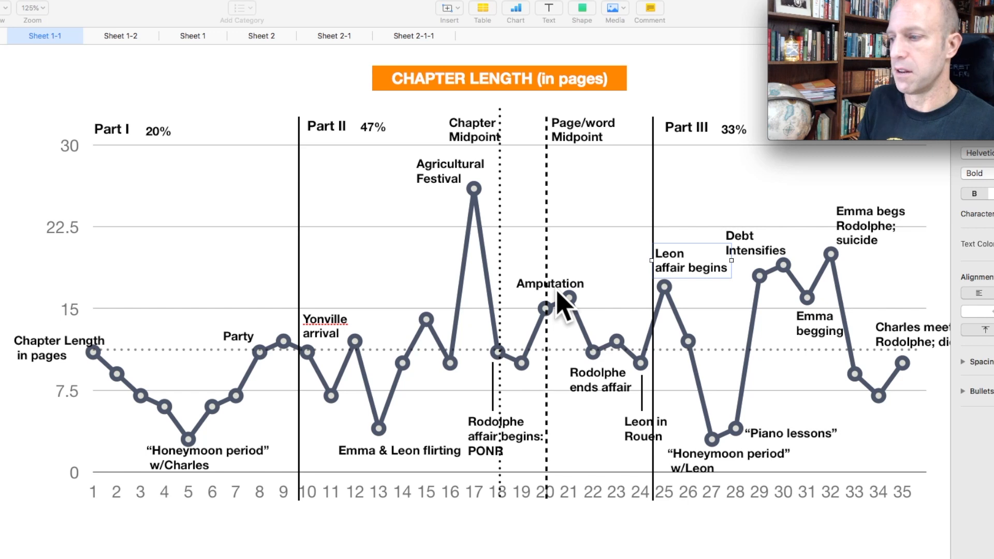
pyautogui.moveTo(599, 362)
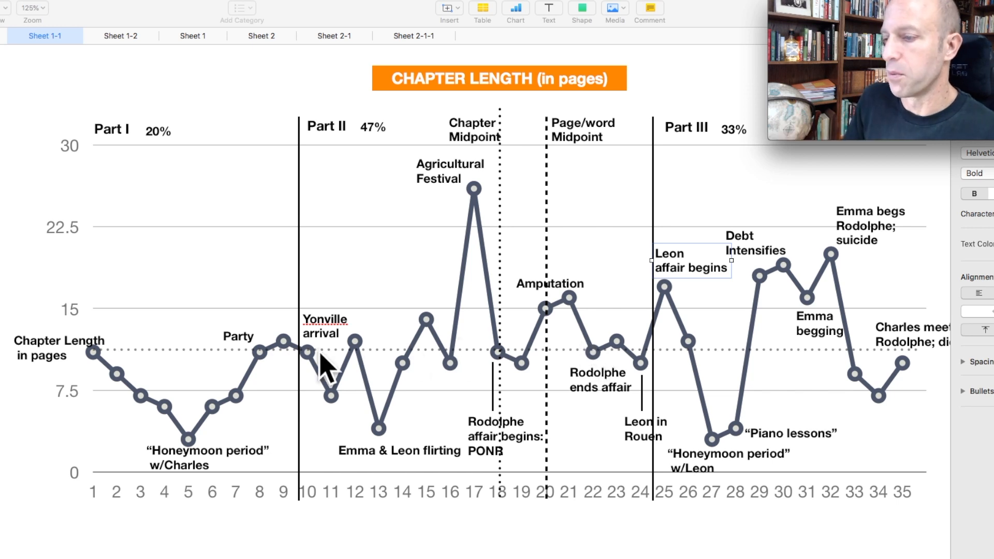
pyautogui.moveTo(342, 374)
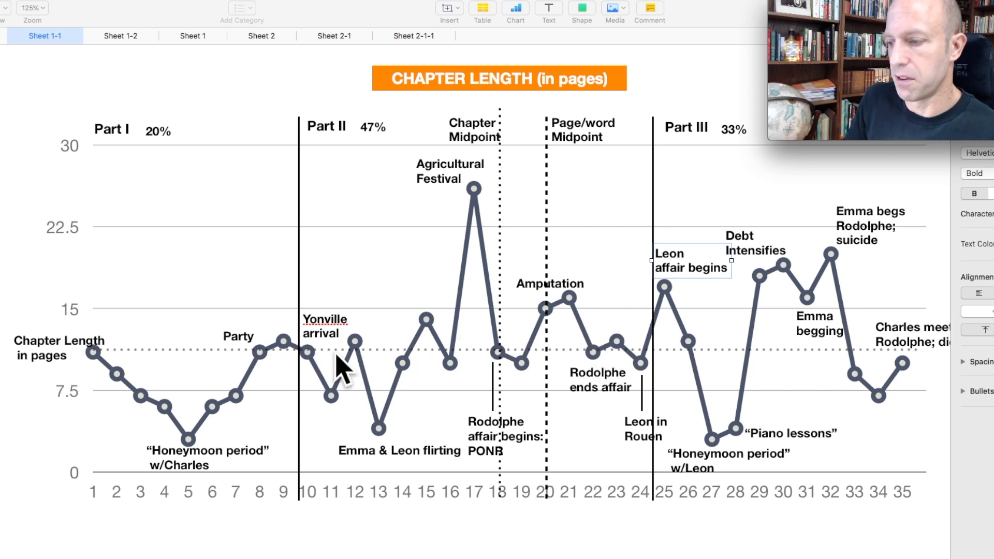
pyautogui.moveTo(546, 364)
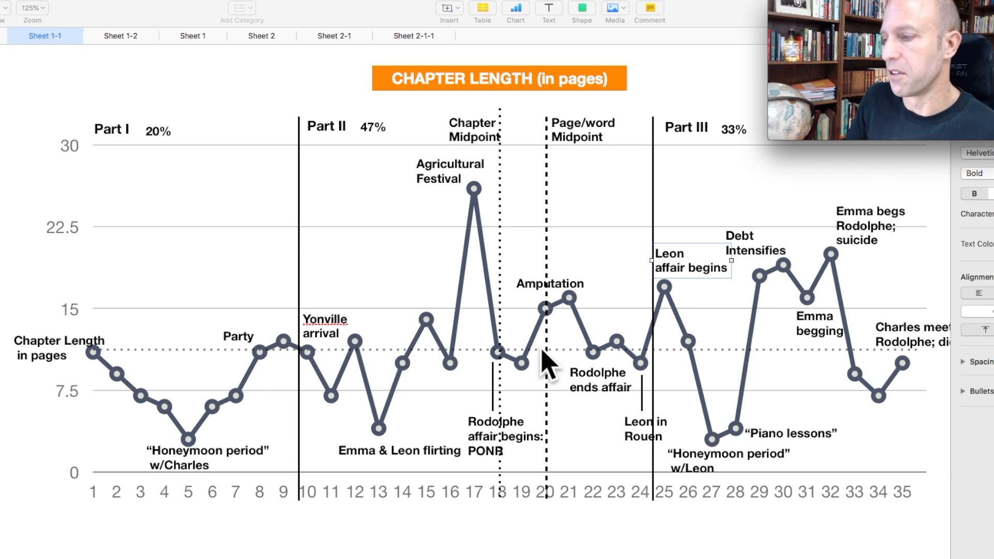
pyautogui.moveTo(599, 355)
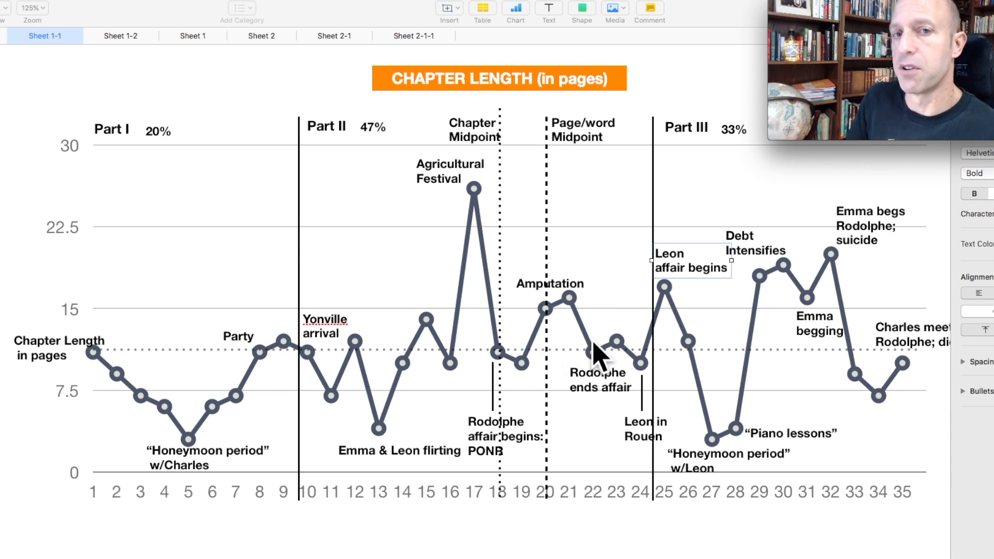
pyautogui.moveTo(618, 365)
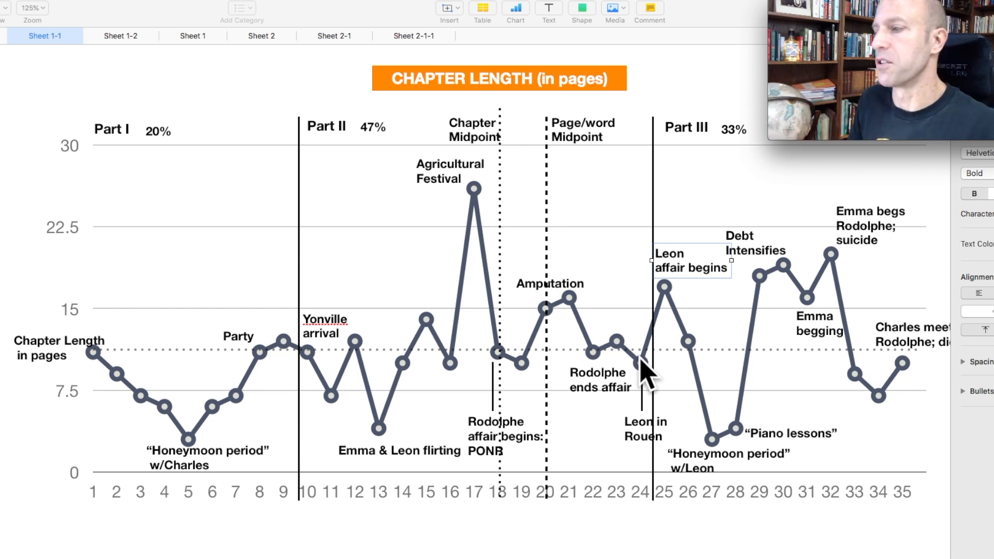
pyautogui.moveTo(646, 257)
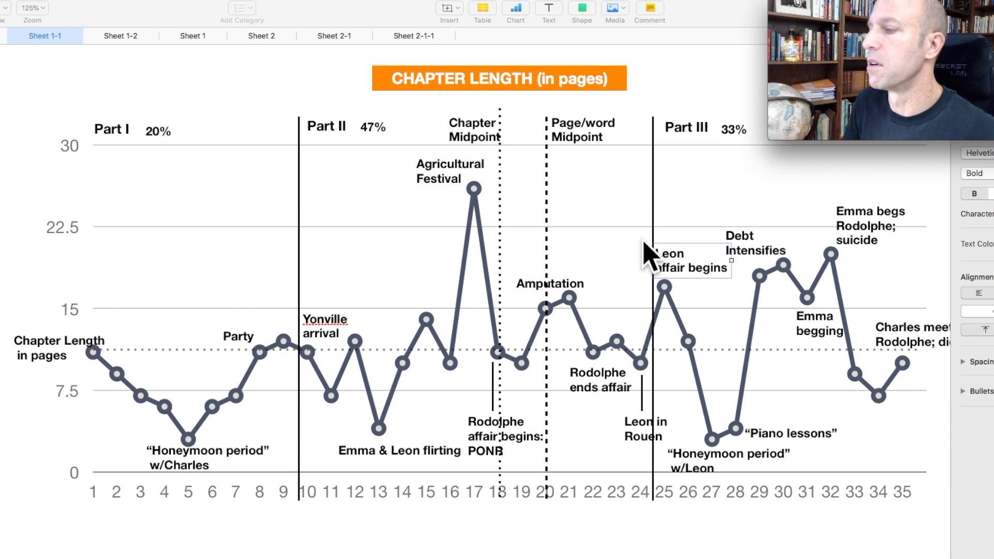
pyautogui.moveTo(666, 299)
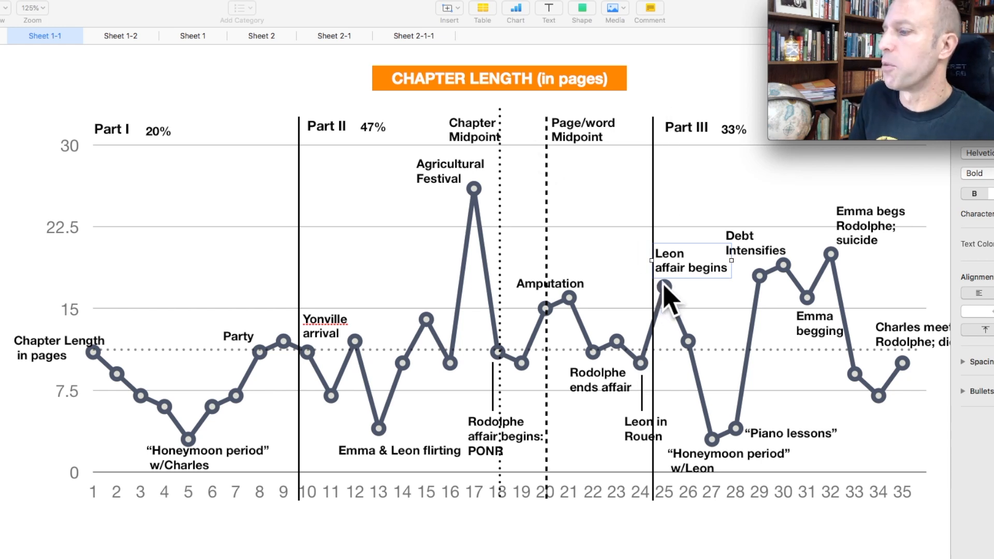
pyautogui.moveTo(678, 276)
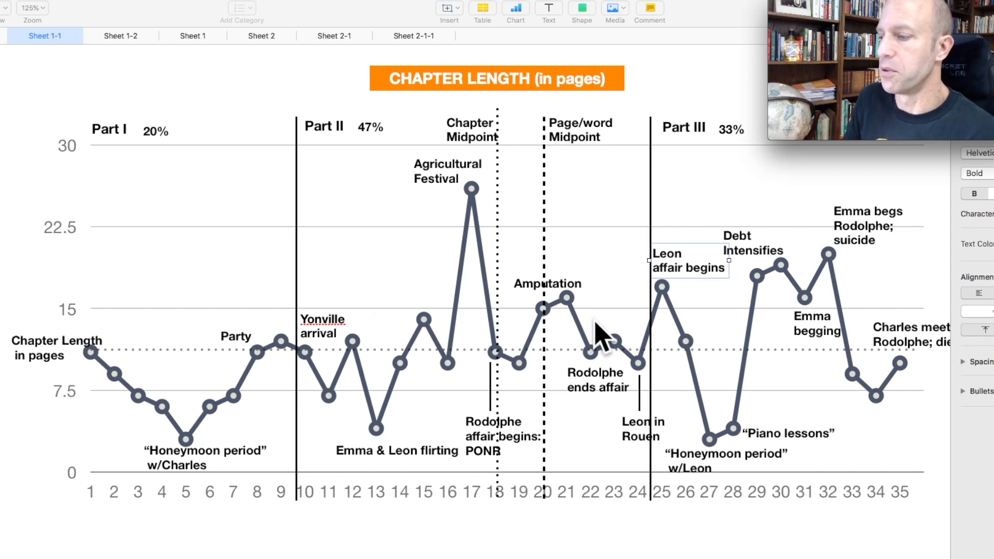
pyautogui.moveTo(605, 336)
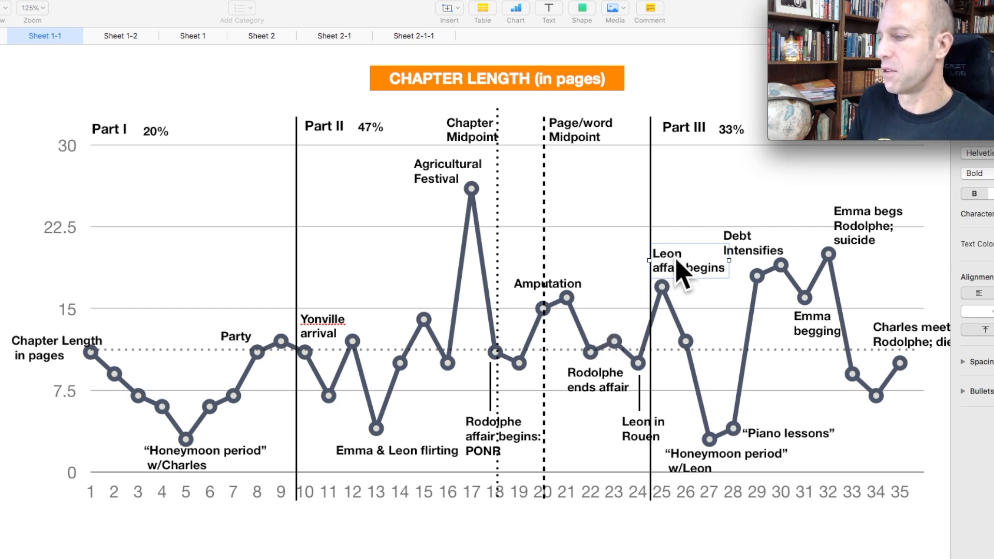
pyautogui.moveTo(755, 282)
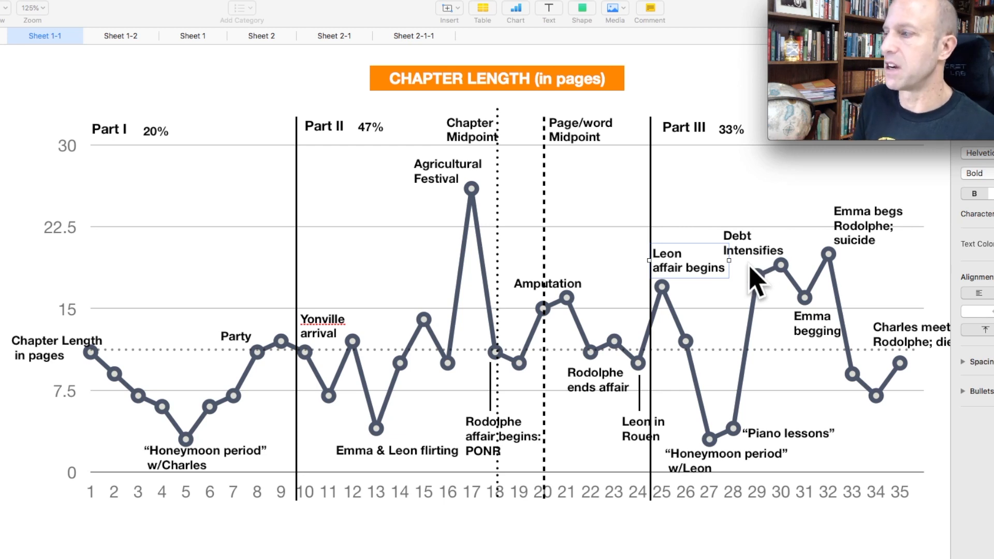
pyautogui.moveTo(764, 266)
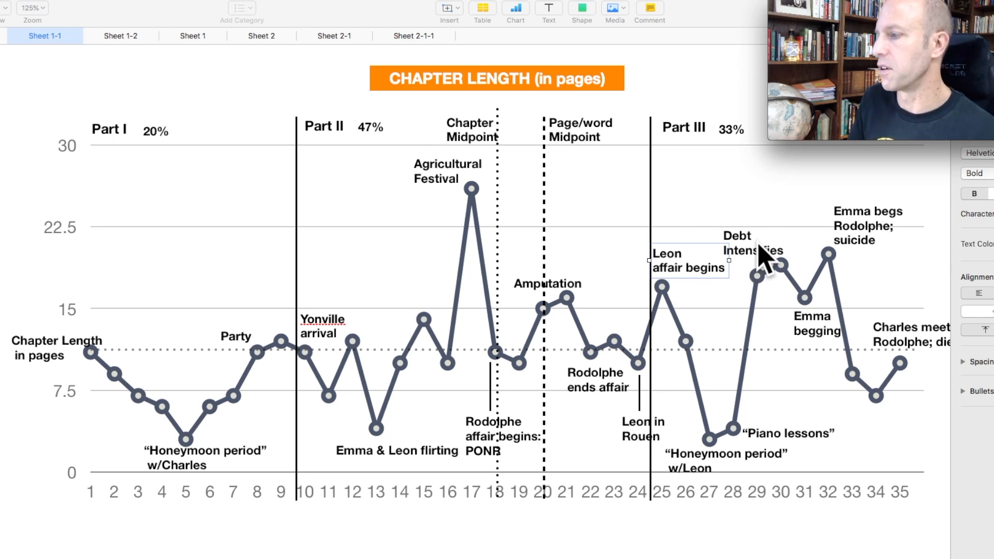
pyautogui.moveTo(805, 326)
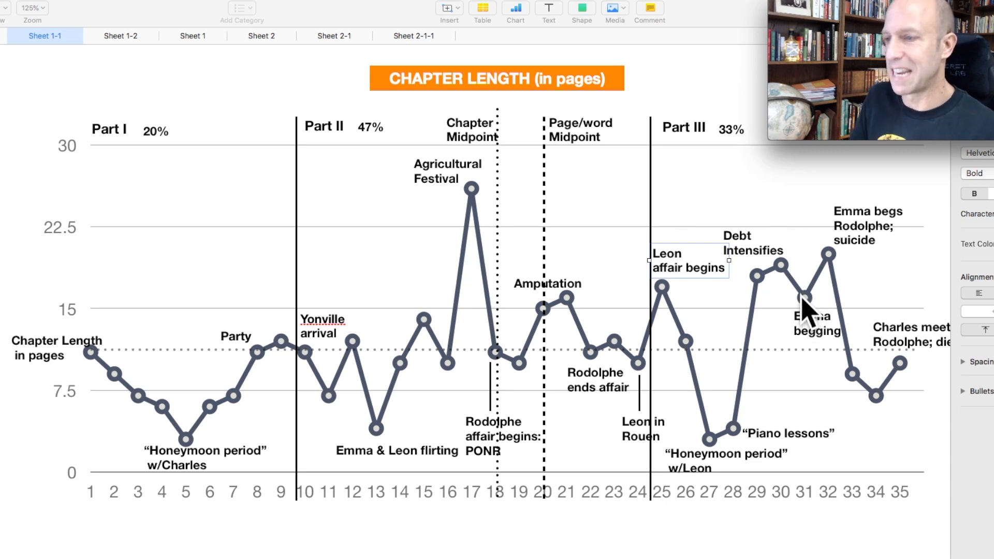
pyautogui.moveTo(862, 266)
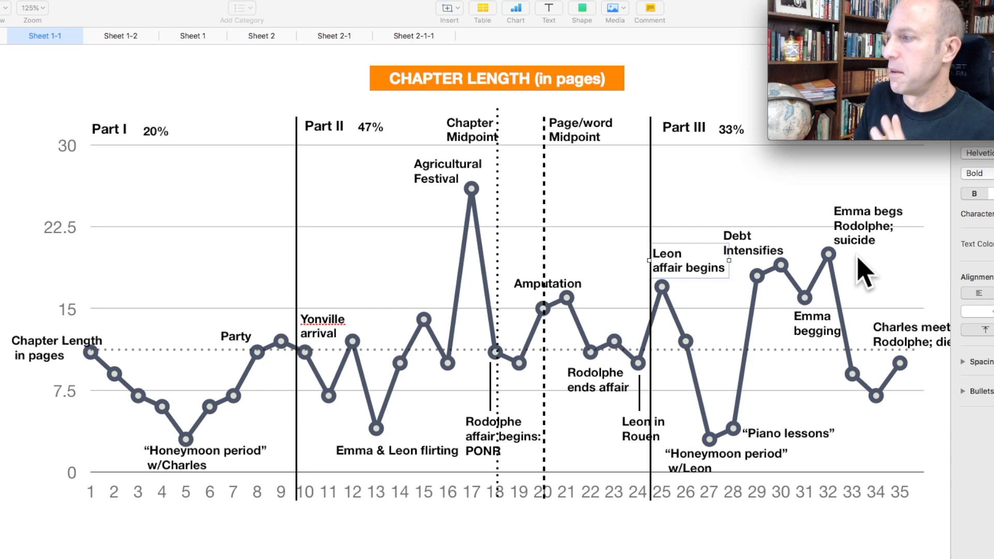
pyautogui.moveTo(869, 248)
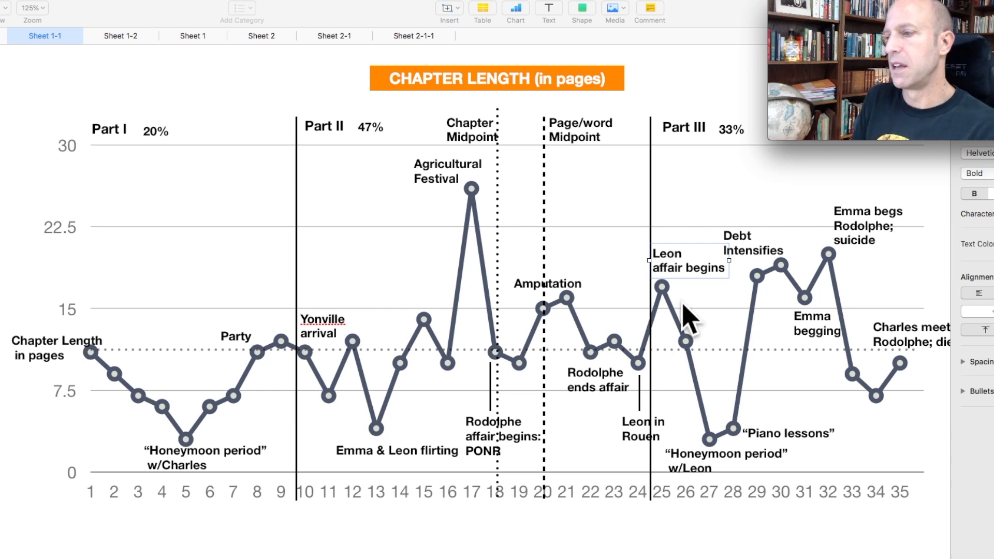
pyautogui.moveTo(413, 390)
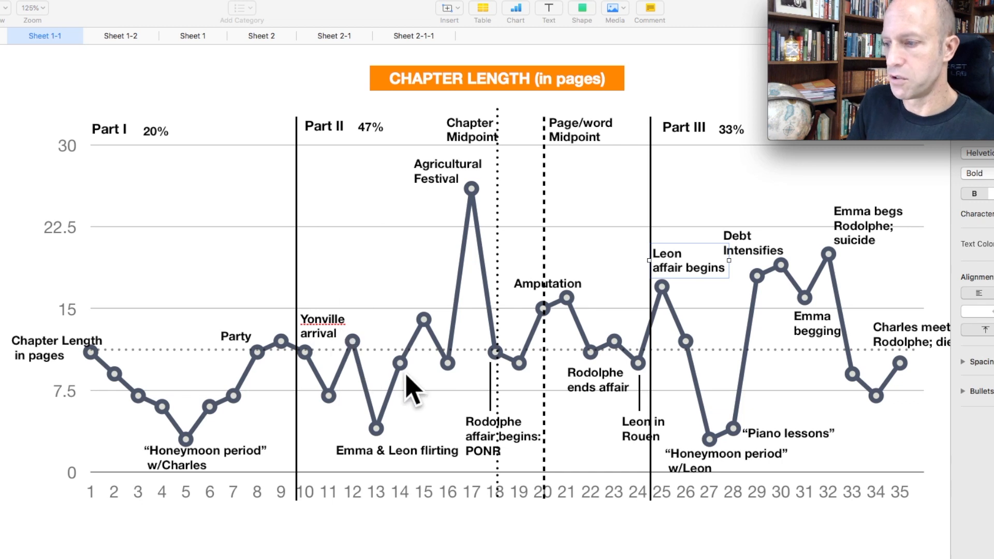
pyautogui.moveTo(710, 286)
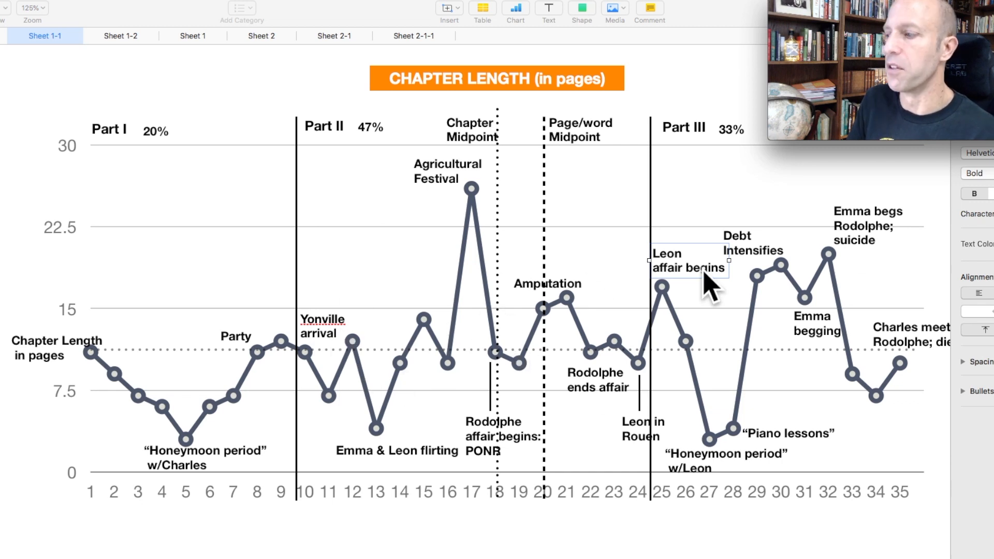
pyautogui.moveTo(746, 342)
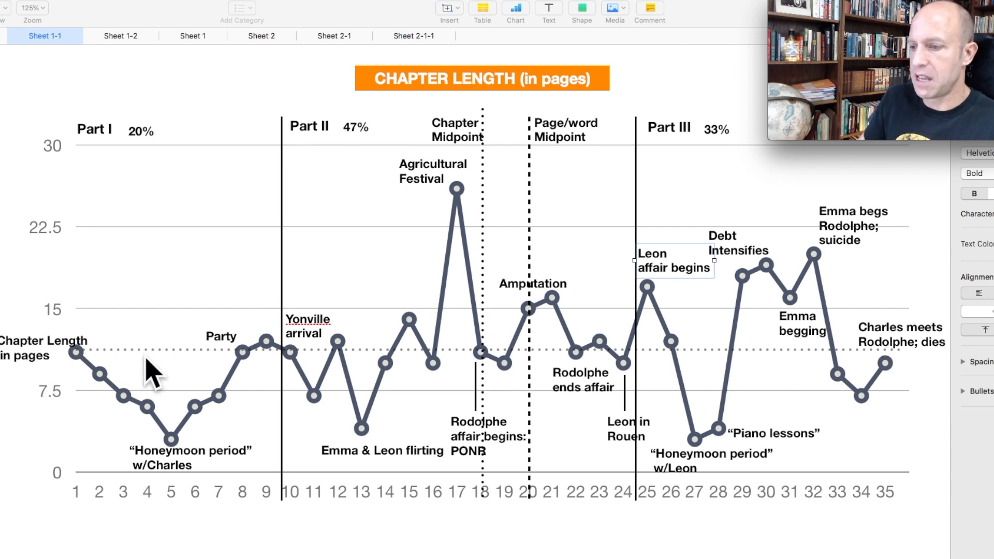
pyautogui.moveTo(247, 361)
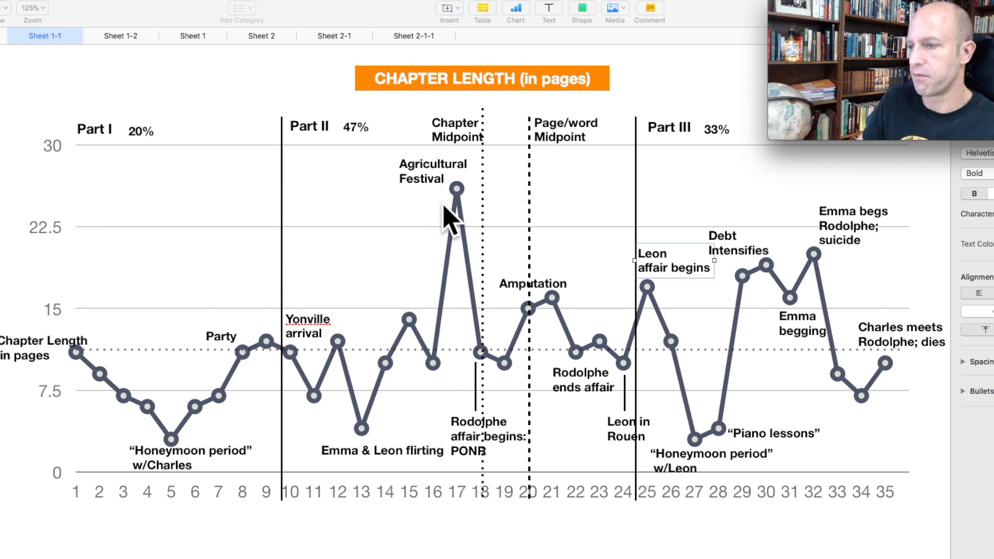
pyautogui.moveTo(794, 263)
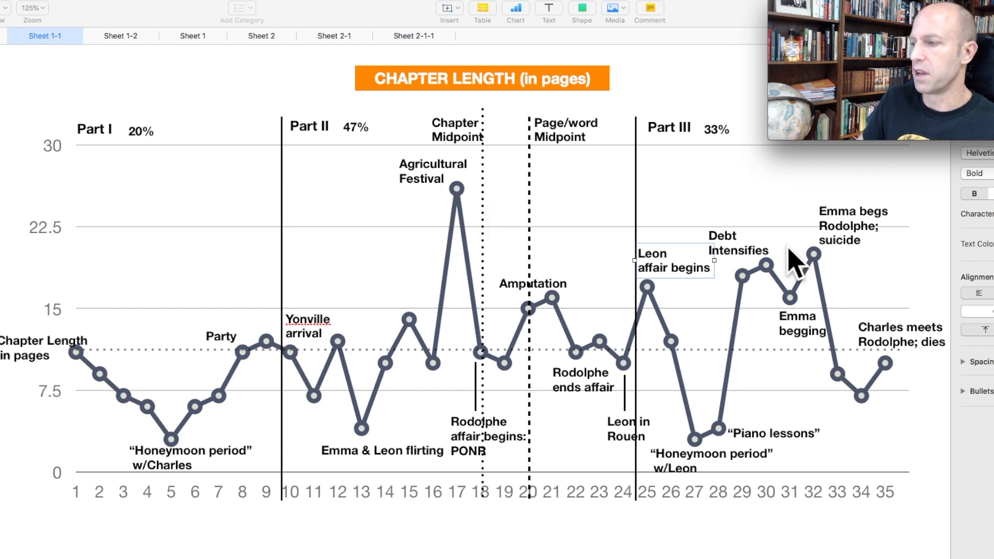
pyautogui.moveTo(809, 232)
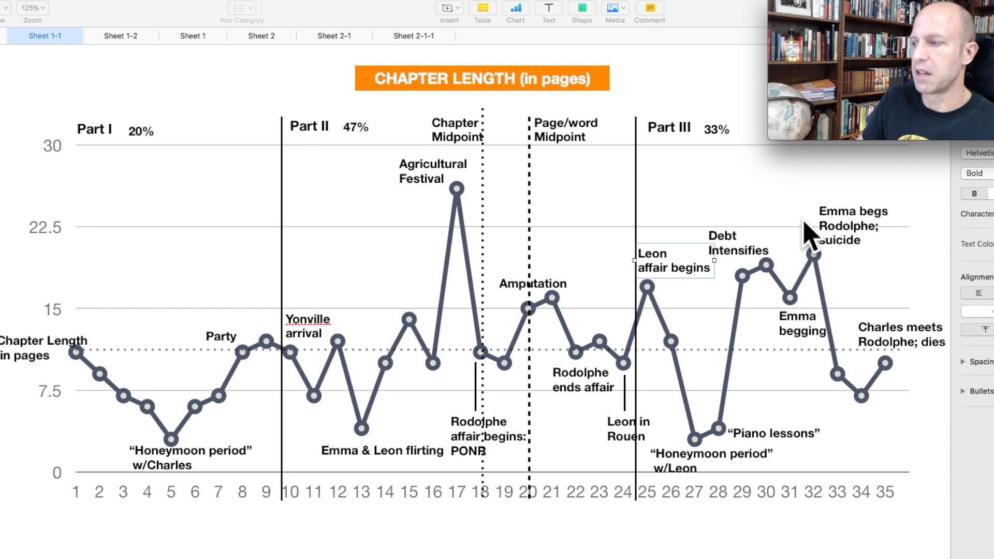
pyautogui.moveTo(802, 269)
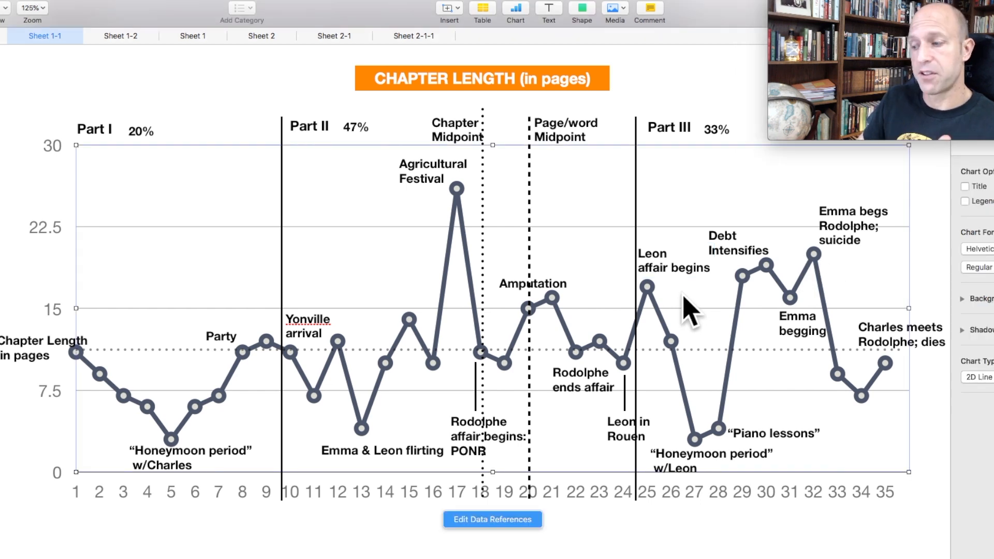
pyautogui.moveTo(172, 463)
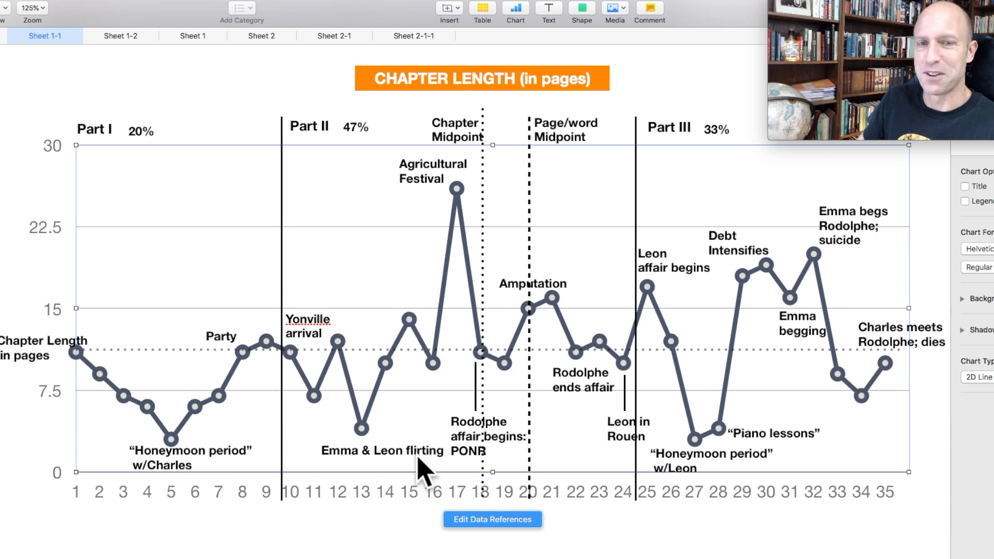
pyautogui.moveTo(193, 463)
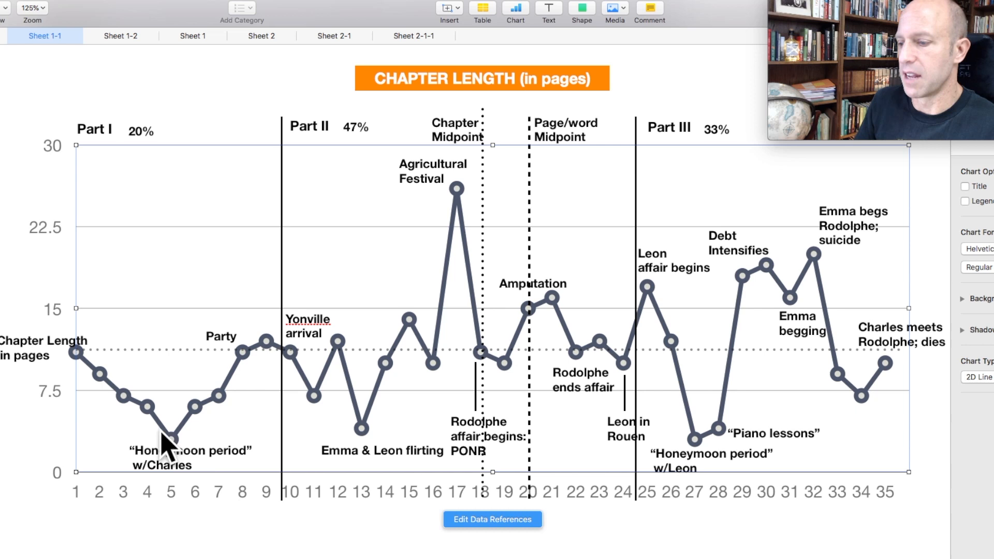
pyautogui.moveTo(365, 460)
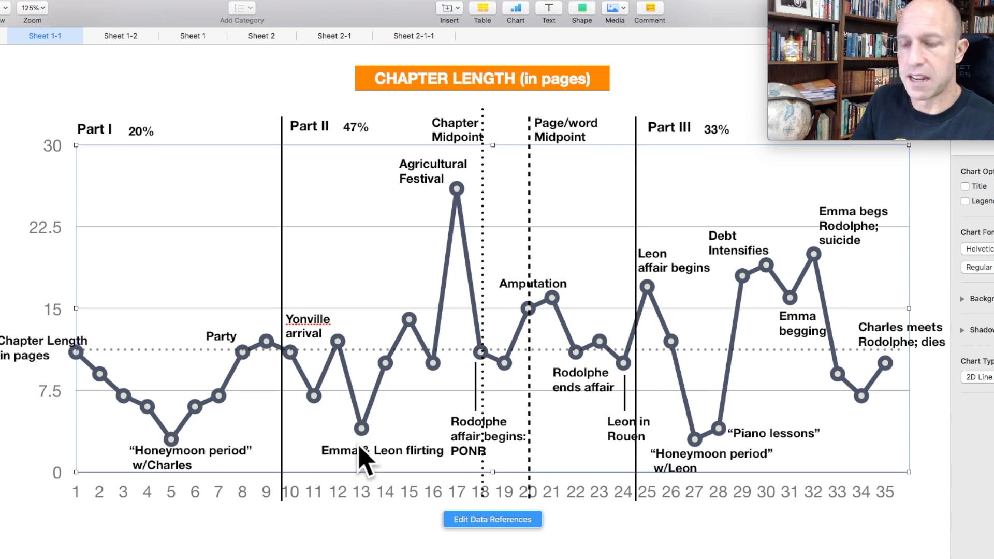
pyautogui.moveTo(755, 441)
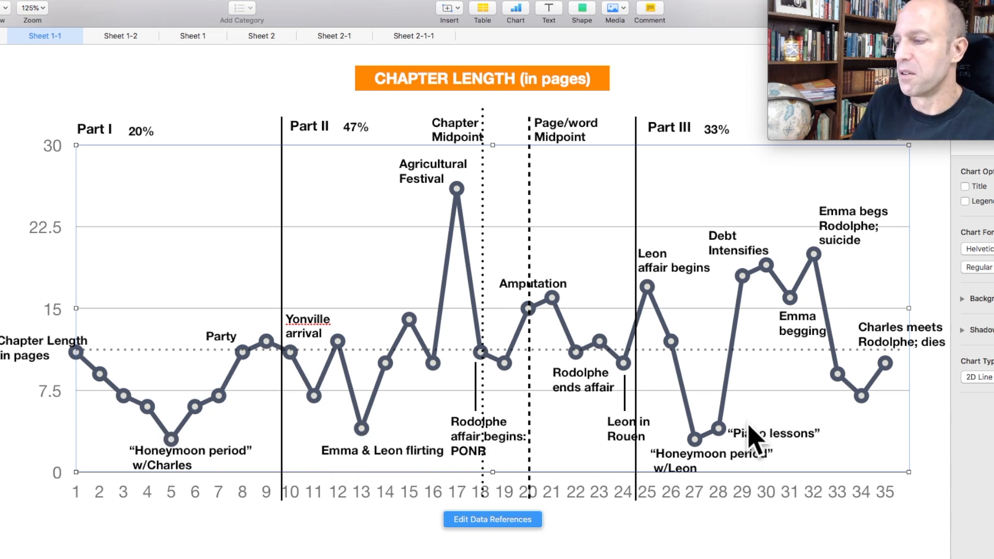
pyautogui.moveTo(688, 472)
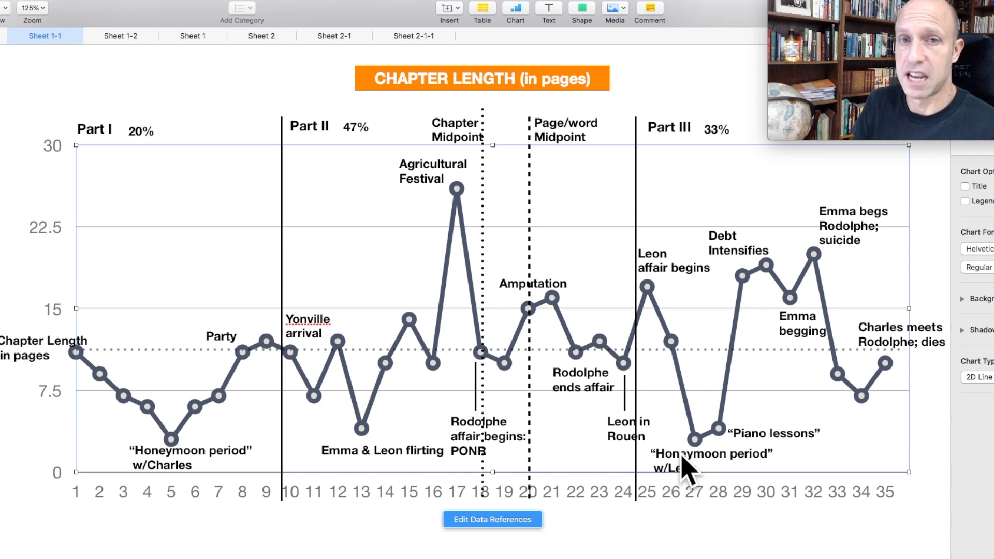
pyautogui.moveTo(130, 54)
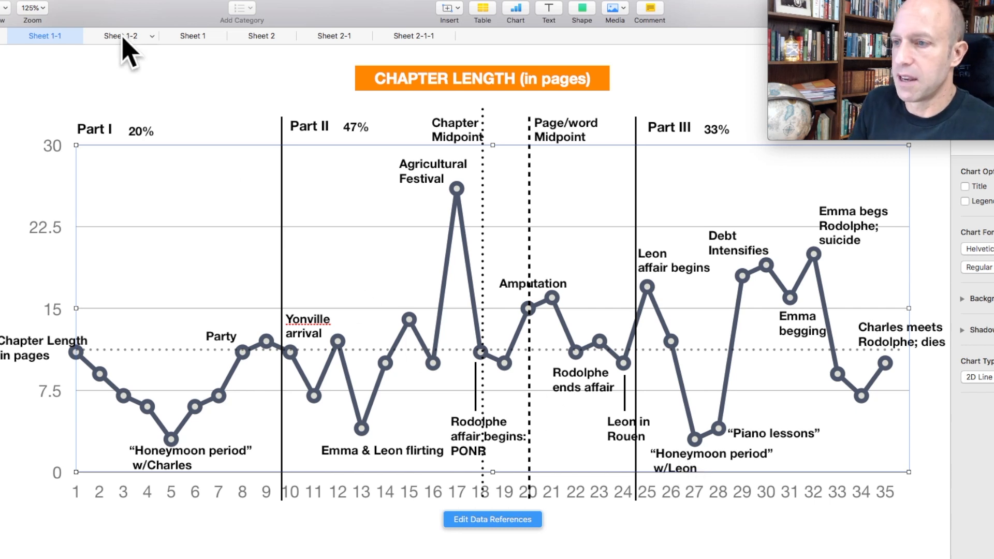
# Switch to Sheet 1-2 showing the emotional-intensity chart with trend and threshold lines.
pyautogui.click(120, 36)
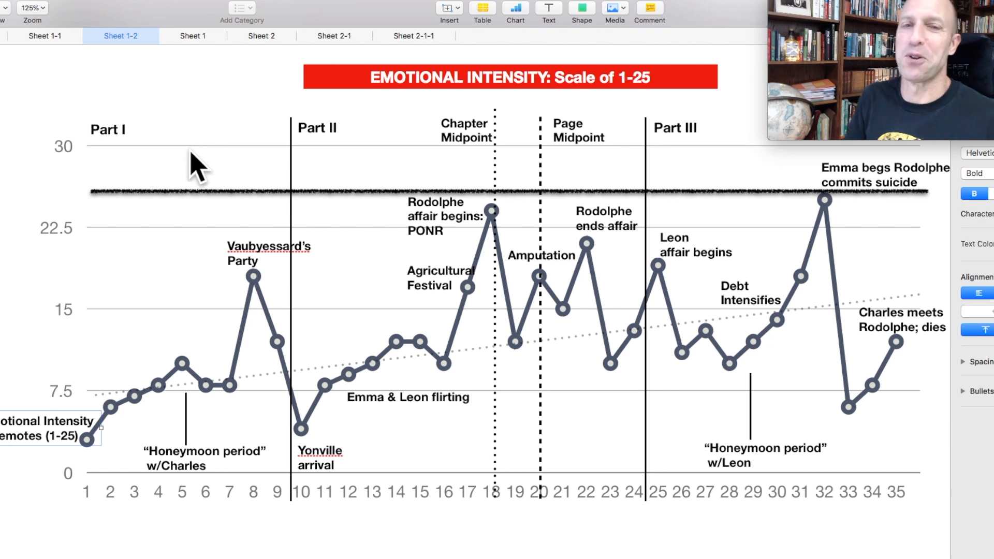
pyautogui.moveTo(568, 102)
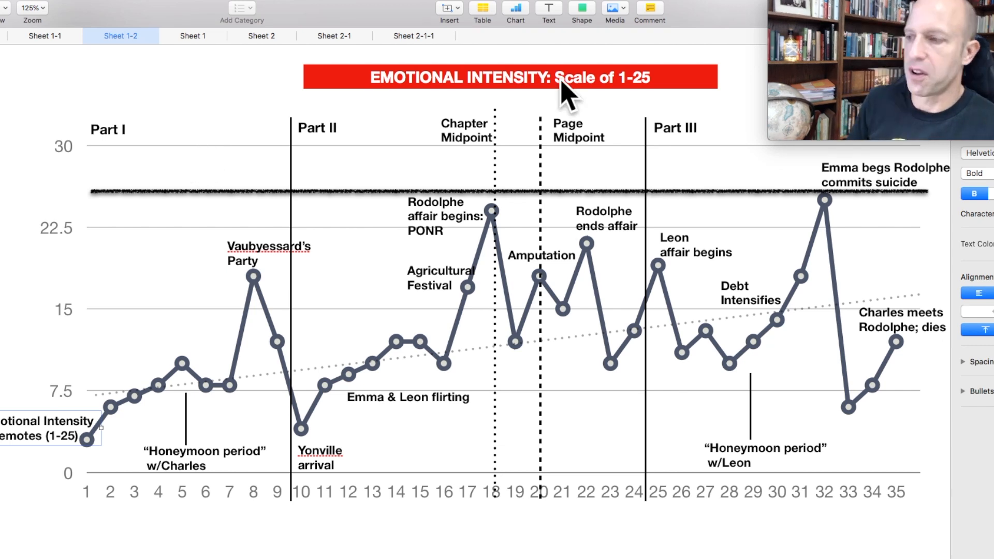
pyautogui.moveTo(193, 104)
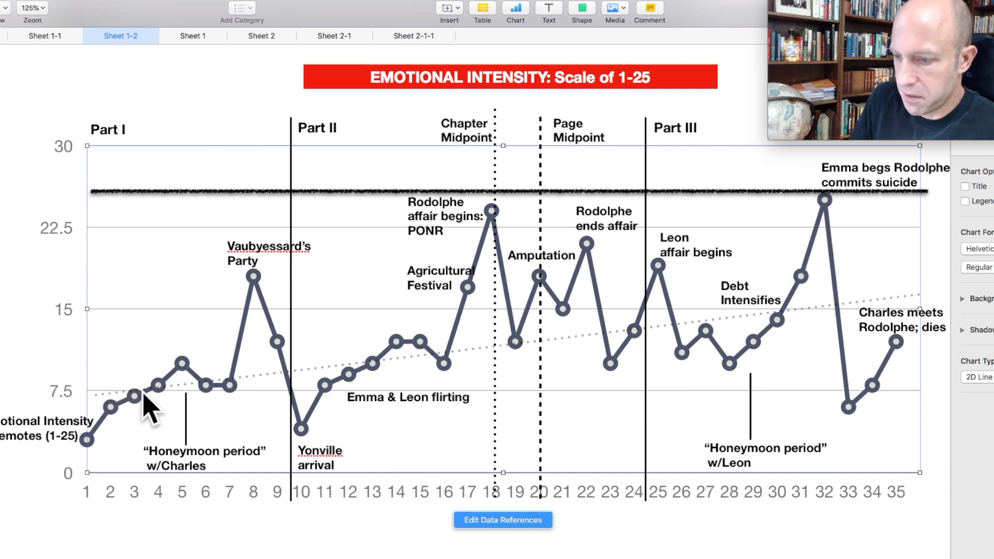
pyautogui.moveTo(674, 353)
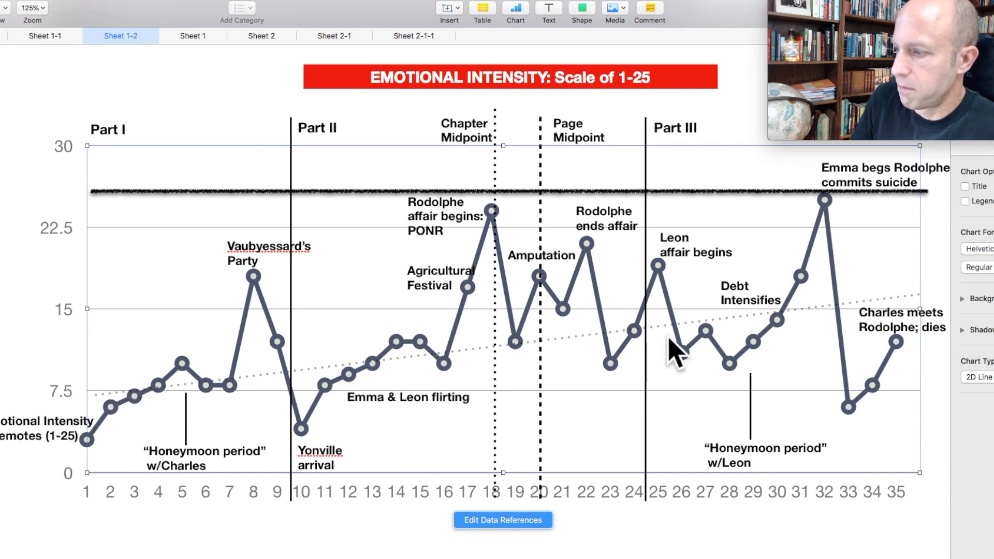
pyautogui.moveTo(869, 310)
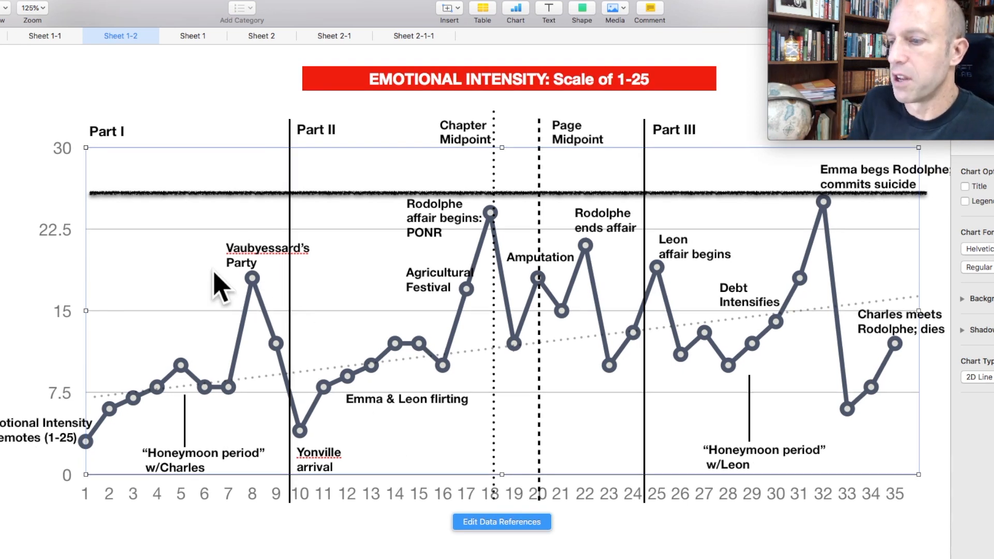
pyautogui.moveTo(257, 295)
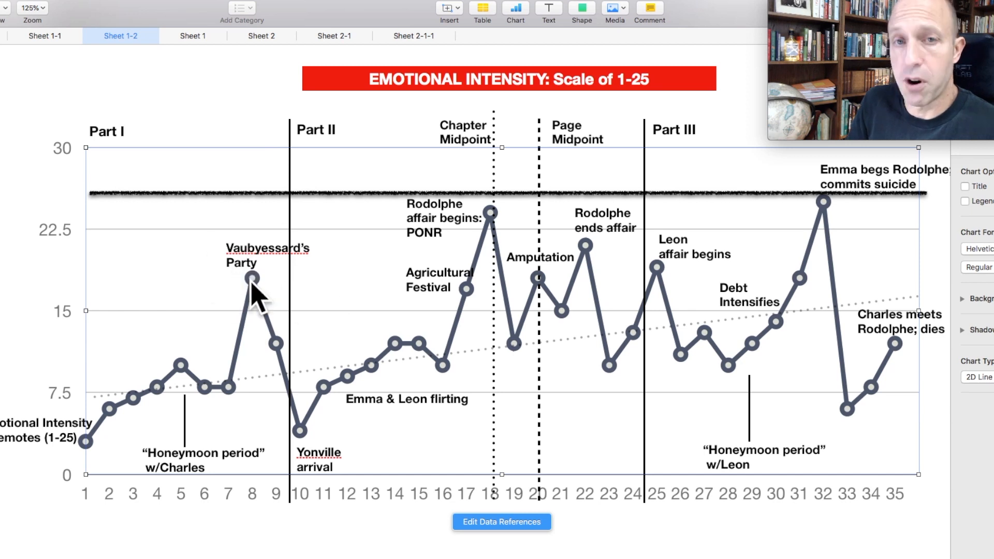
pyautogui.moveTo(273, 276)
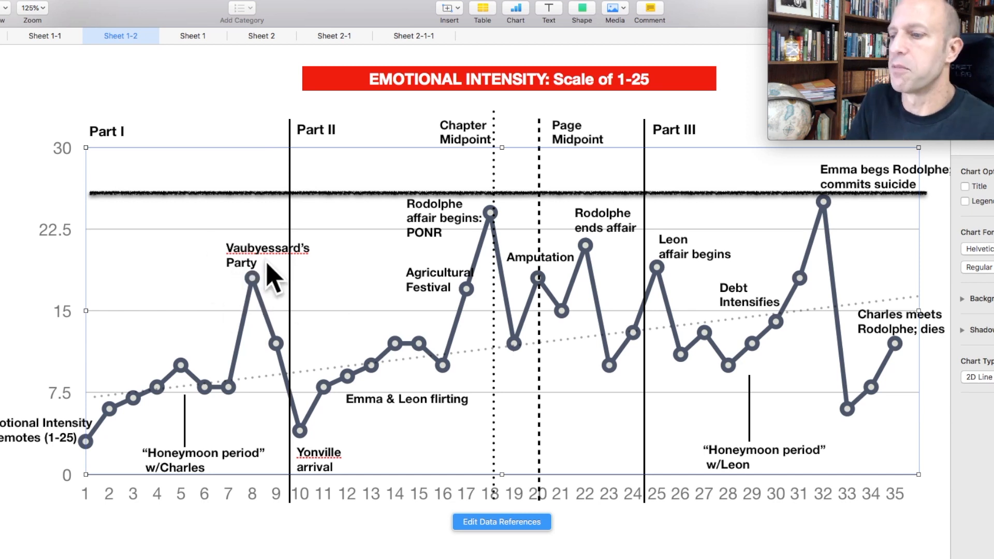
pyautogui.moveTo(248, 260)
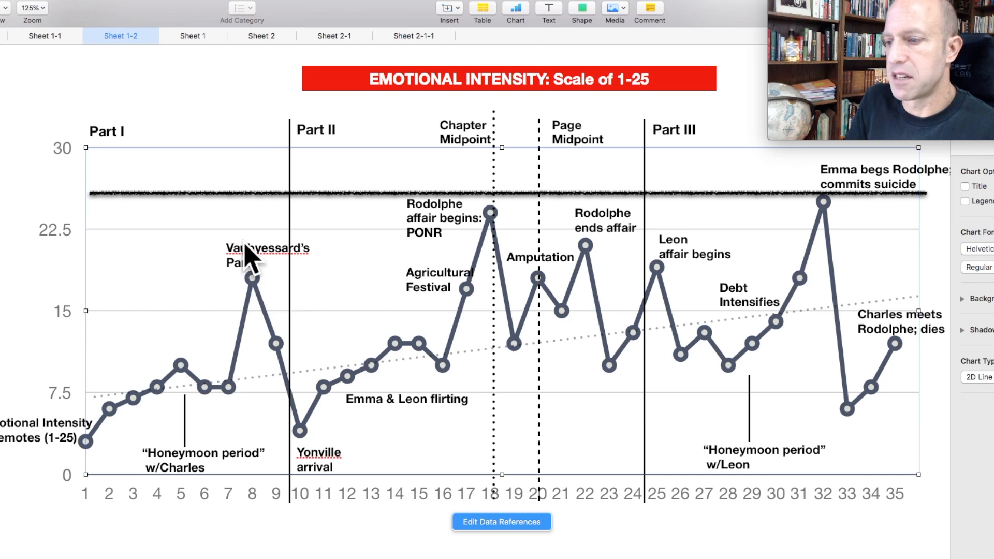
pyautogui.moveTo(280, 305)
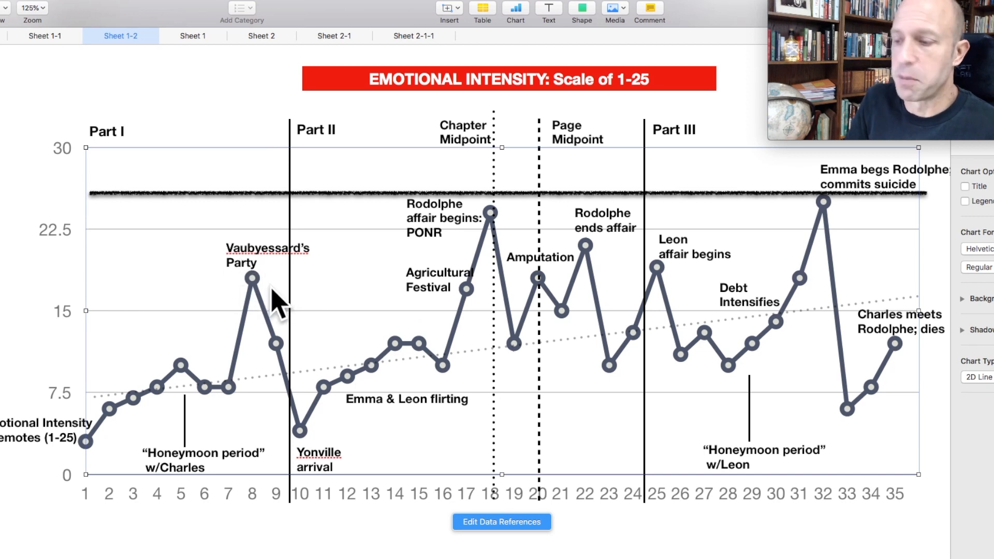
pyautogui.moveTo(254, 314)
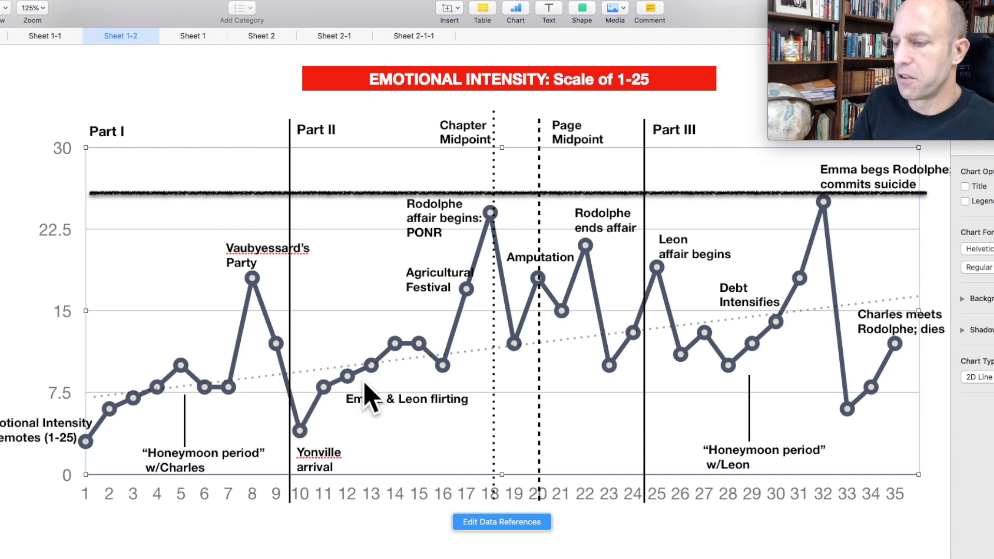
pyautogui.moveTo(412, 359)
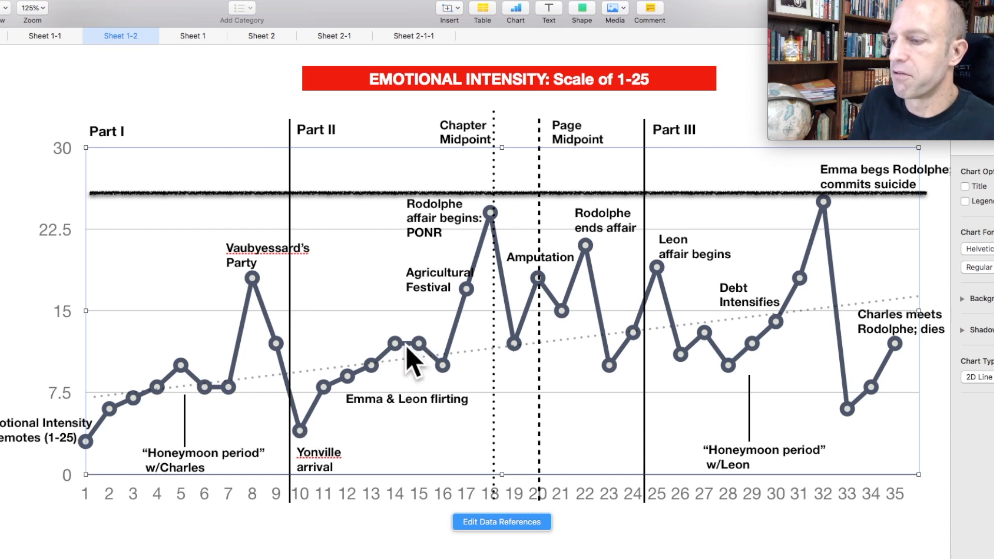
pyautogui.moveTo(447, 381)
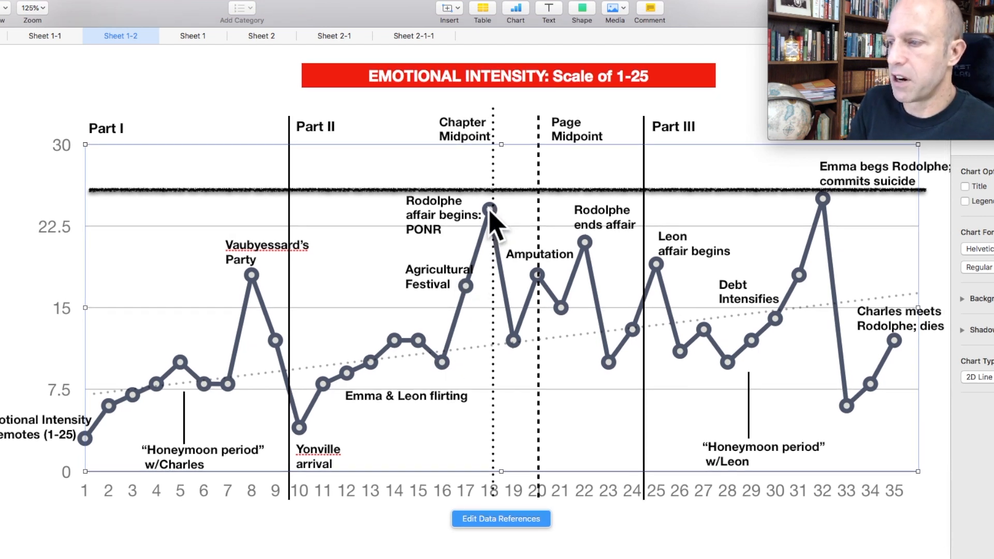
pyautogui.moveTo(450, 248)
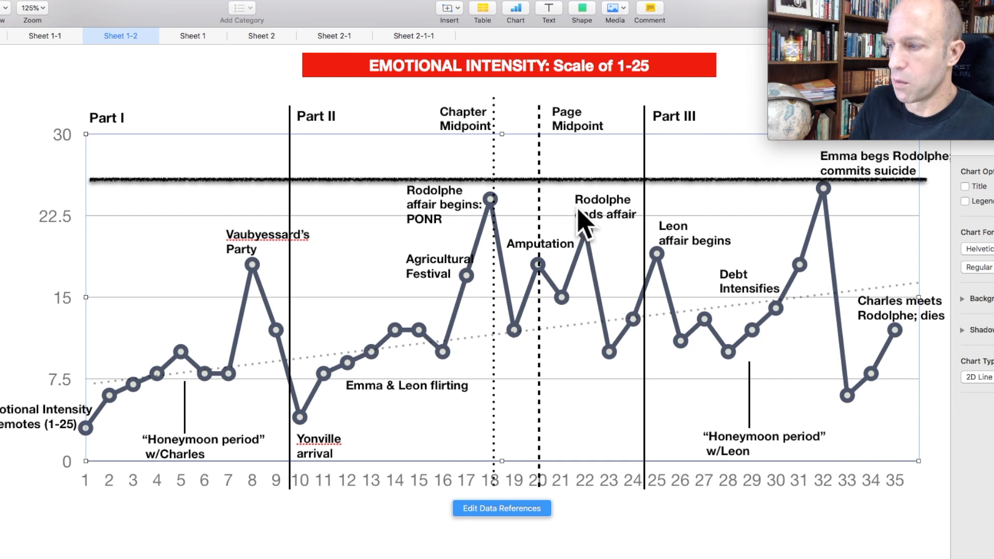
pyautogui.moveTo(600, 267)
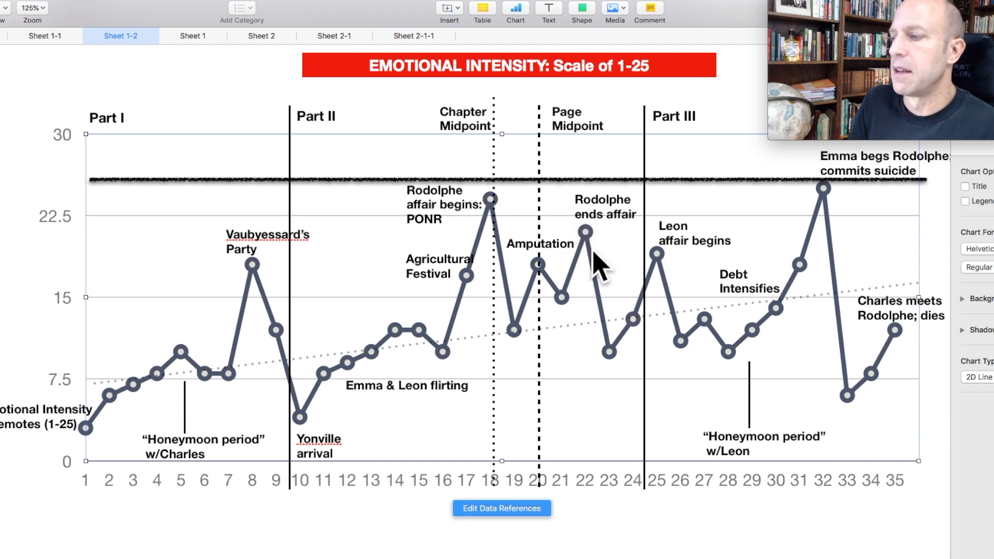
pyautogui.moveTo(587, 263)
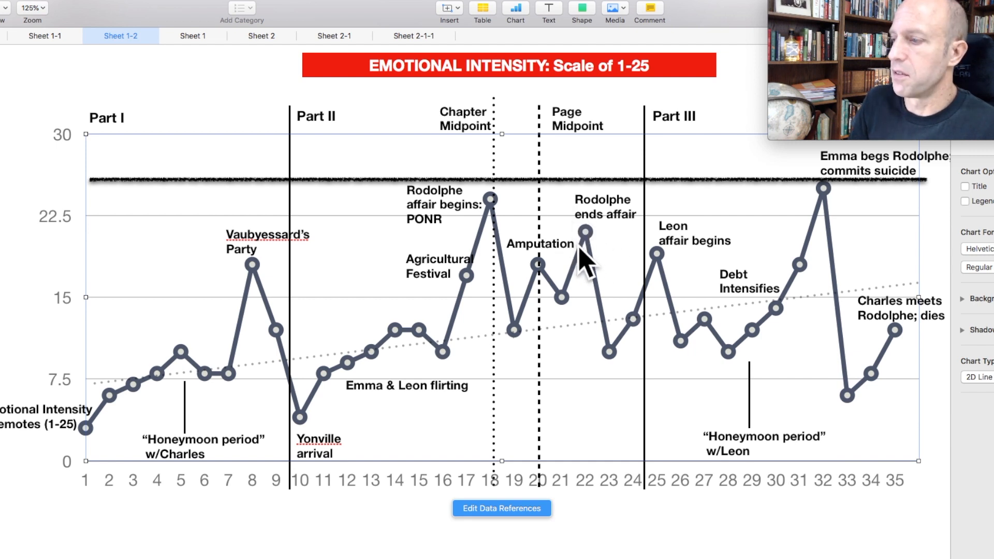
pyautogui.moveTo(591, 251)
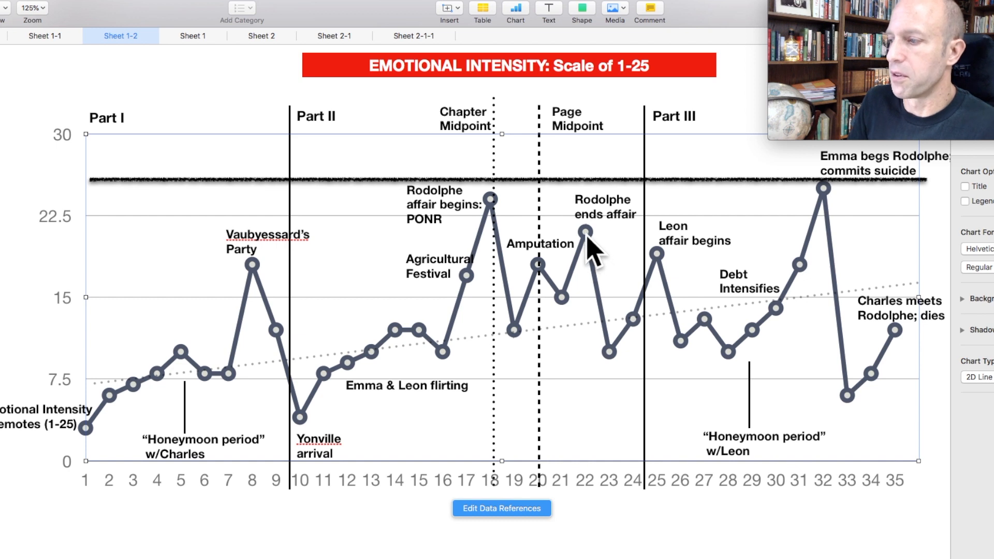
pyautogui.moveTo(498, 212)
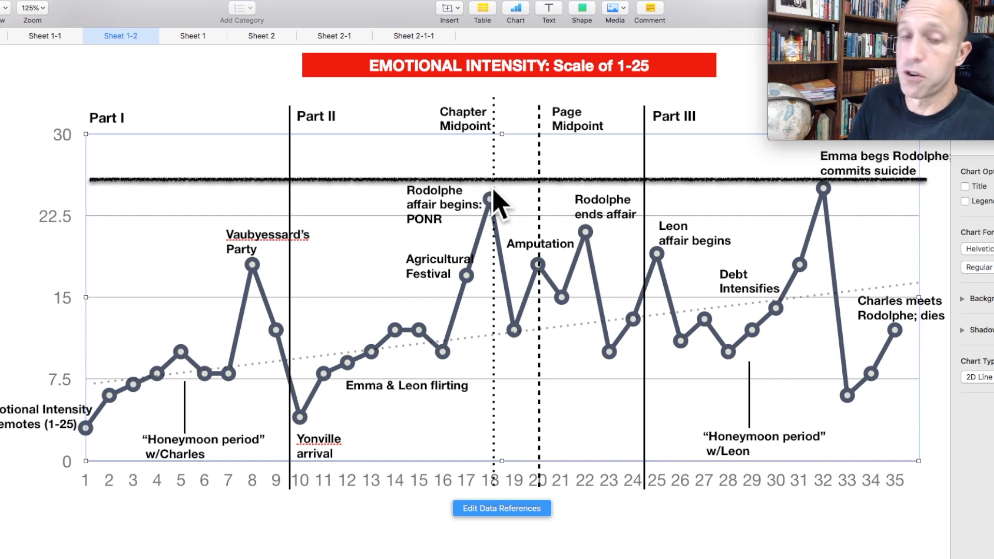
pyautogui.moveTo(609, 234)
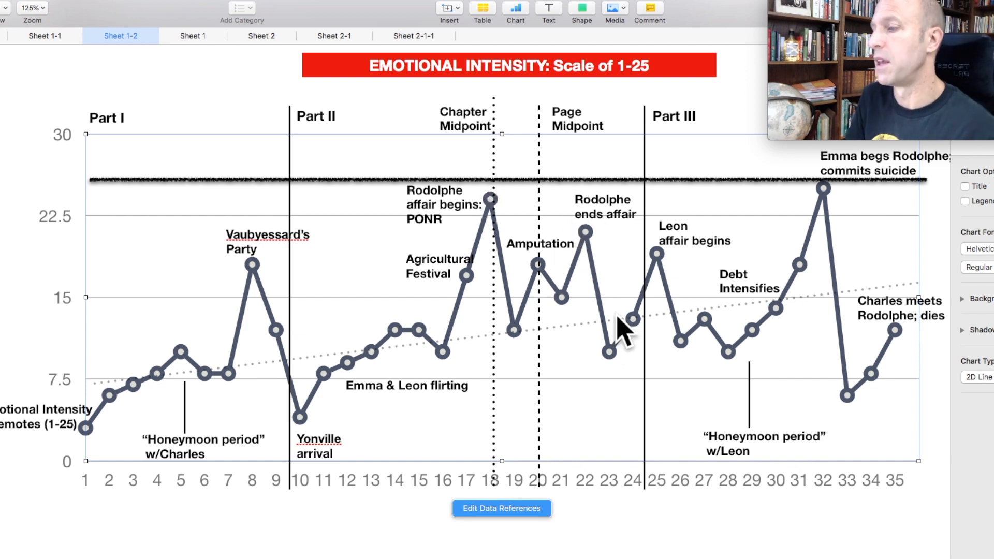
pyautogui.moveTo(666, 282)
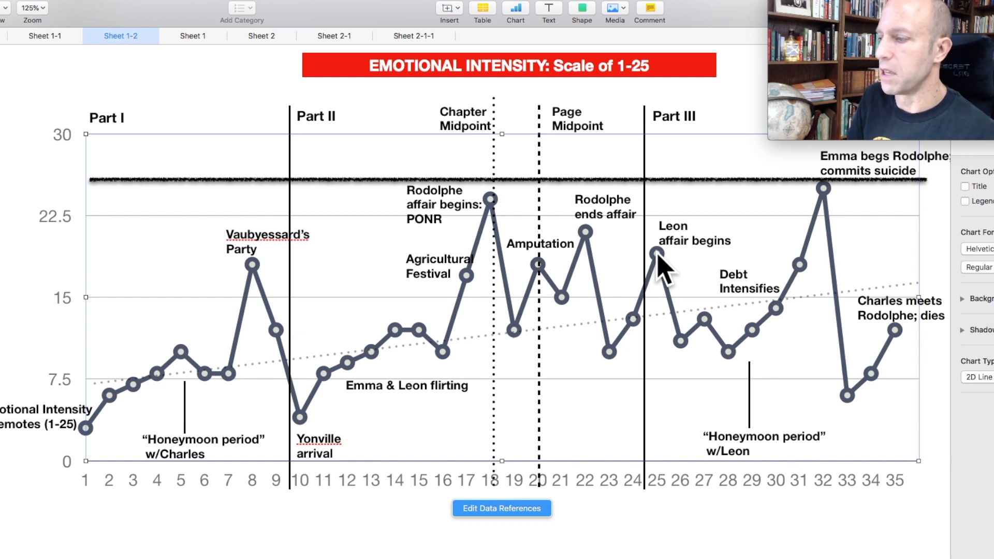
pyautogui.moveTo(710, 358)
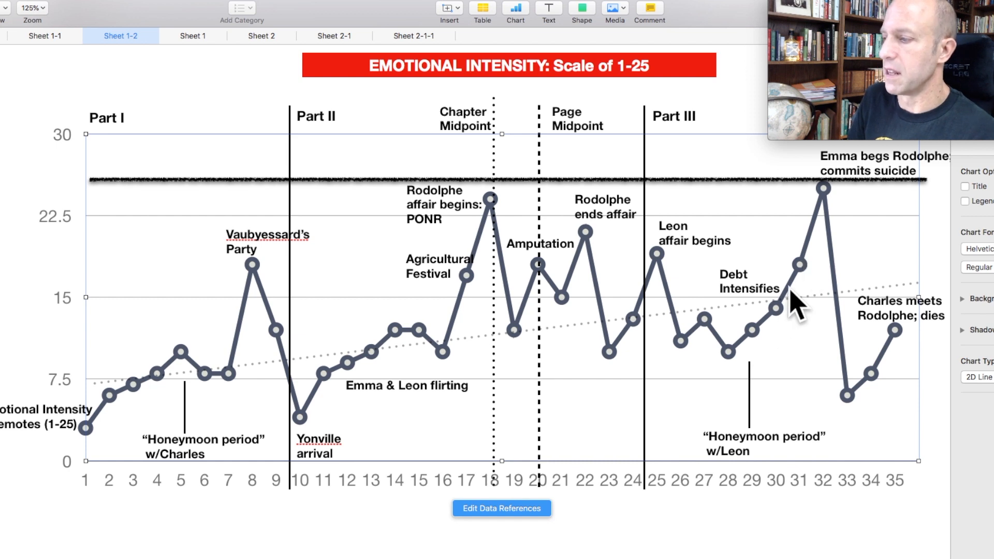
pyautogui.moveTo(805, 200)
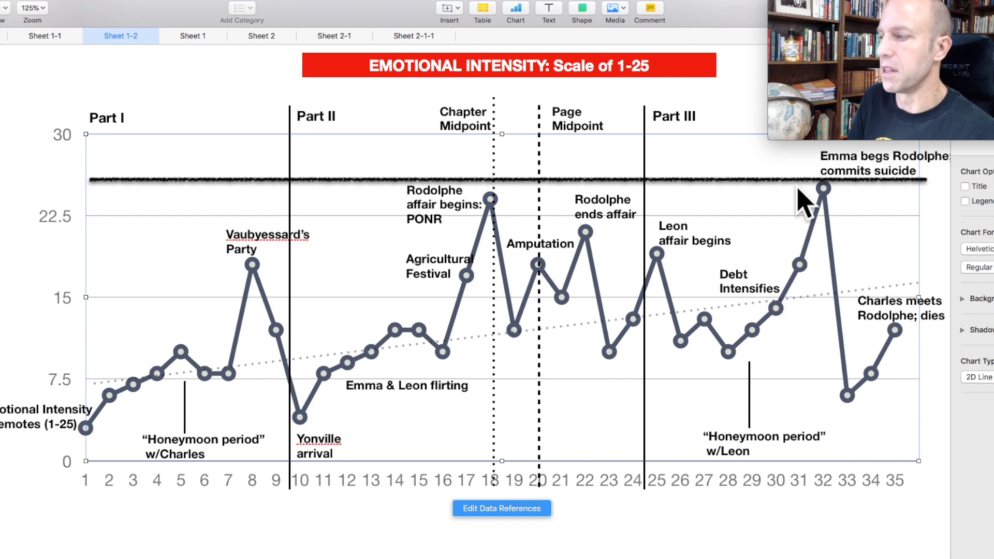
pyautogui.moveTo(834, 209)
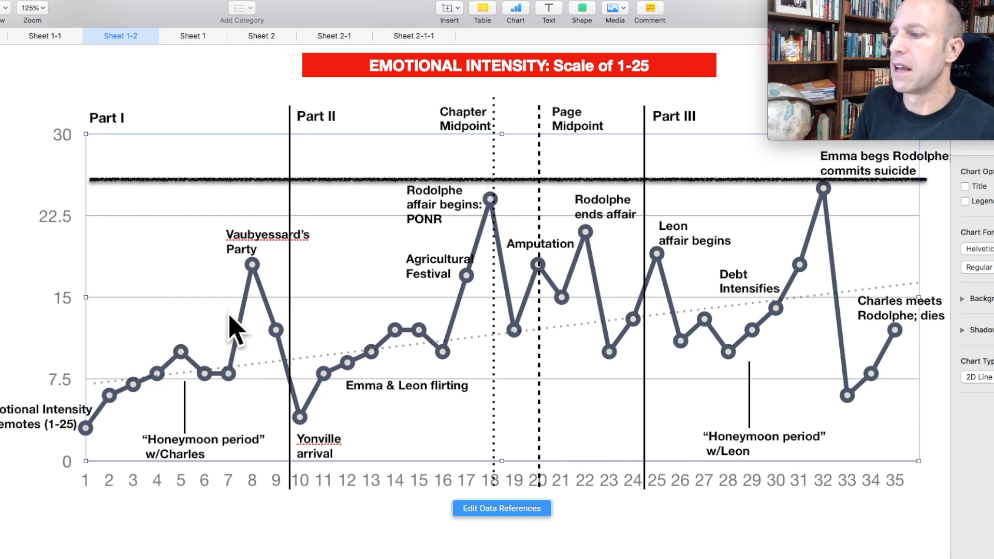
pyautogui.moveTo(256, 98)
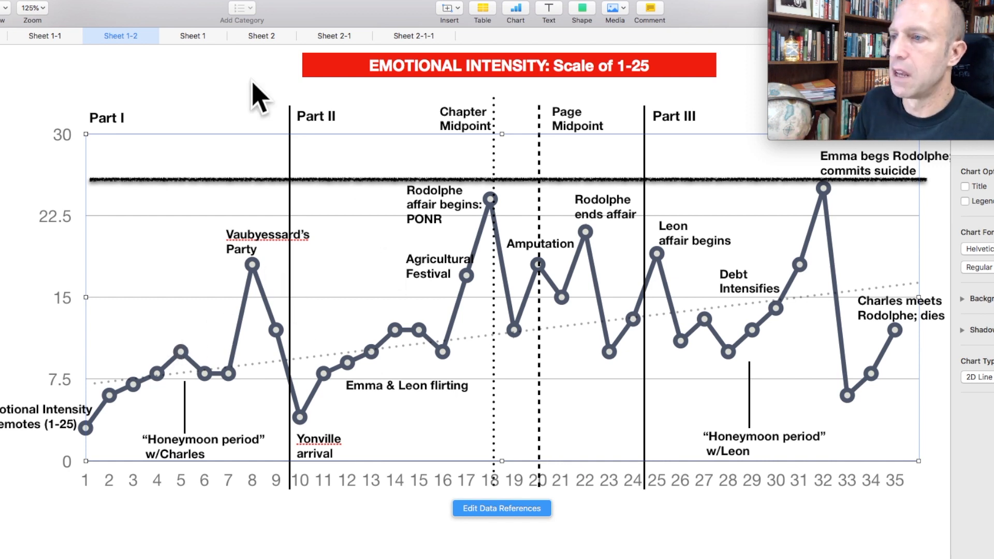
pyautogui.moveTo(193, 35)
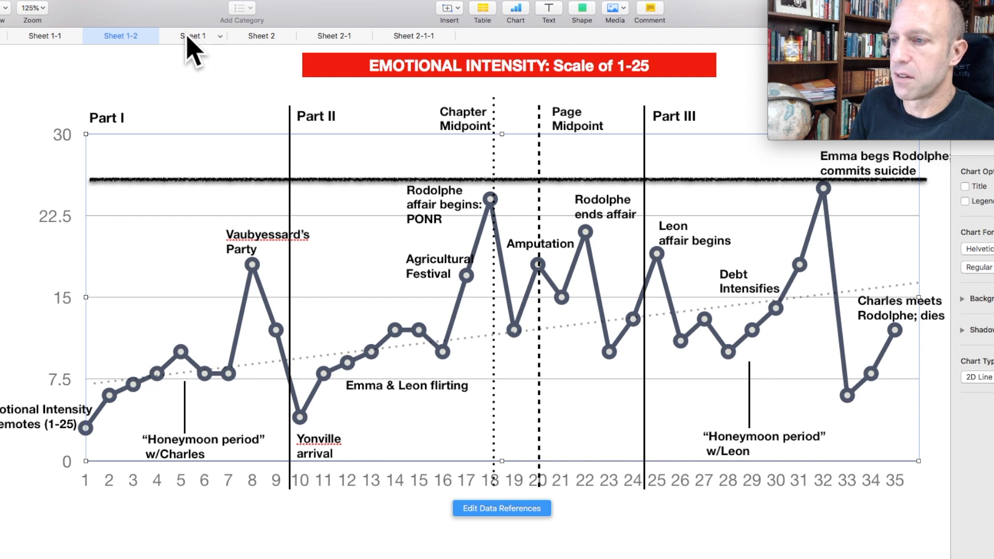
# Switch to Sheet 1 overlaying chapter length and emotional intensity.
pyautogui.click(193, 36)
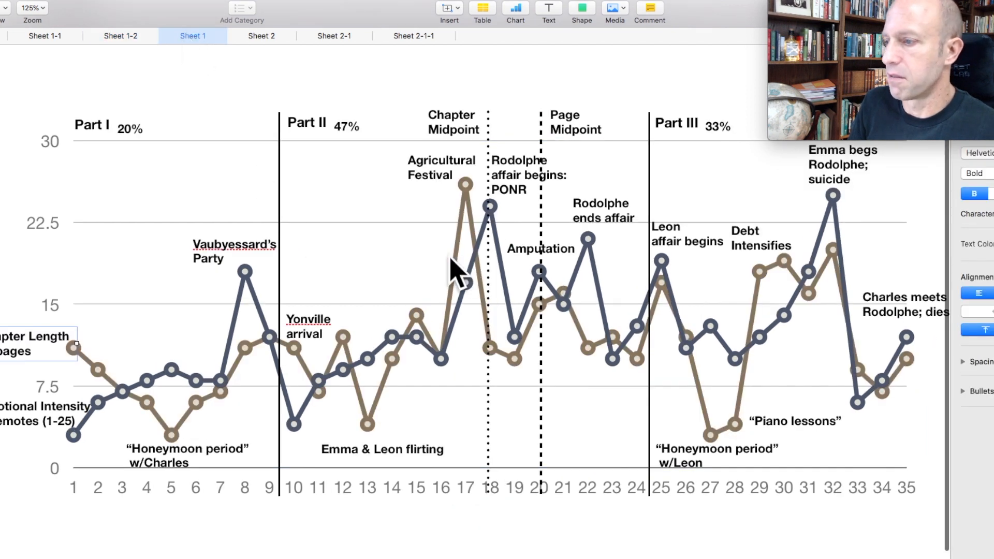
pyautogui.moveTo(114, 253)
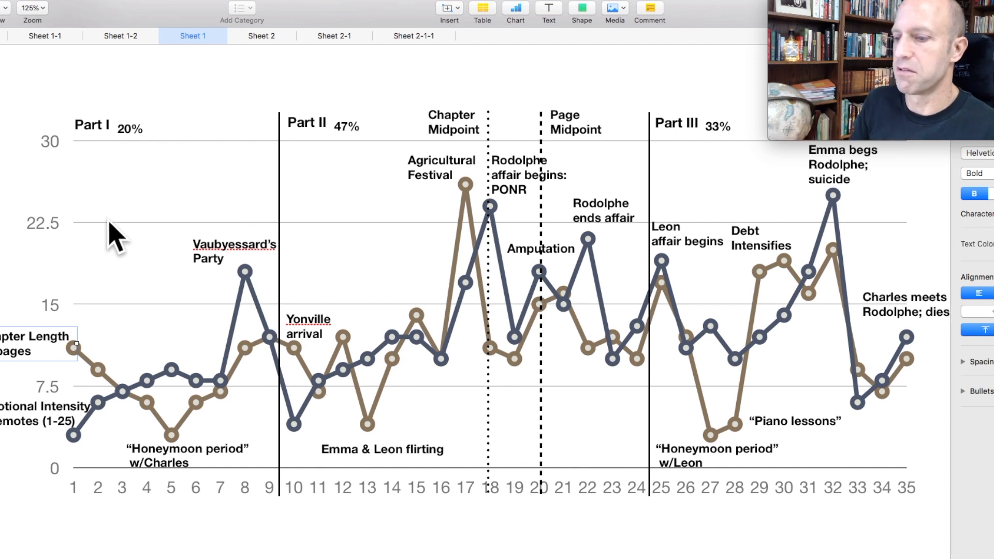
pyautogui.moveTo(265, 379)
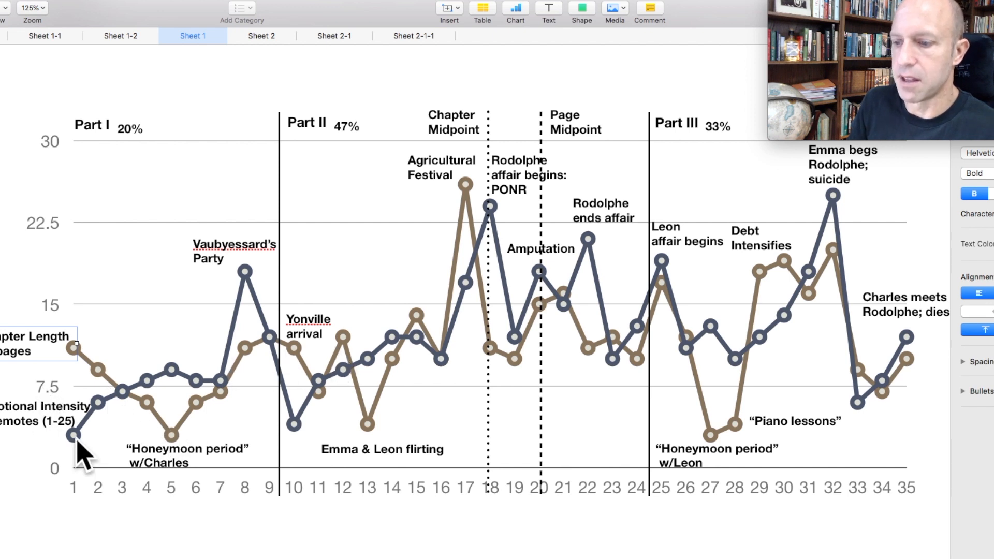
pyautogui.moveTo(229, 377)
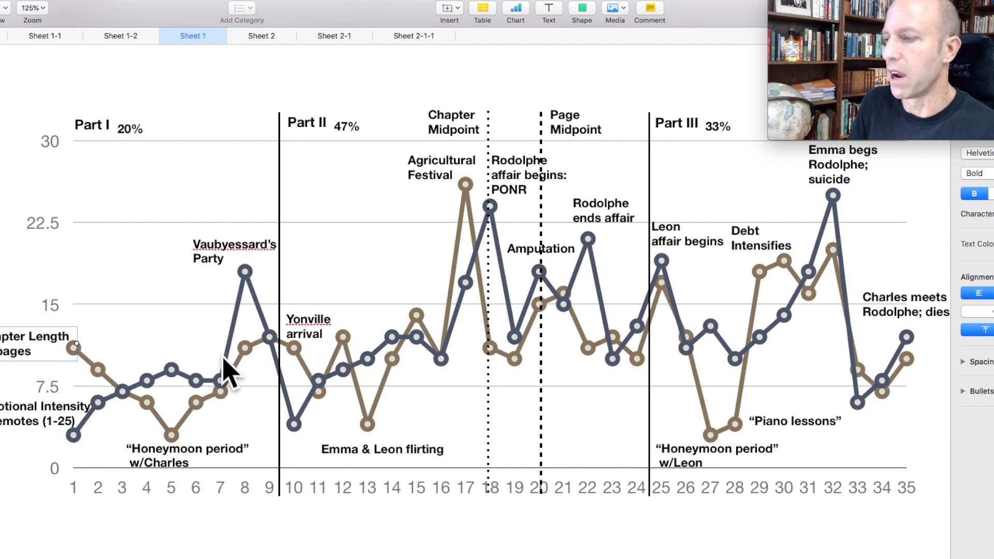
pyautogui.moveTo(568, 416)
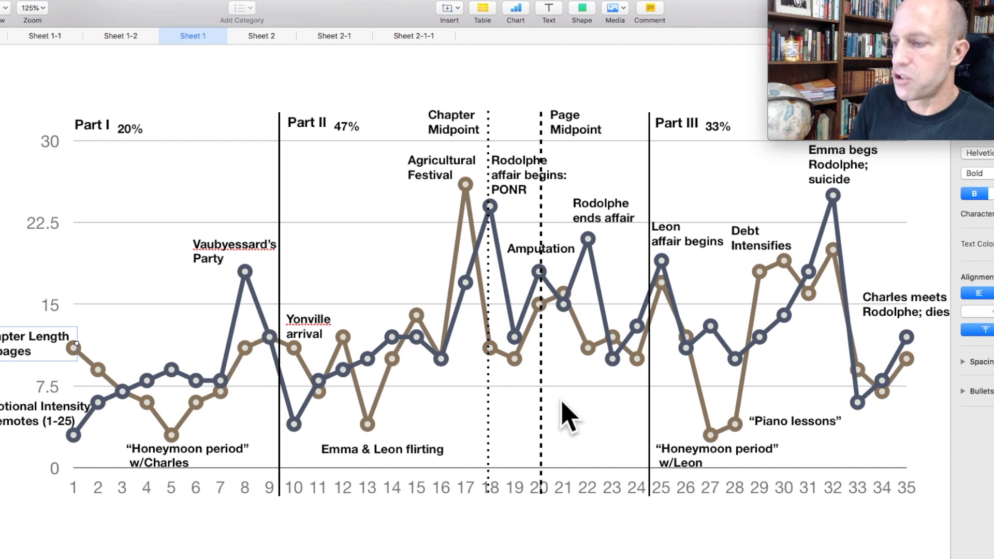
pyautogui.moveTo(739, 450)
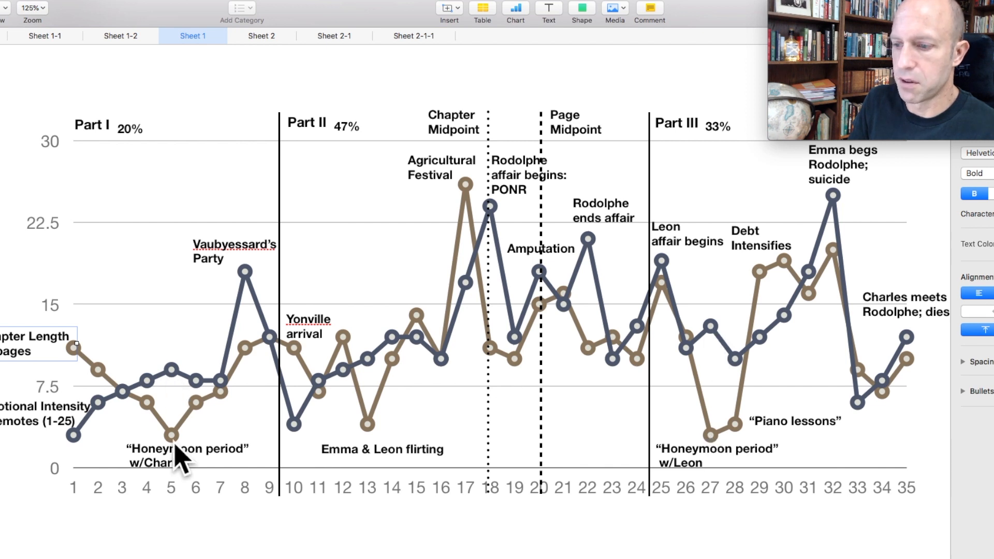
pyautogui.moveTo(181, 387)
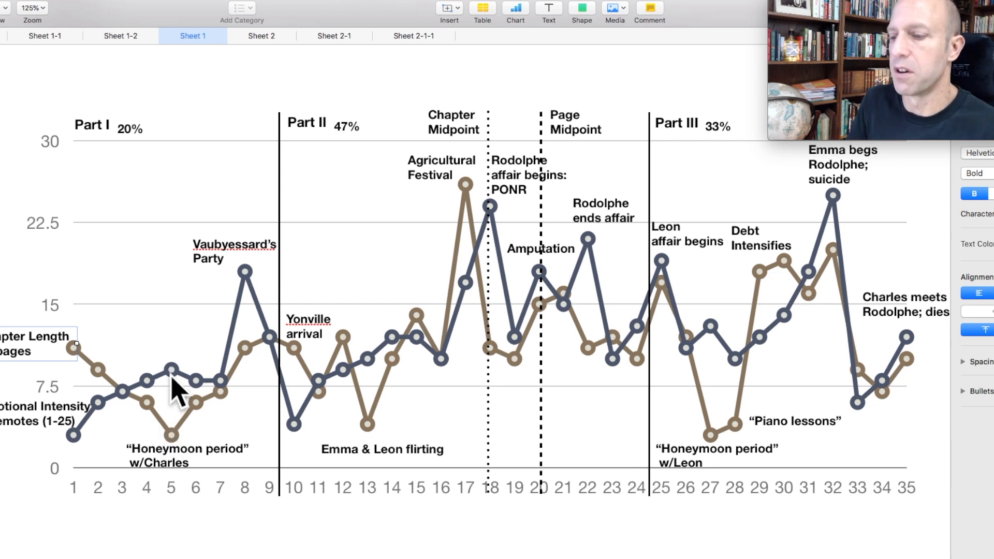
pyautogui.moveTo(717, 368)
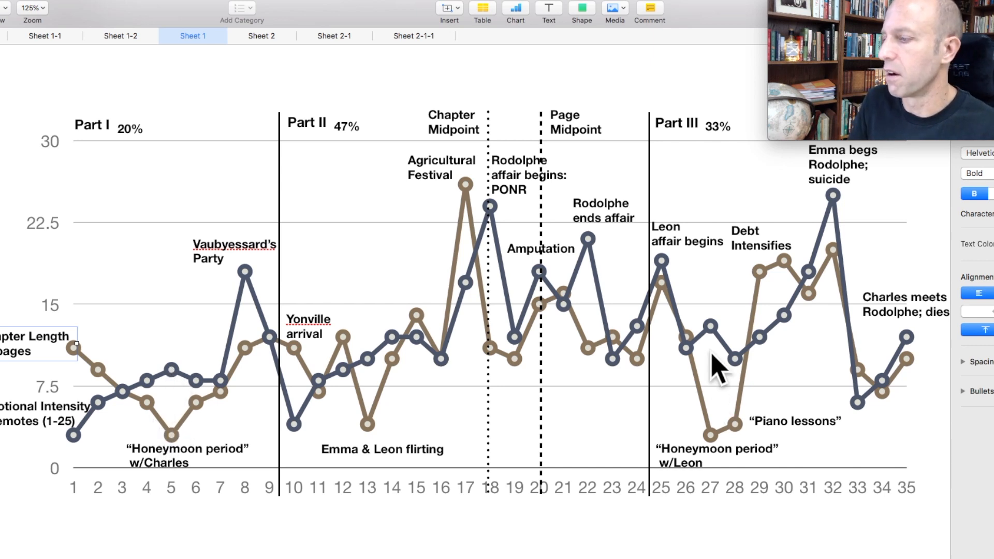
pyautogui.moveTo(853, 222)
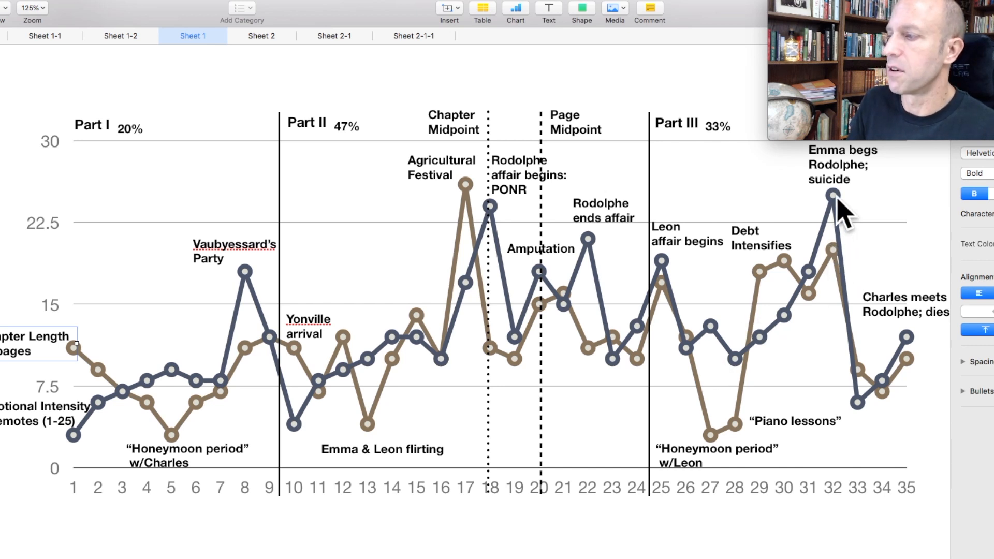
pyautogui.moveTo(859, 215)
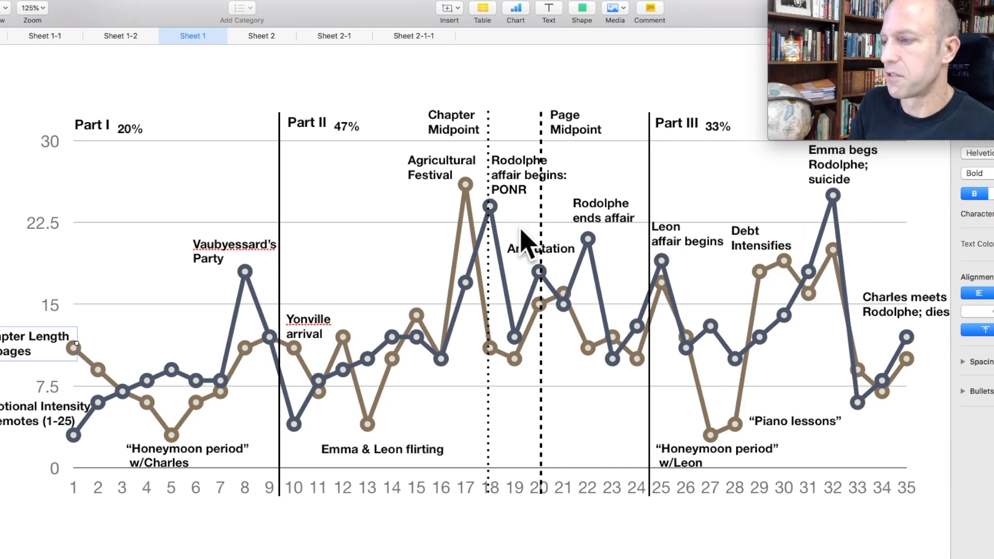
pyautogui.moveTo(501, 320)
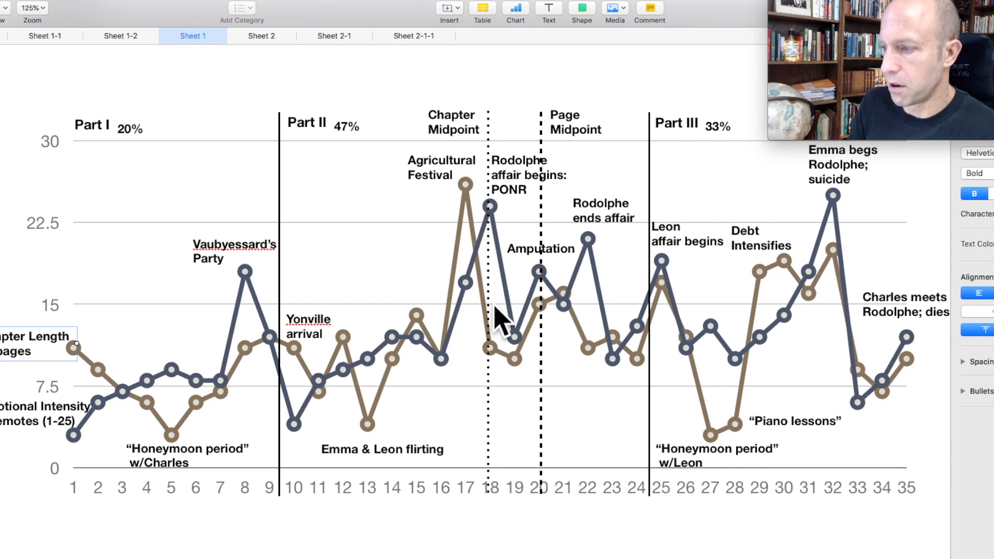
pyautogui.moveTo(475, 381)
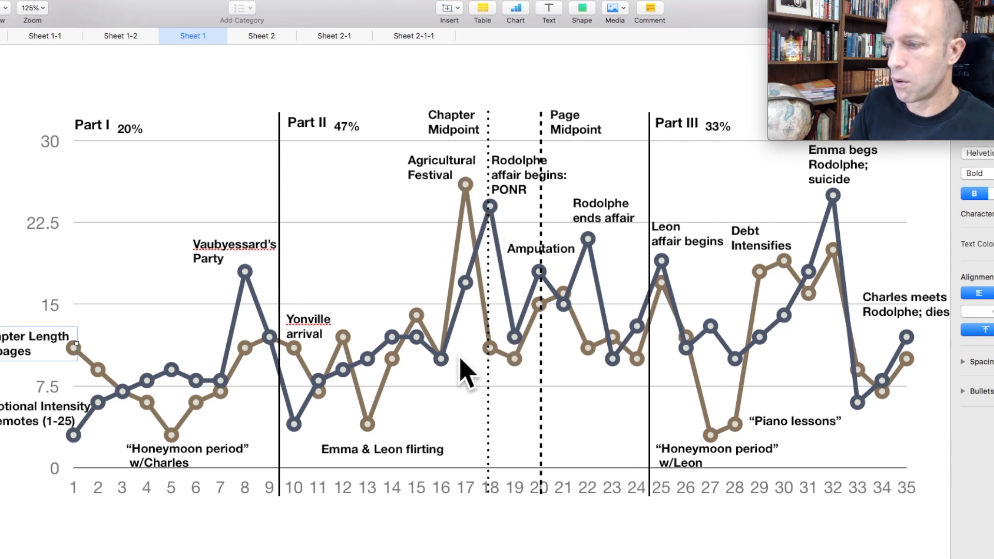
pyautogui.moveTo(475, 355)
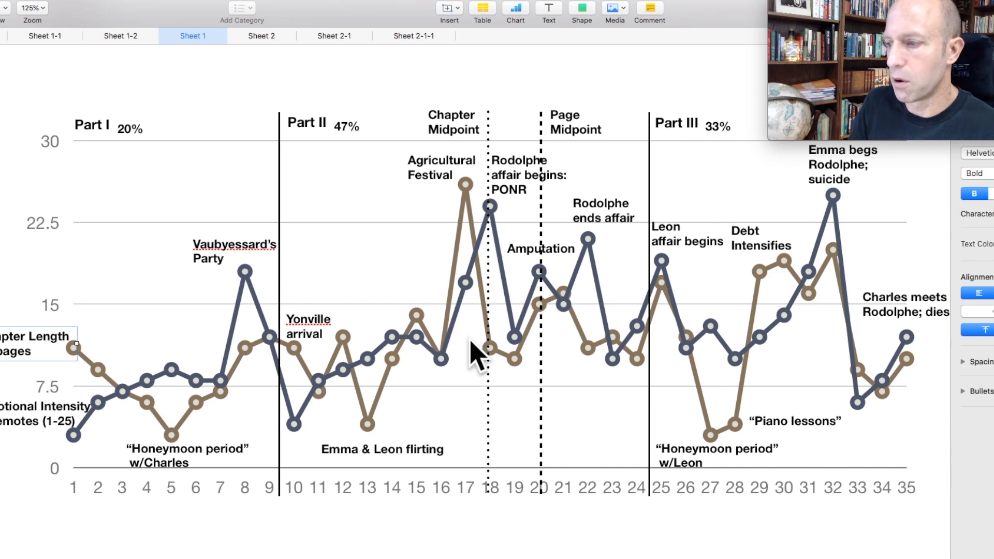
pyautogui.moveTo(498, 219)
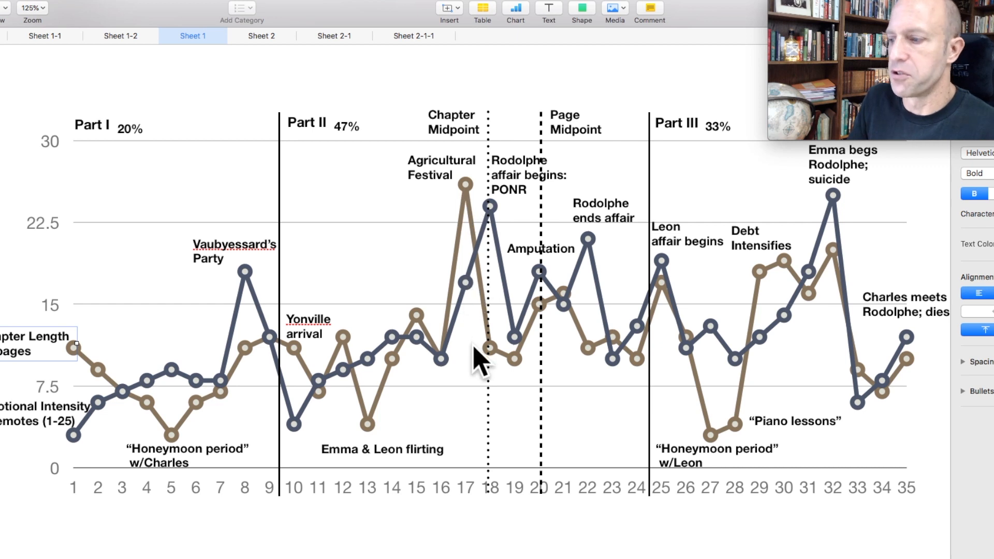
pyautogui.moveTo(233, 277)
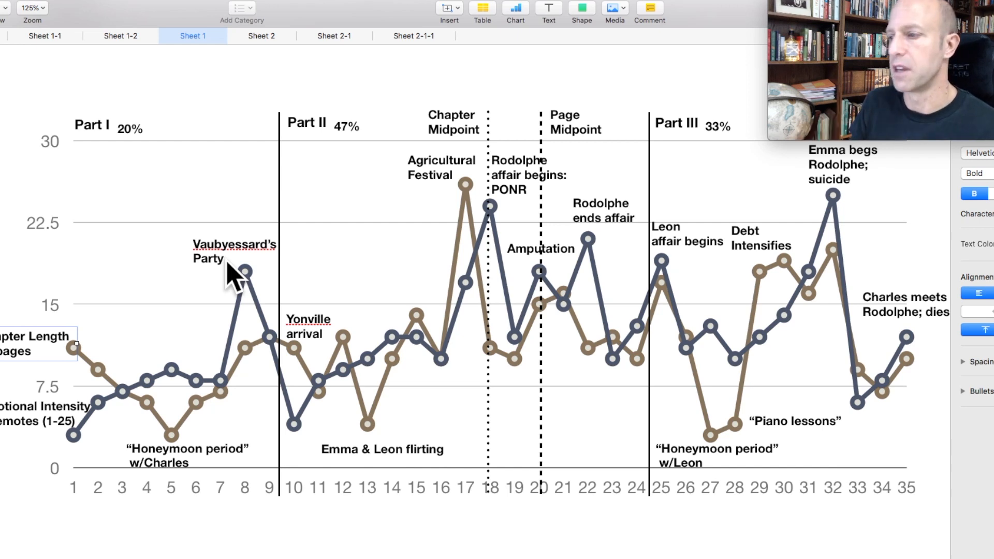
# Switch to Sheet 2, the Part II map of the Bovary homestead and Leon's apartment.
pyautogui.click(271, 44)
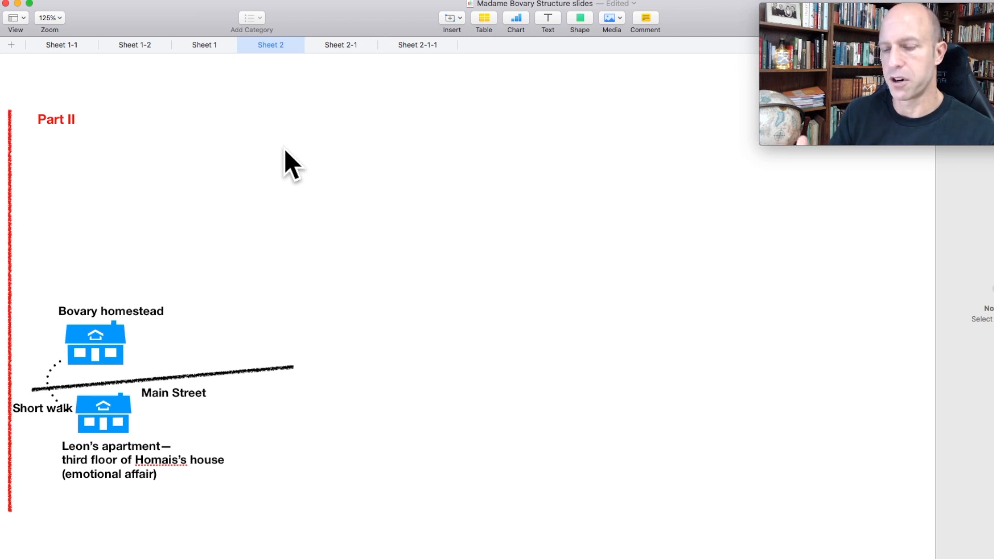
pyautogui.moveTo(270, 70)
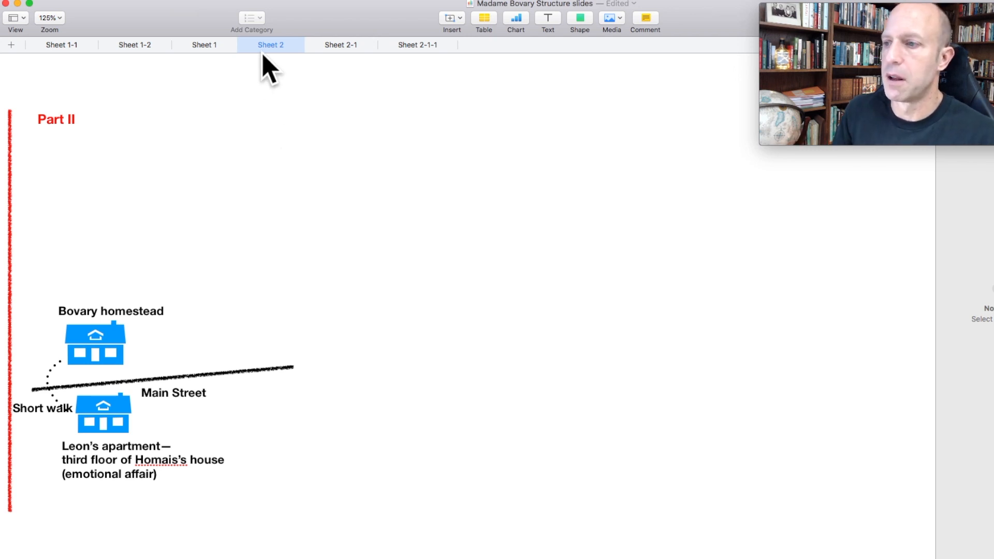
pyautogui.moveTo(79, 171)
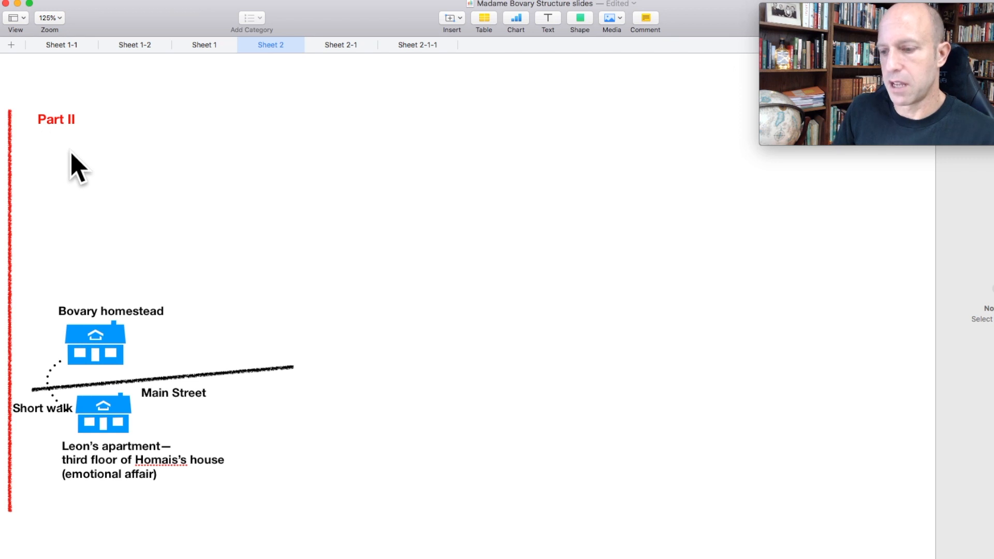
pyautogui.moveTo(102, 290)
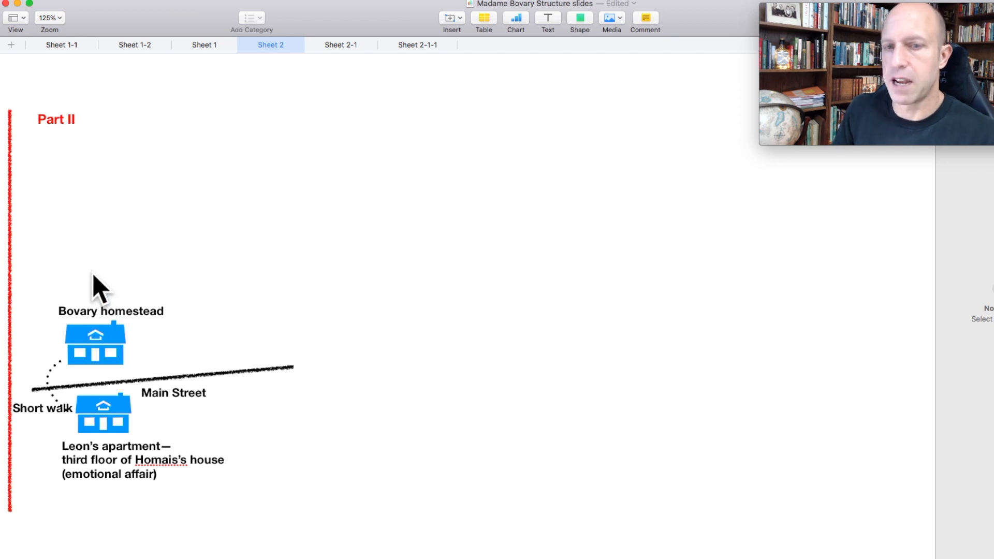
pyautogui.moveTo(99, 358)
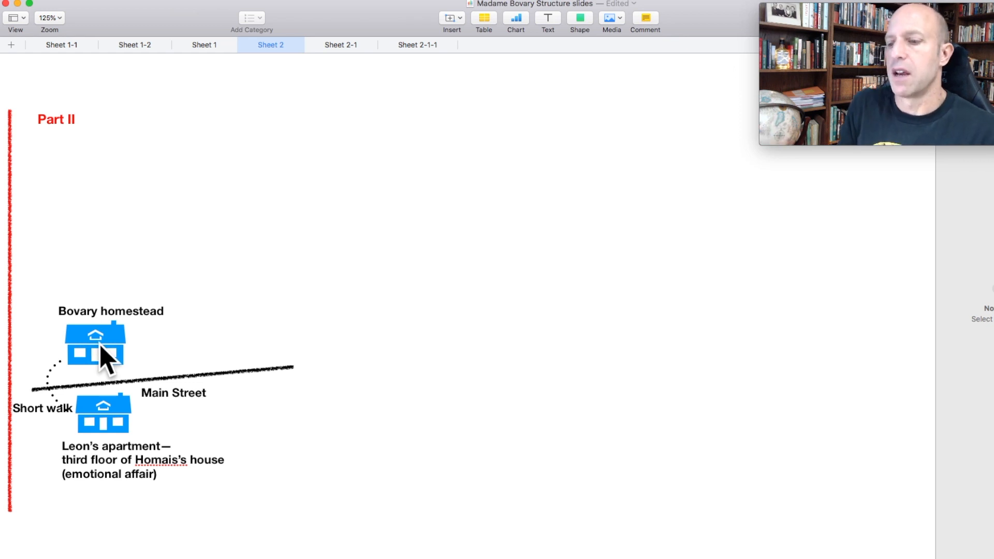
pyautogui.moveTo(130, 472)
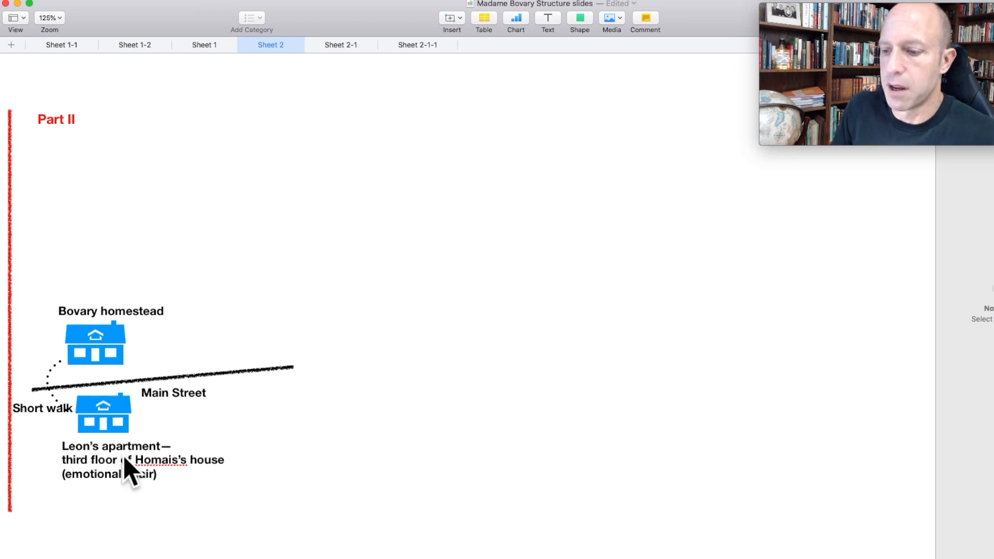
pyautogui.moveTo(138, 476)
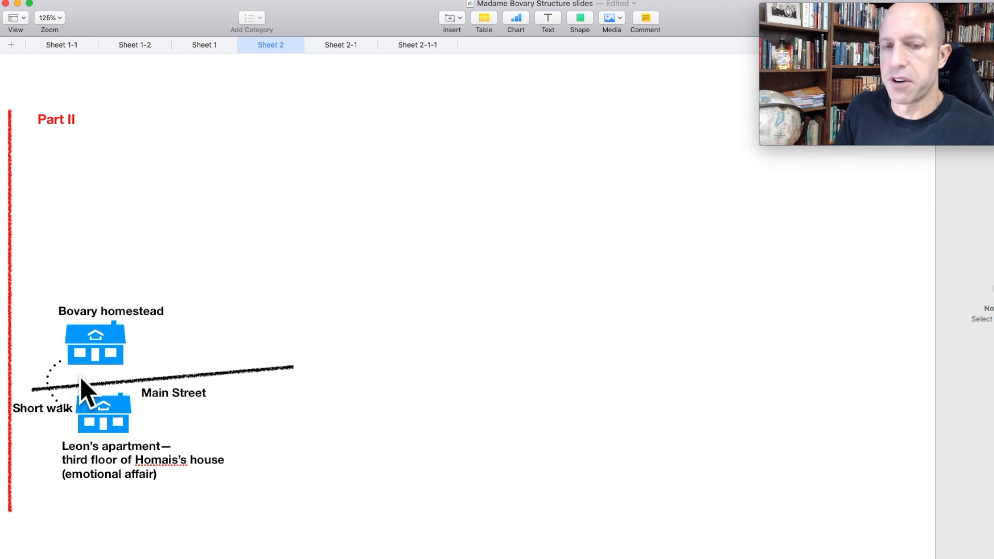
pyautogui.moveTo(96, 352)
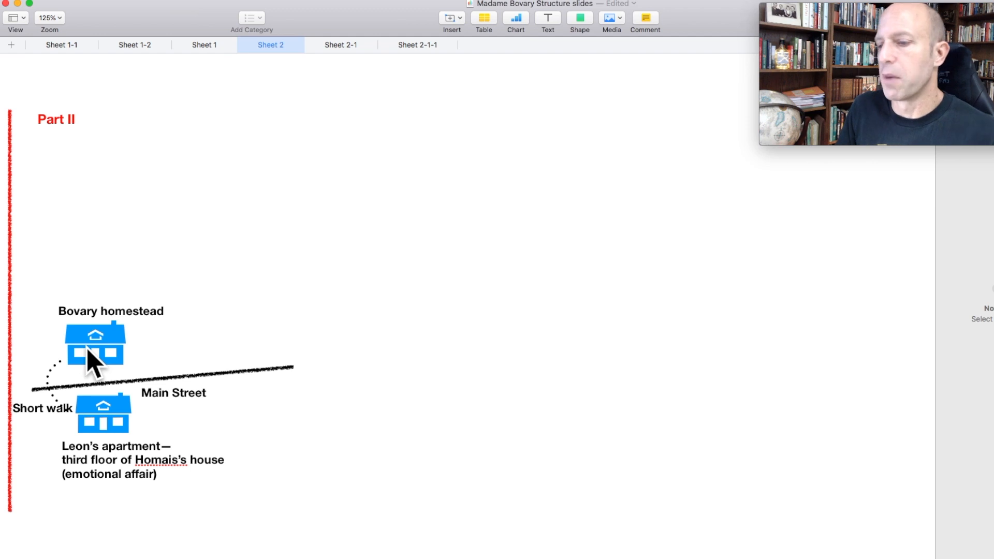
pyautogui.moveTo(225, 118)
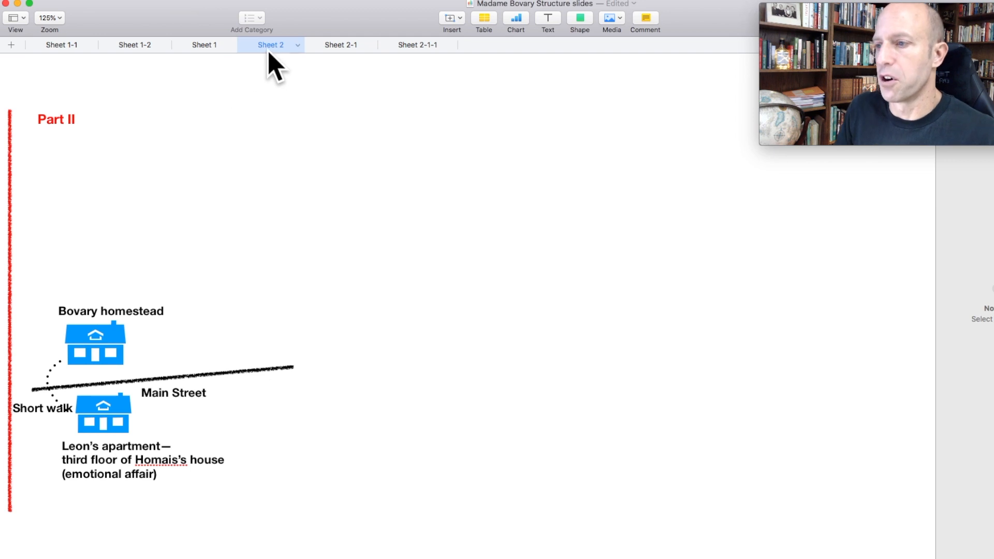
# Switch to Sheet 2-1, the map adding Rodolphe's estate and the walk across fields.
pyautogui.click(341, 44)
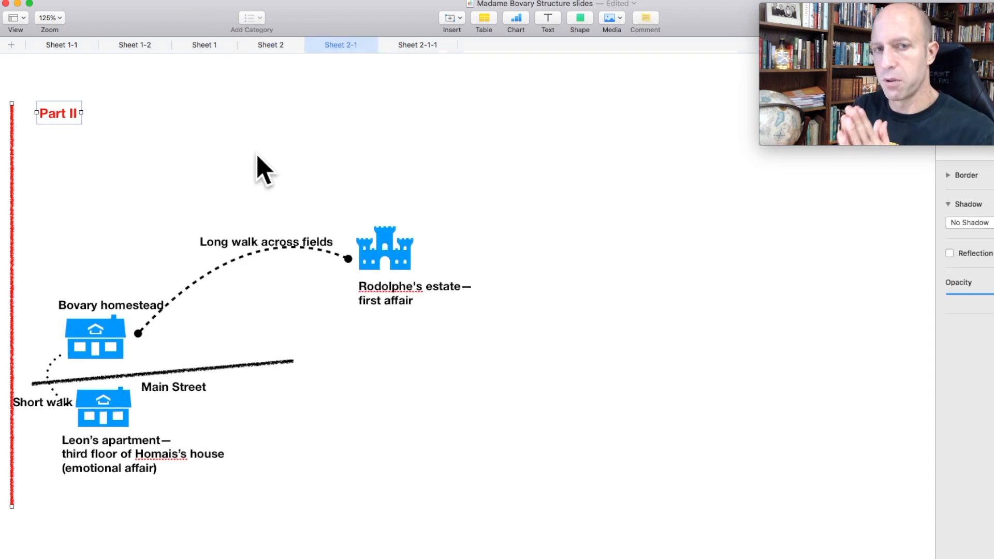
pyautogui.moveTo(396, 266)
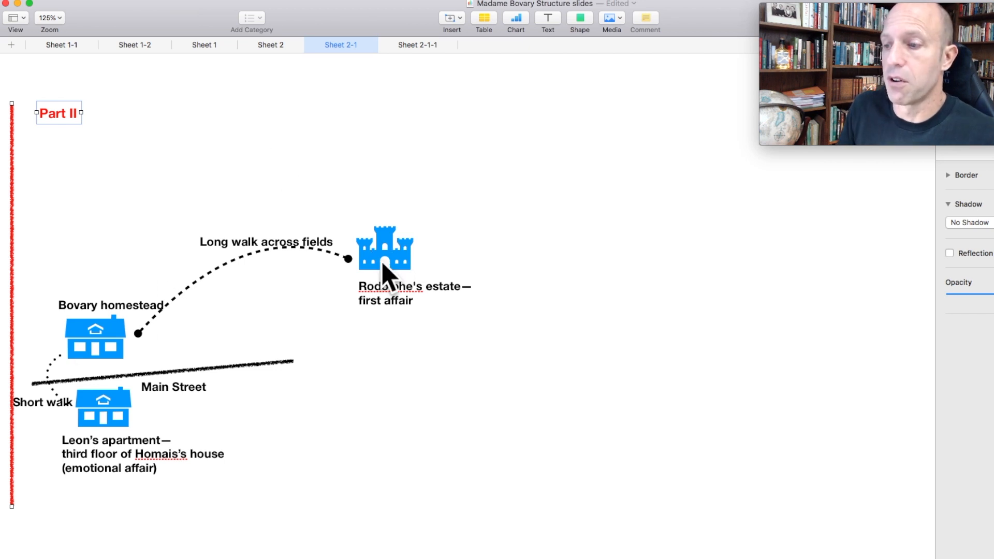
pyautogui.moveTo(336, 269)
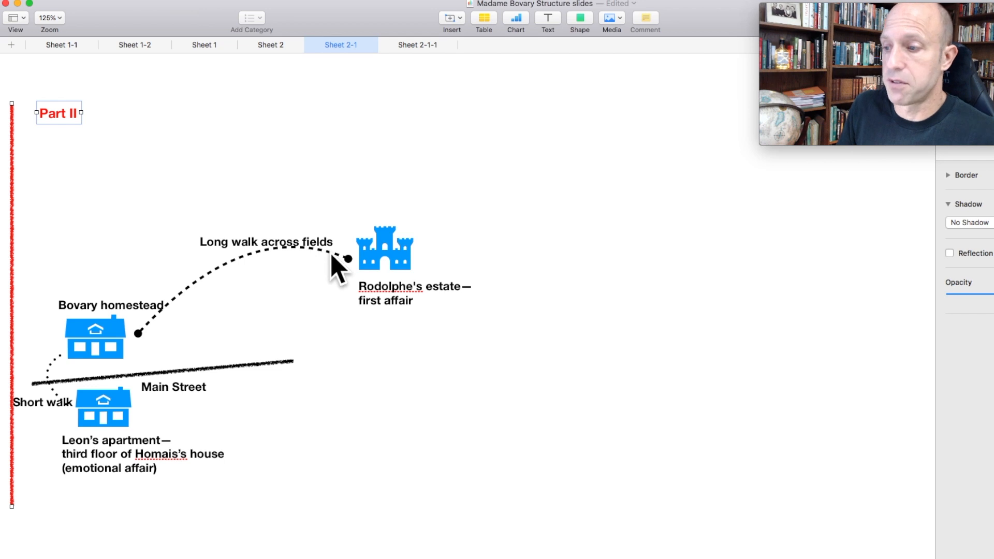
pyautogui.moveTo(119, 378)
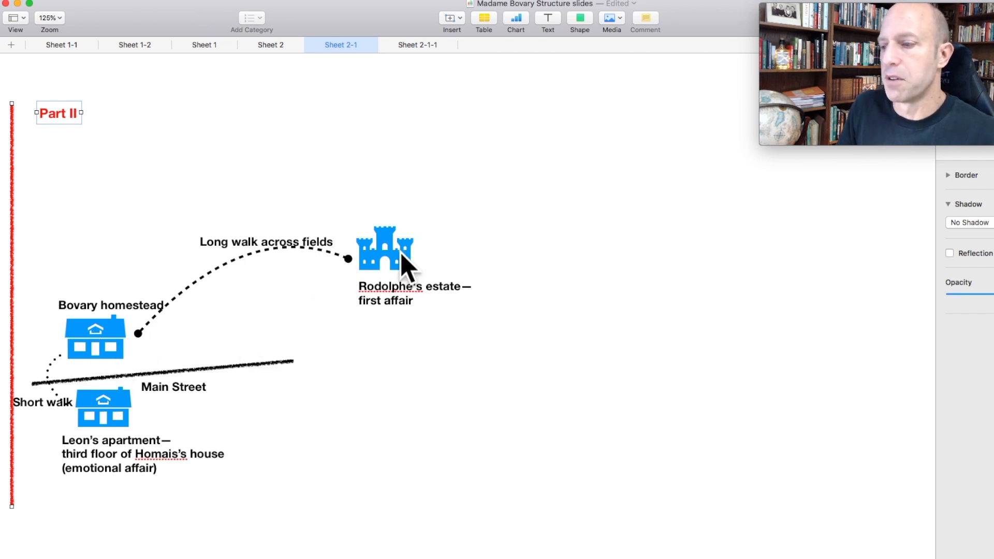
pyautogui.moveTo(398, 271)
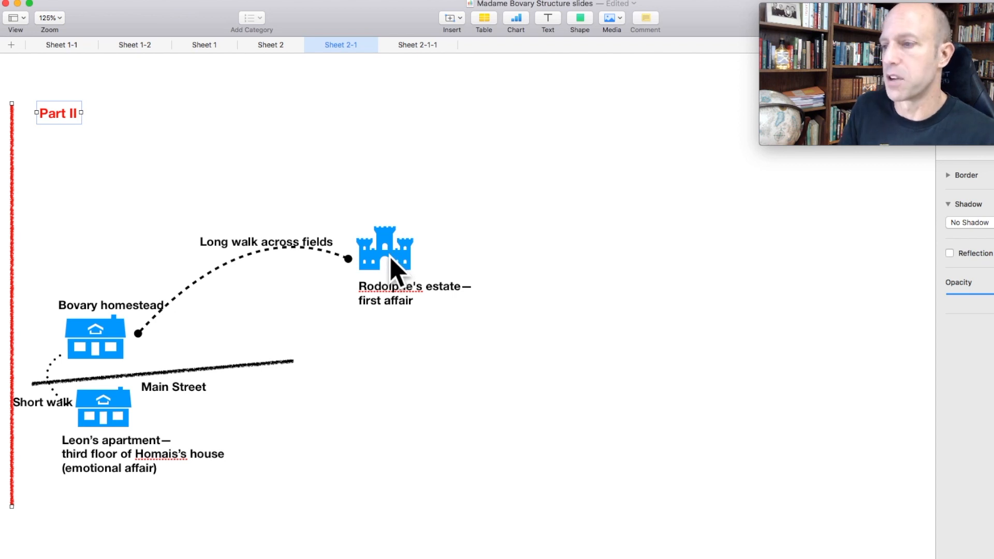
# Switch to Sheet 2-1-1, the map adding Part III with Rouen and the Hirondelle route.
pyautogui.click(418, 45)
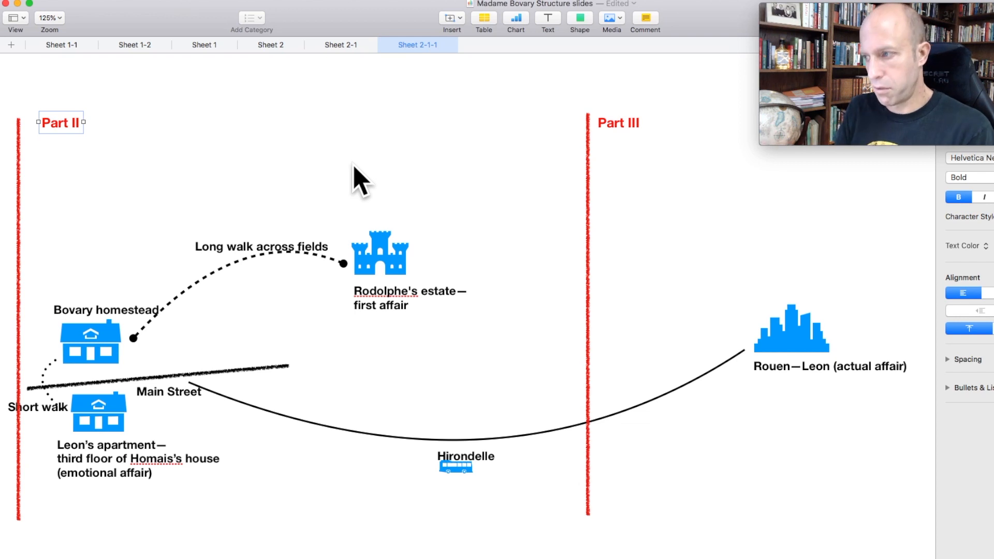
pyautogui.moveTo(767, 340)
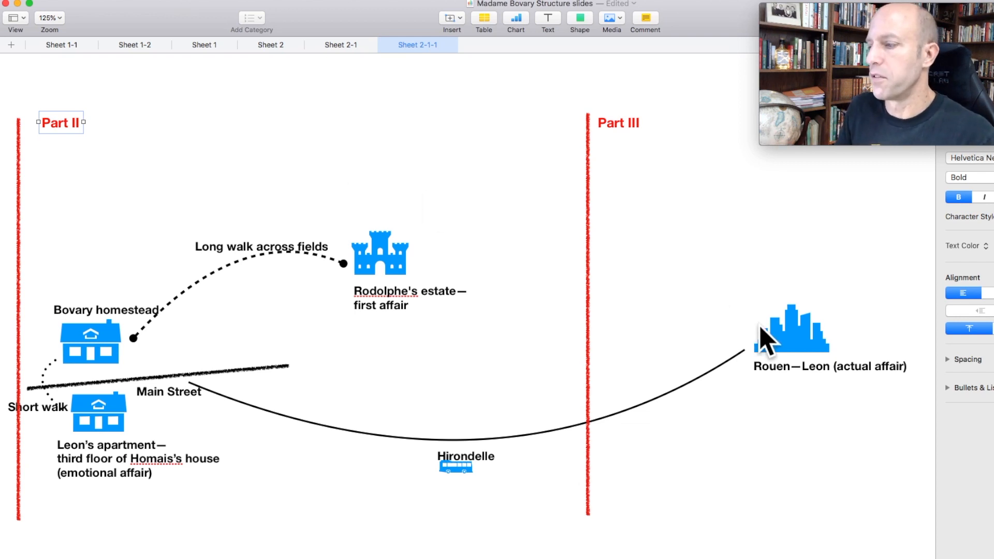
pyautogui.moveTo(728, 421)
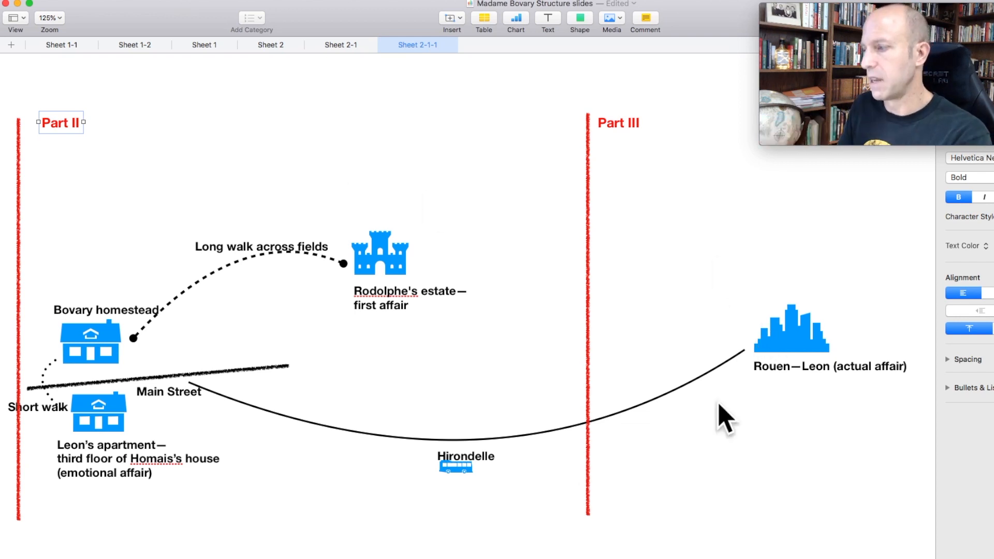
pyautogui.moveTo(794, 350)
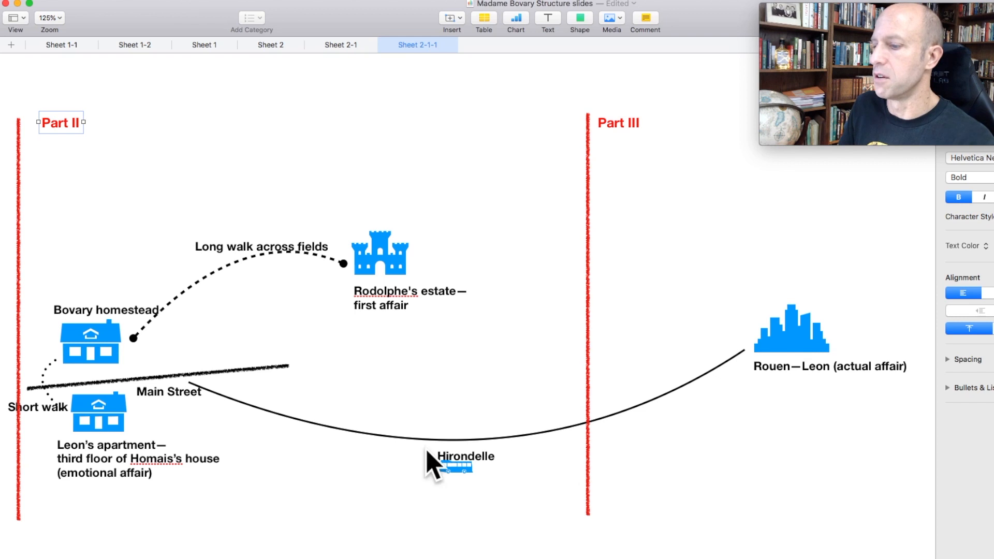
pyautogui.moveTo(466, 488)
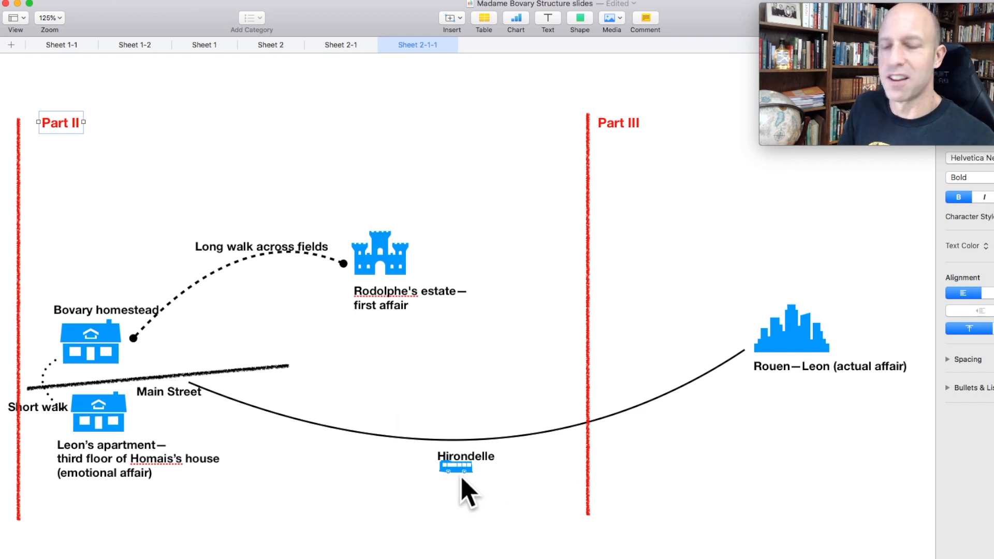
pyautogui.moveTo(436, 526)
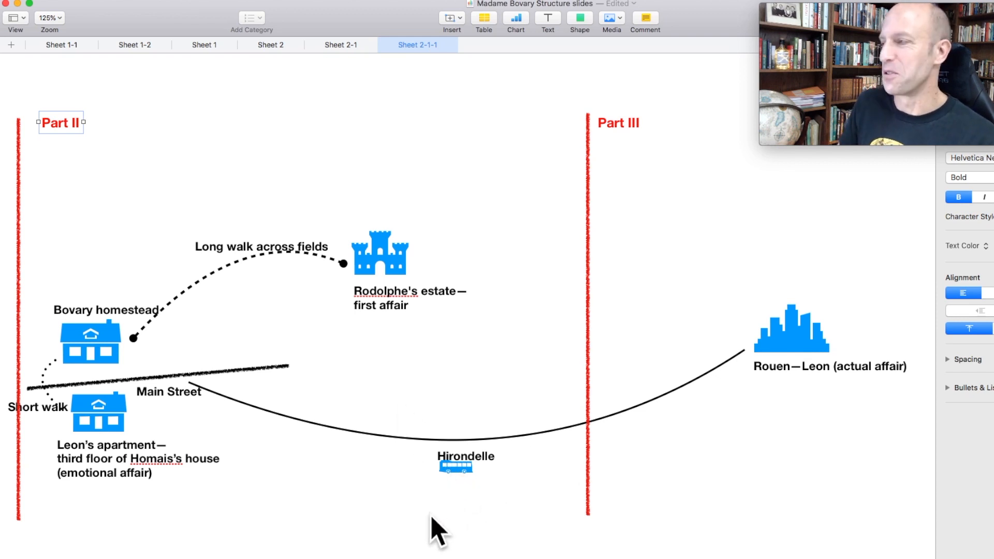
pyautogui.moveTo(403, 517)
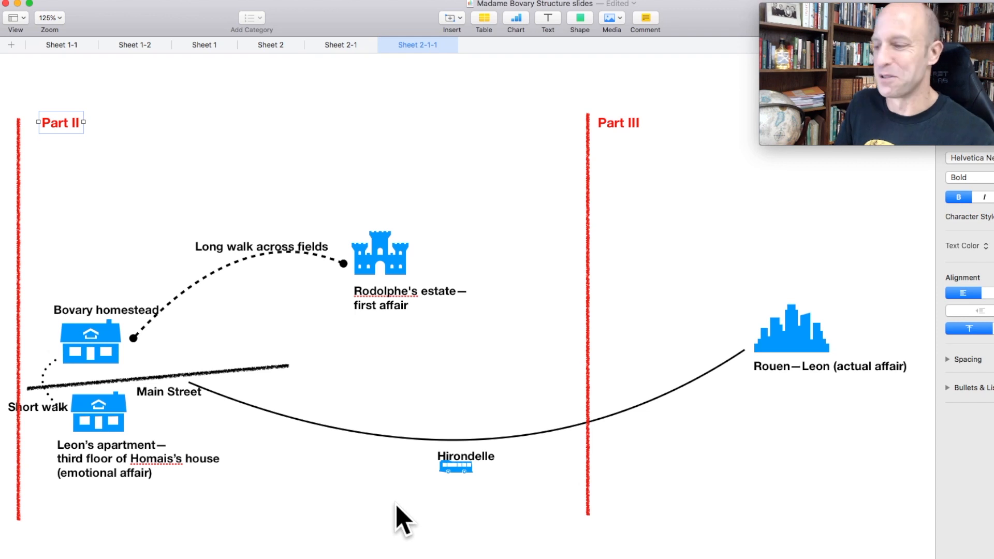
pyautogui.moveTo(772, 440)
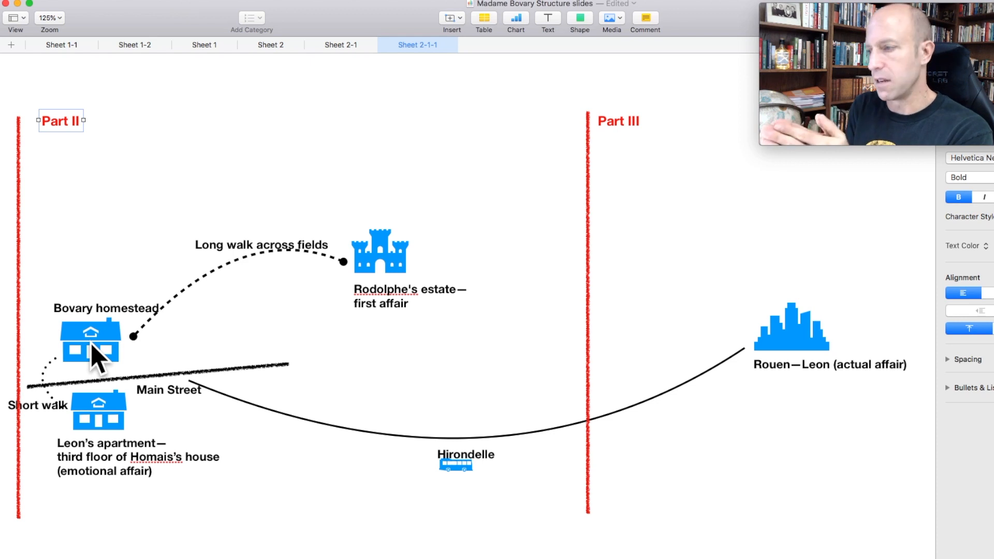
pyautogui.moveTo(116, 352)
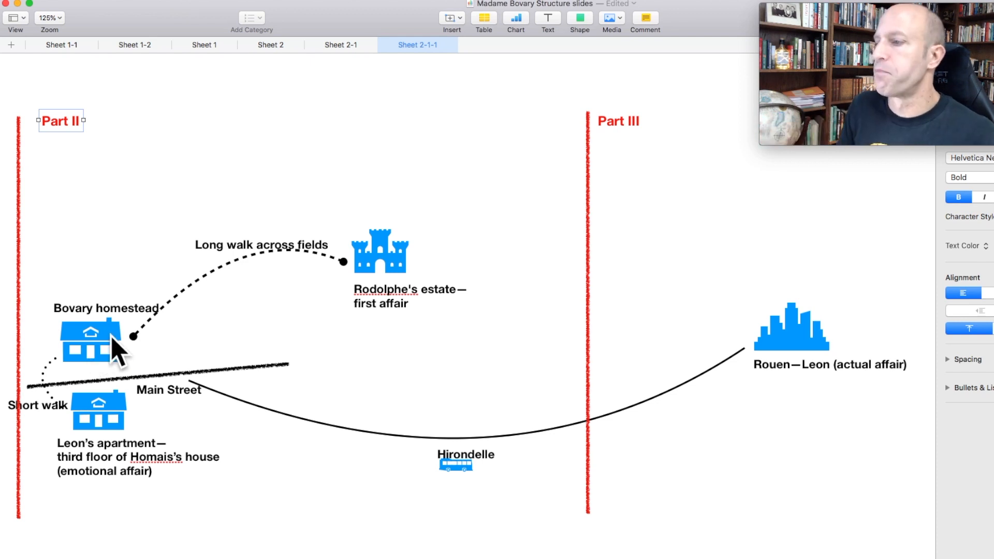
pyautogui.moveTo(660, 248)
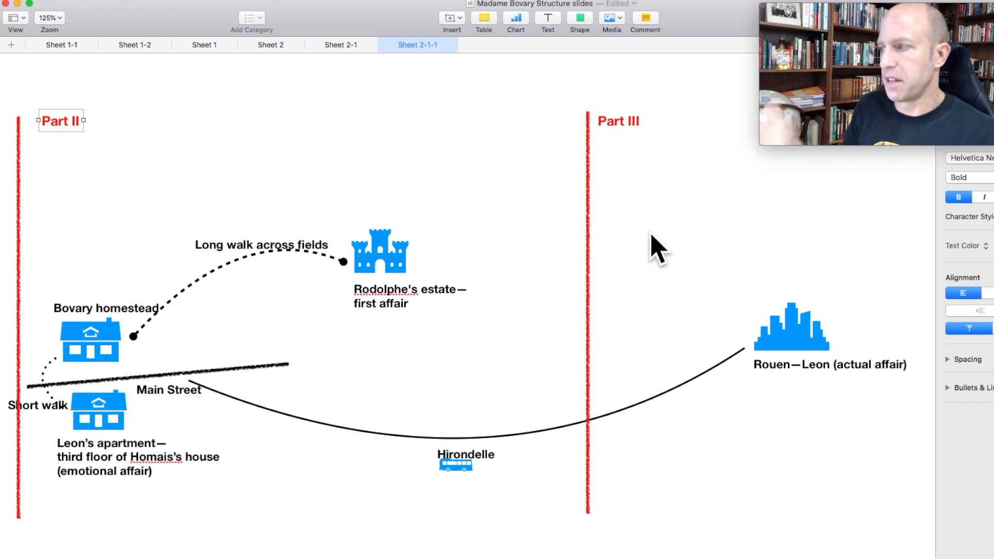
pyautogui.moveTo(596, 229)
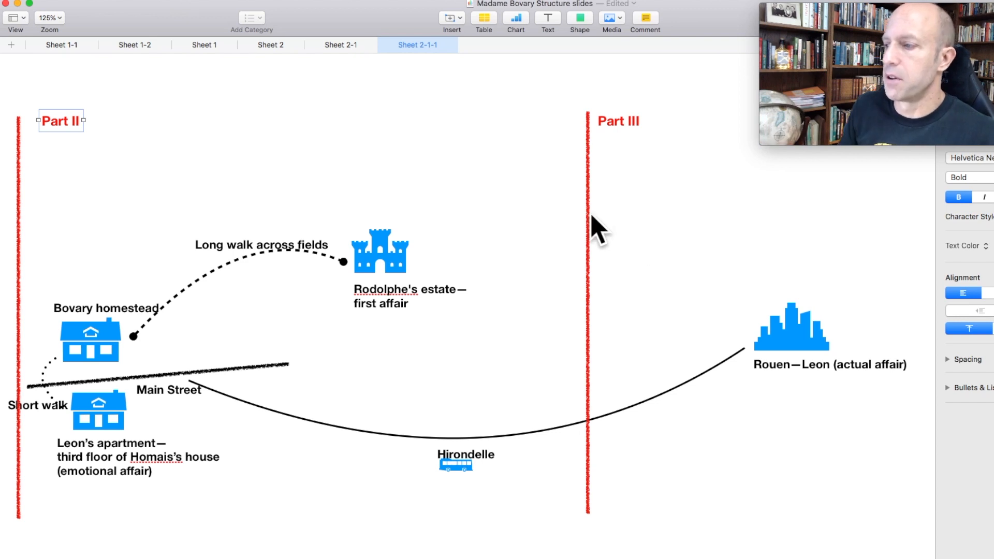
pyautogui.moveTo(797, 288)
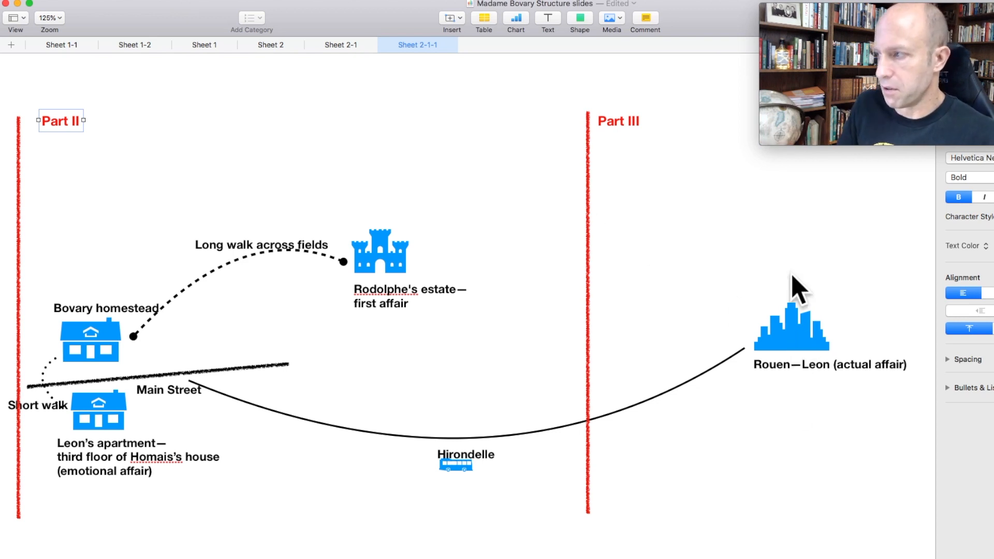
pyautogui.moveTo(805, 359)
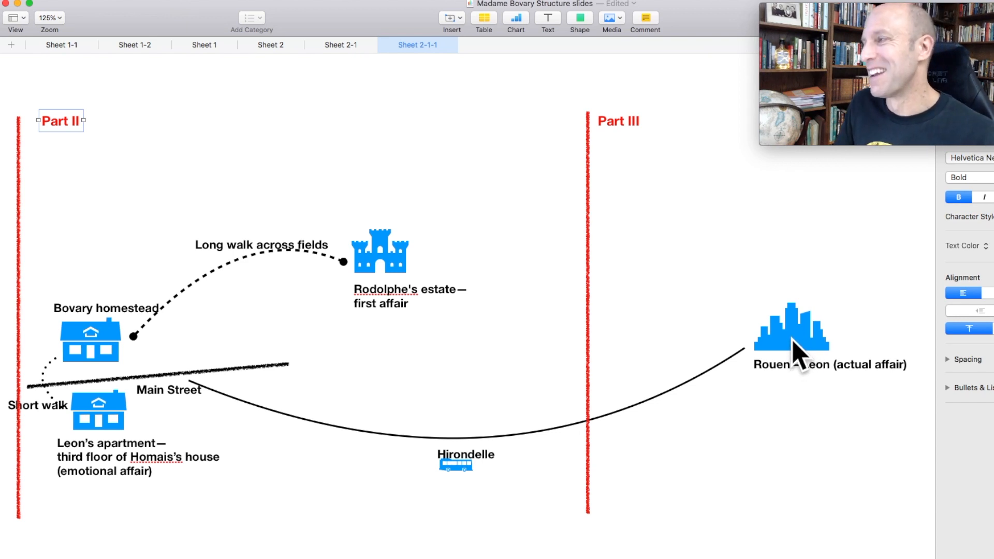
pyautogui.moveTo(353, 298)
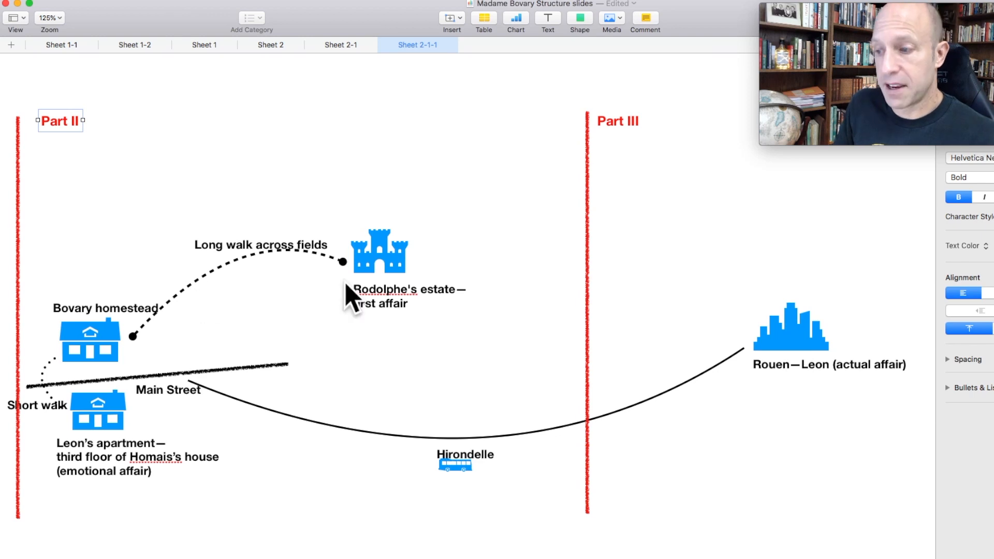
pyautogui.moveTo(265, 323)
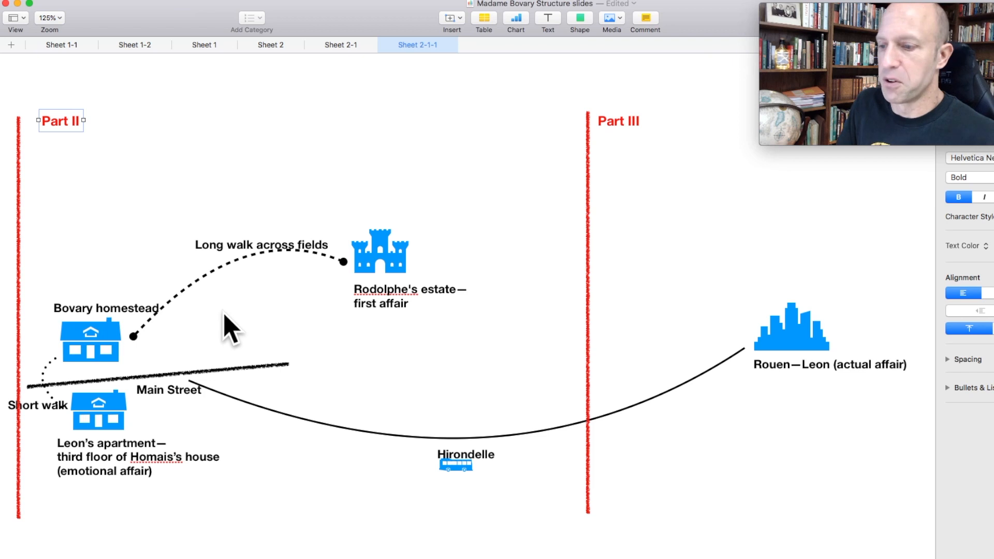
pyautogui.moveTo(248, 327)
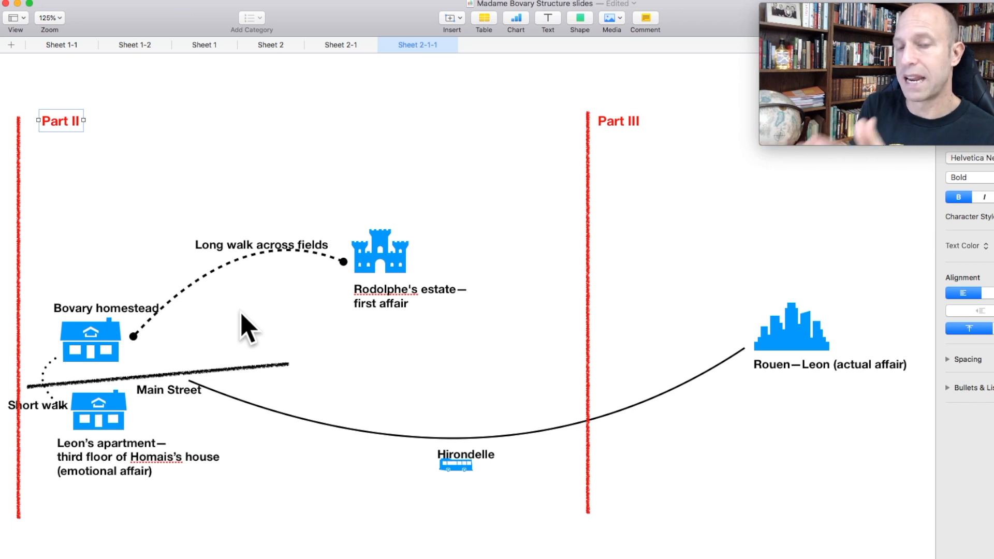
pyautogui.moveTo(159, 349)
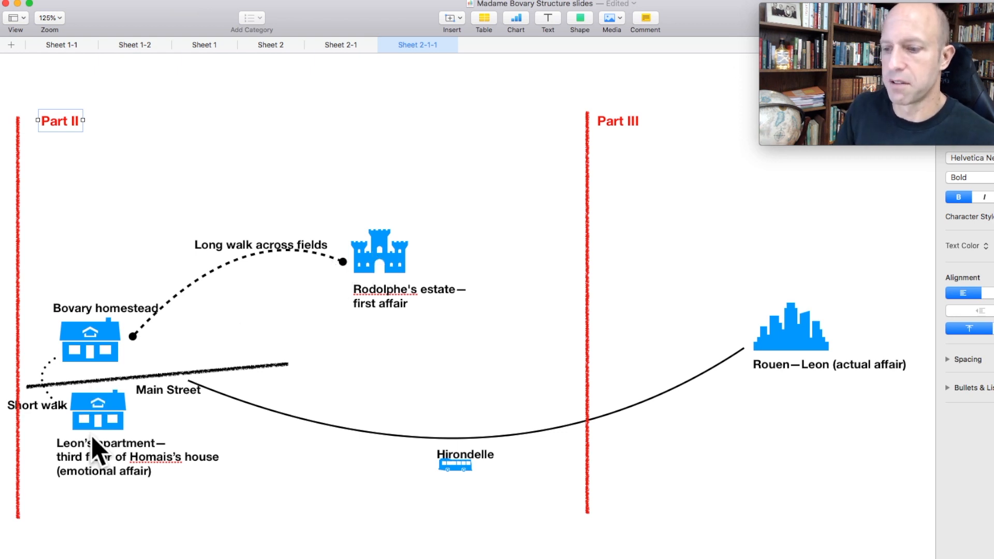
pyautogui.moveTo(108, 424)
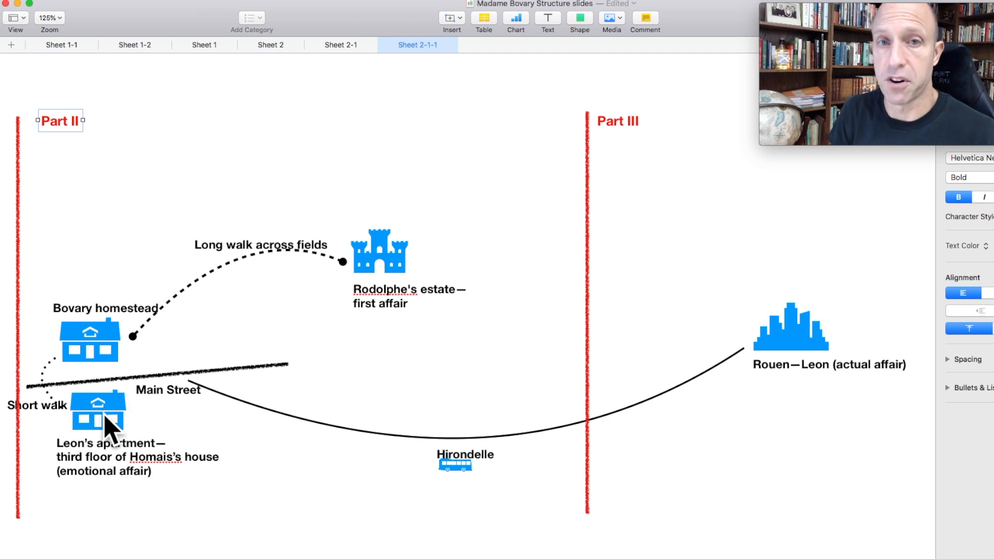
pyautogui.moveTo(93, 345)
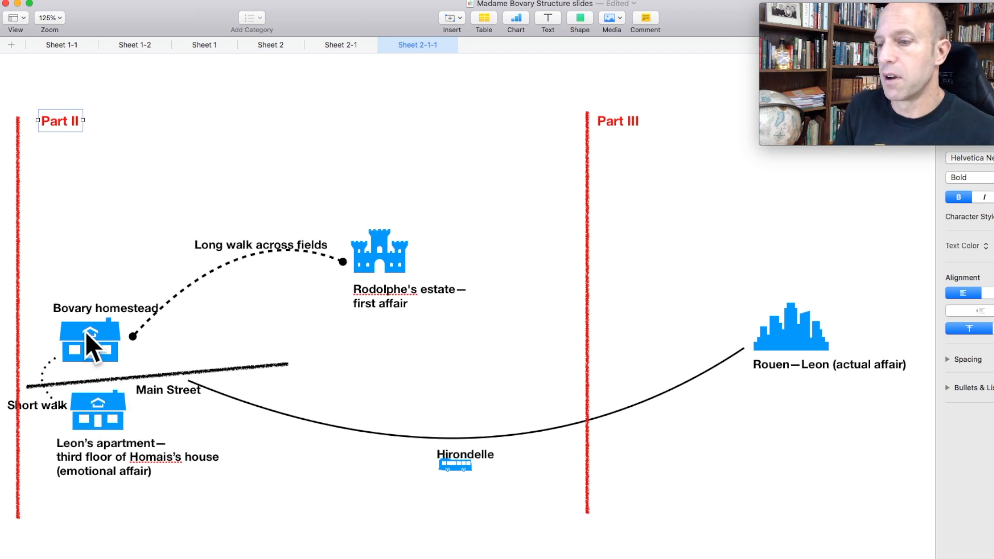